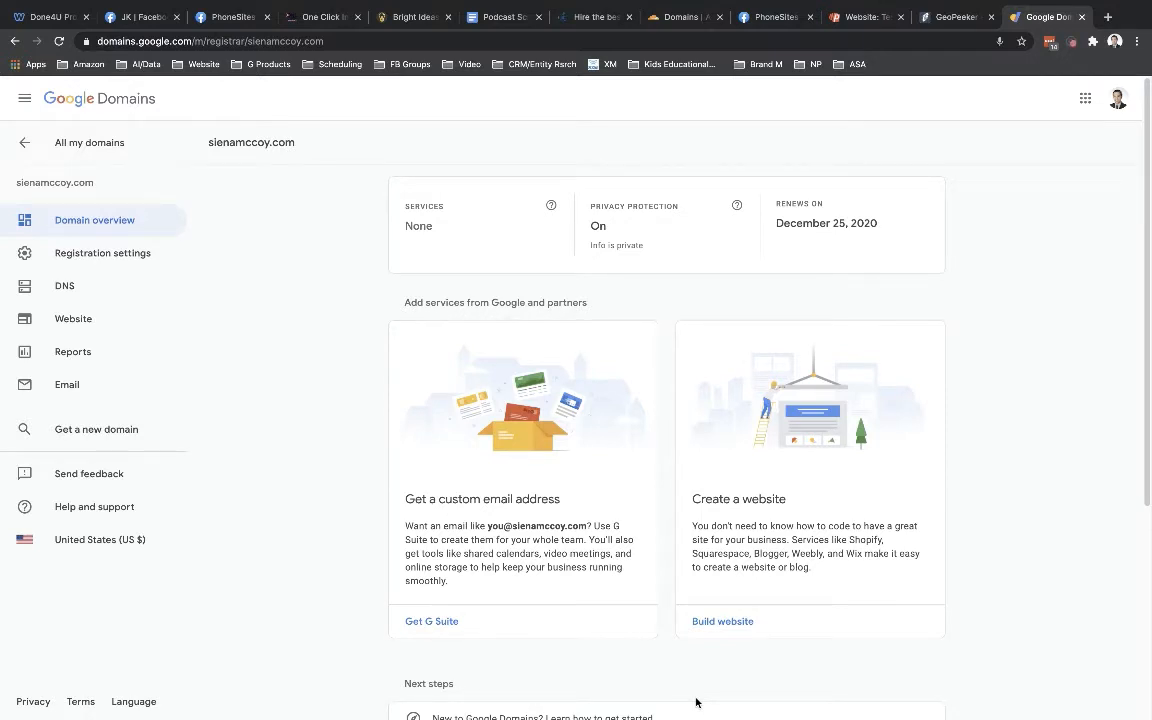
mouse_move(224, 158)
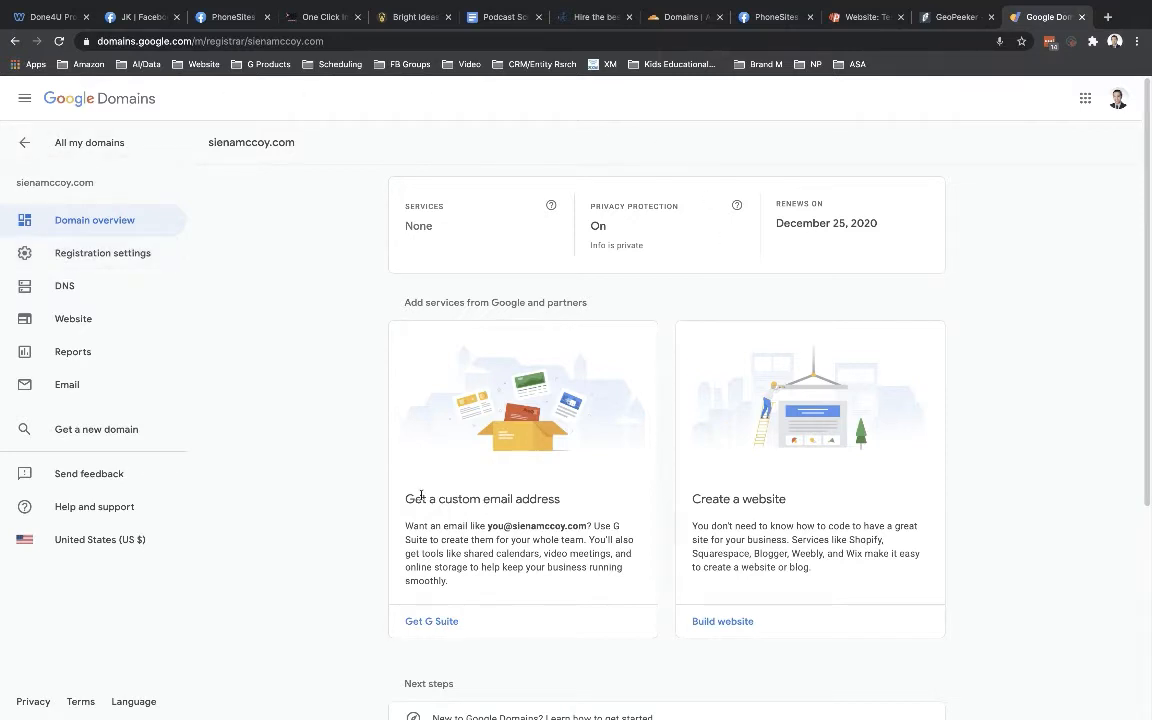
Step: Review sienamccoy.com's DNS and registration settings in Google Domains after checking the Cloudflare transfer page
click(684, 16)
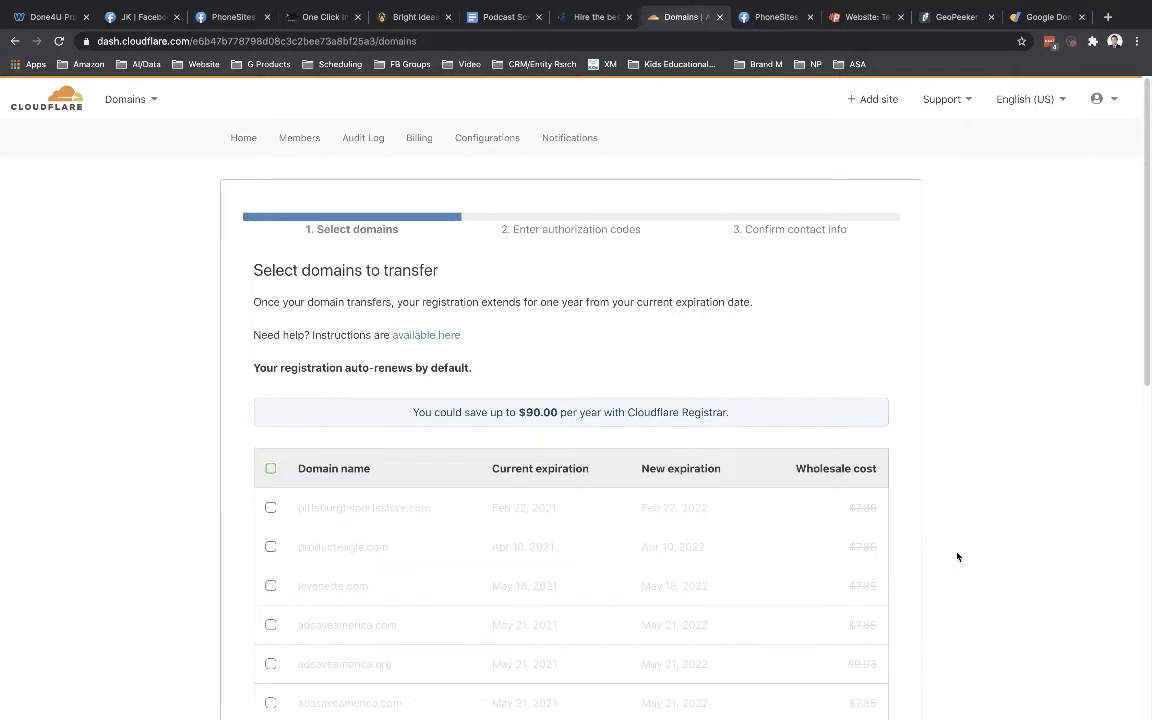
mouse_move(962, 512)
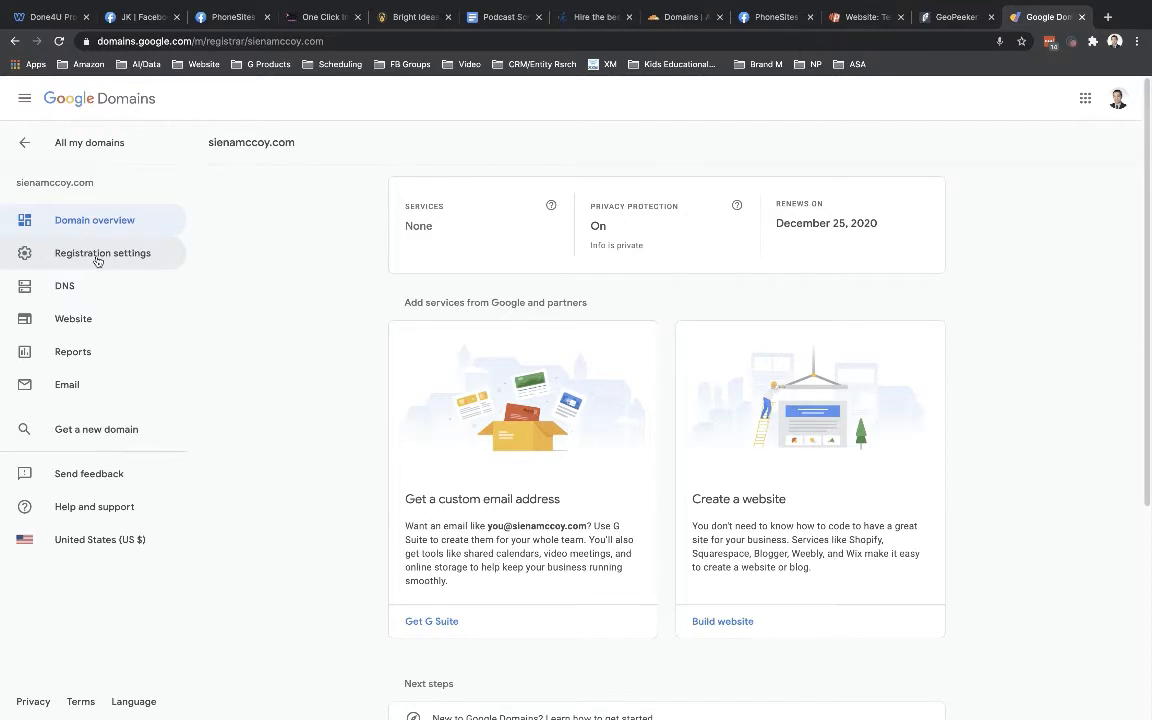
mouse_move(256, 256)
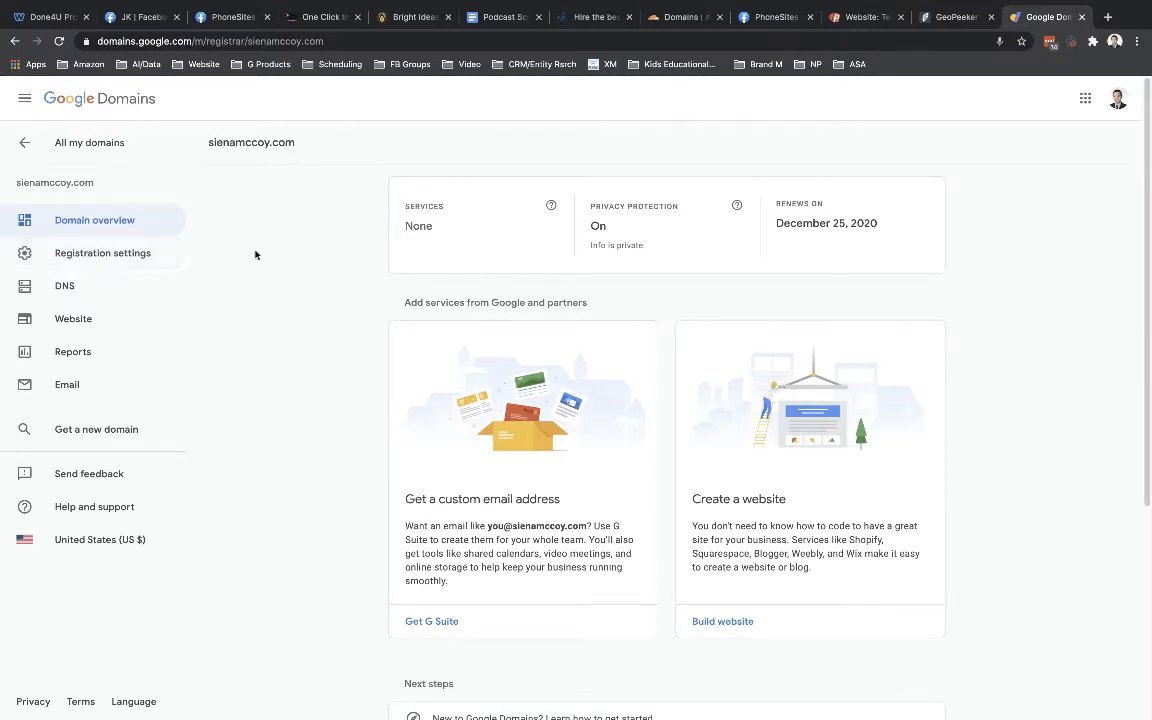
click(64, 284)
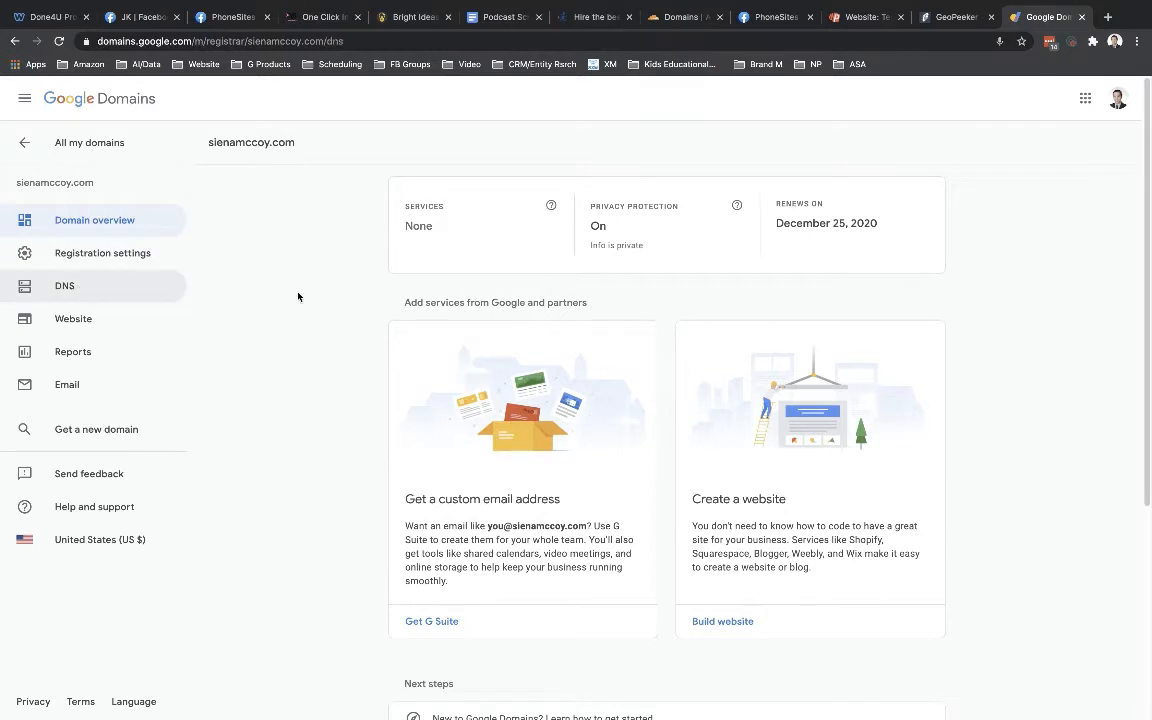
click(64, 284)
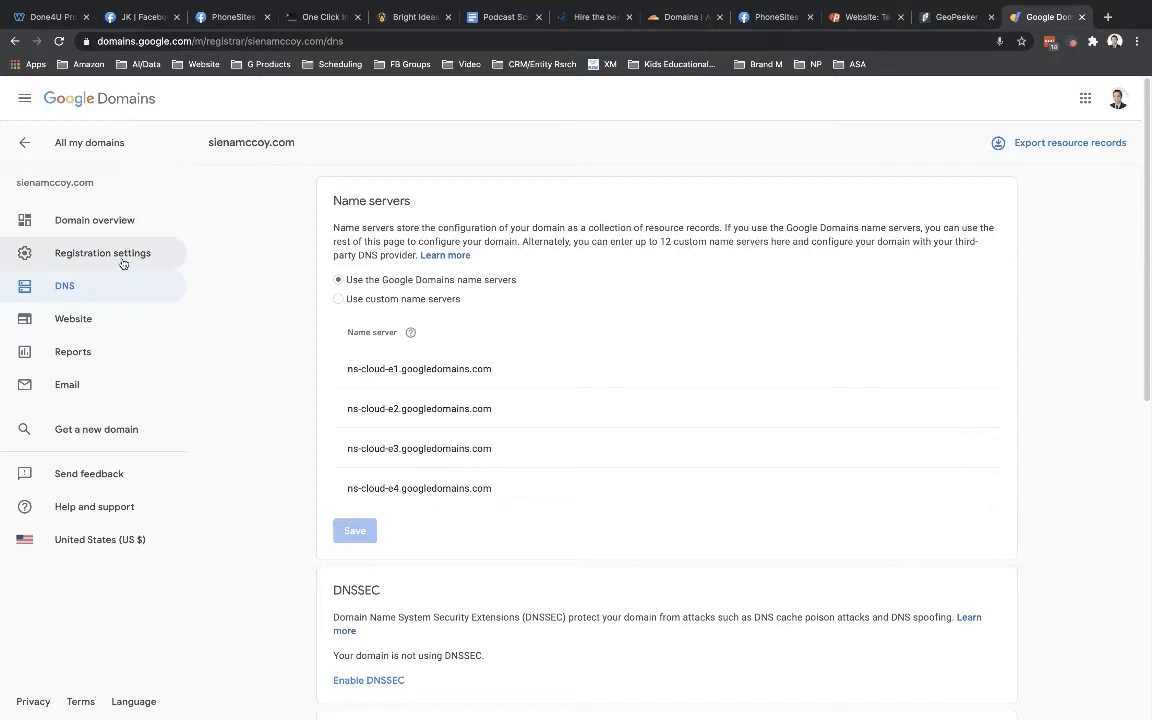
click(102, 252)
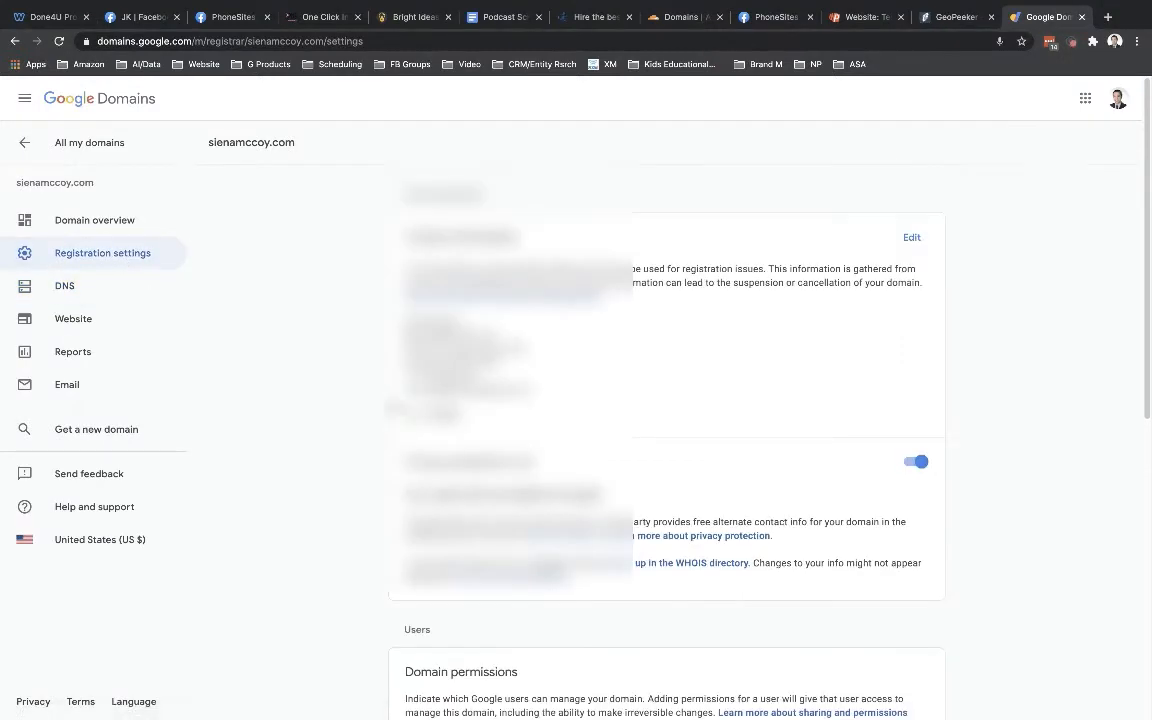
scroll(down, 3)
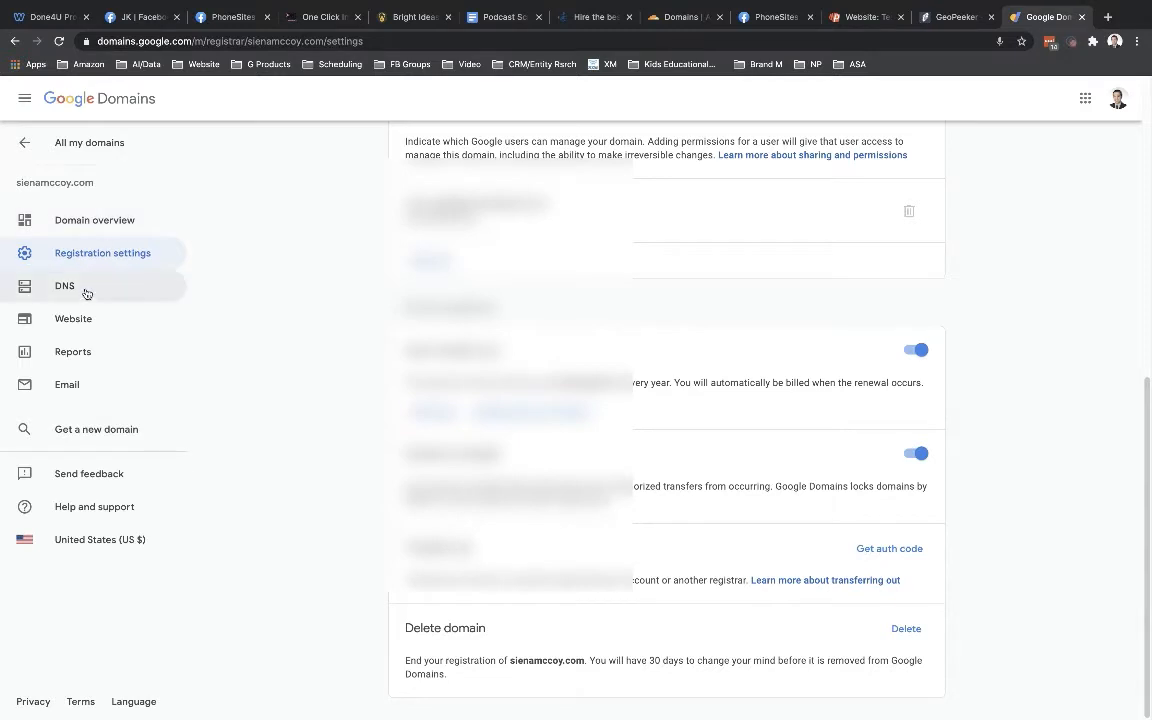
click(64, 284)
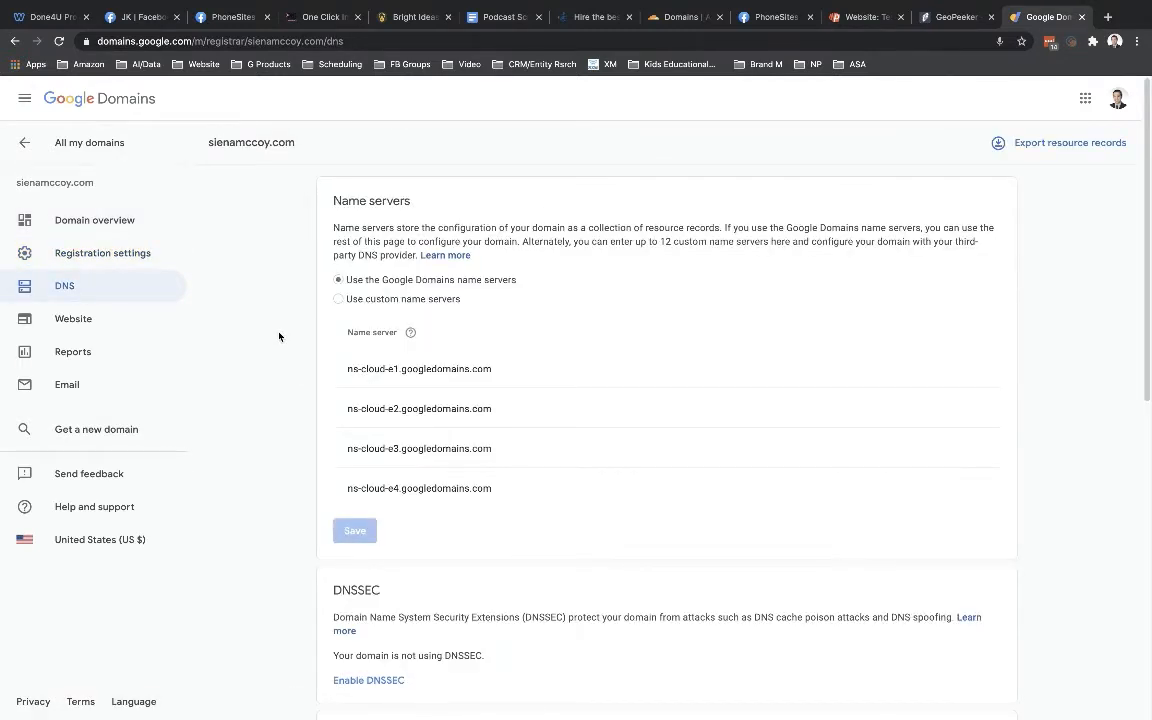
mouse_move(328, 340)
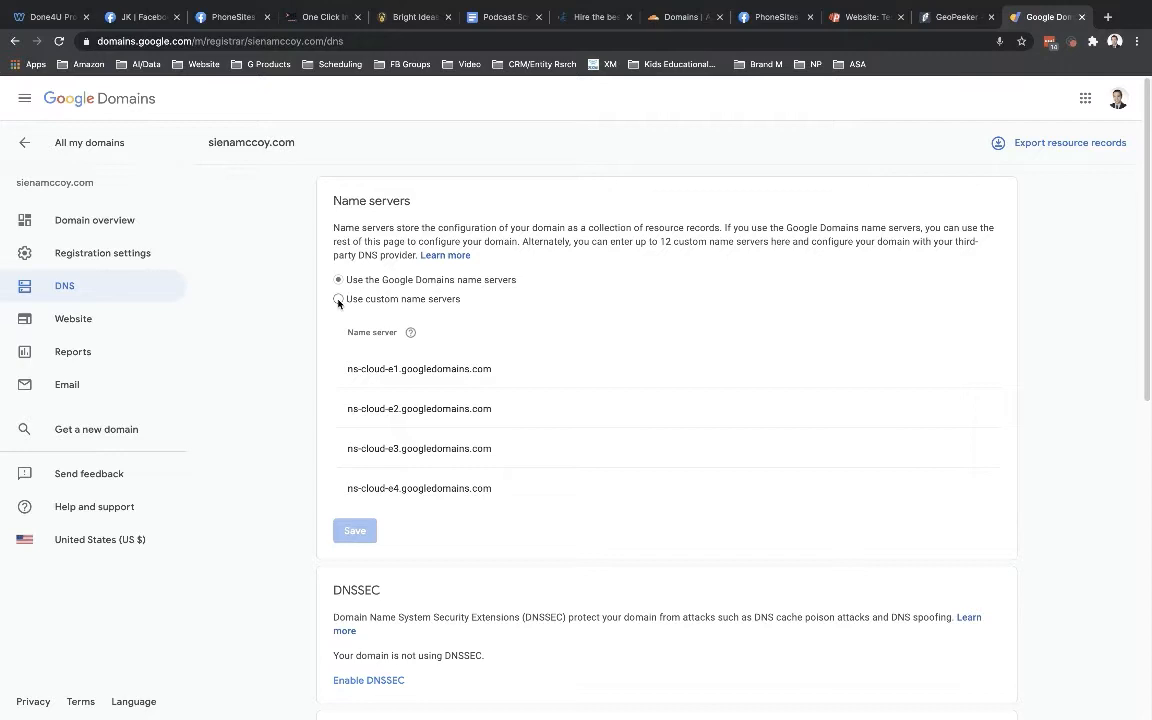
Step: Switch sienamccoy.com to use custom name servers, then return to the Cloudflare transfer page
click(338, 300)
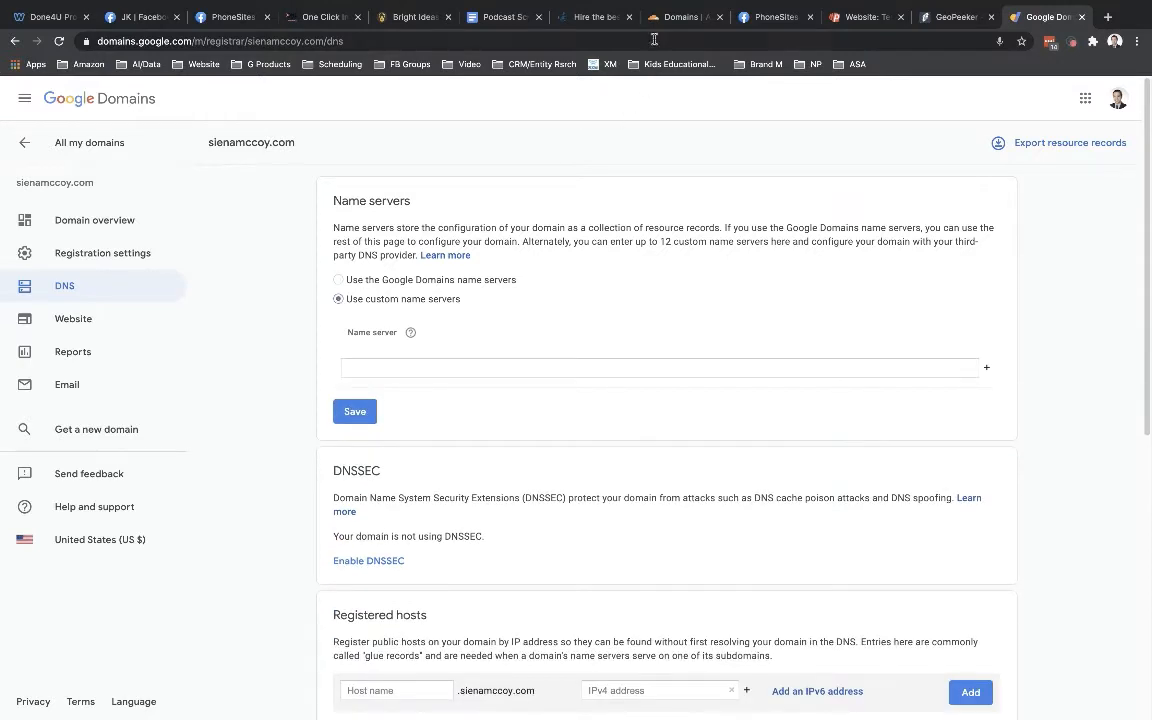
click(684, 16)
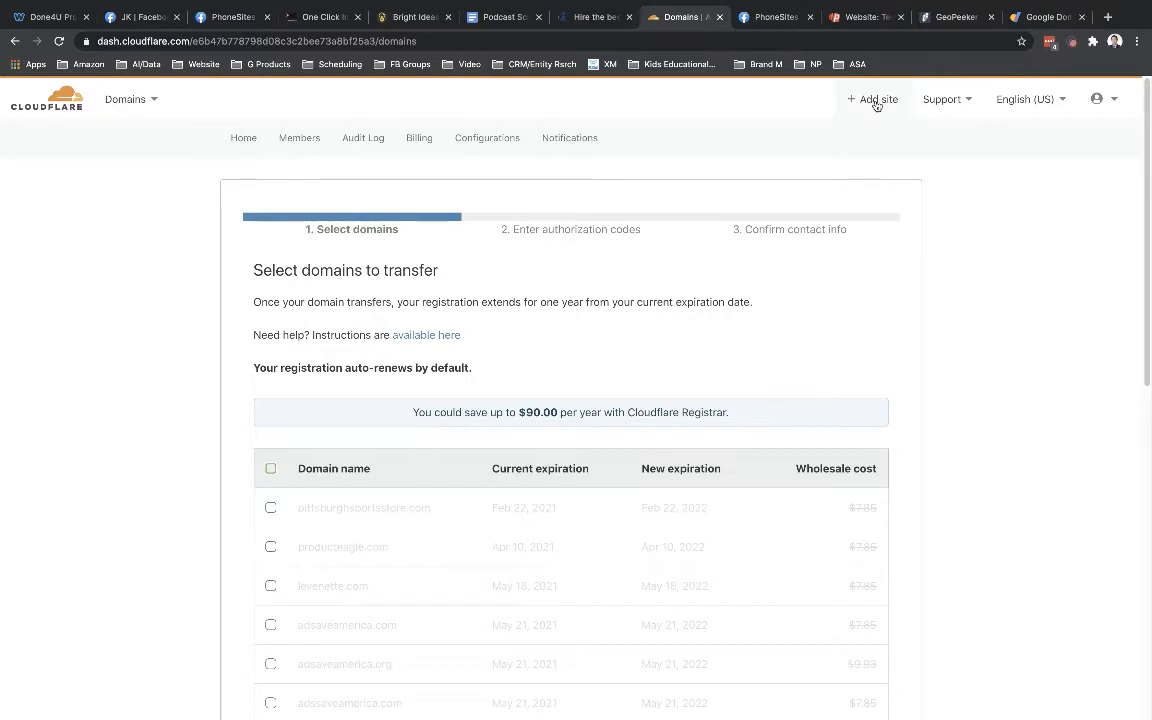
Step: Add sienamccoy.com as a new site in Cloudflare
click(882, 100)
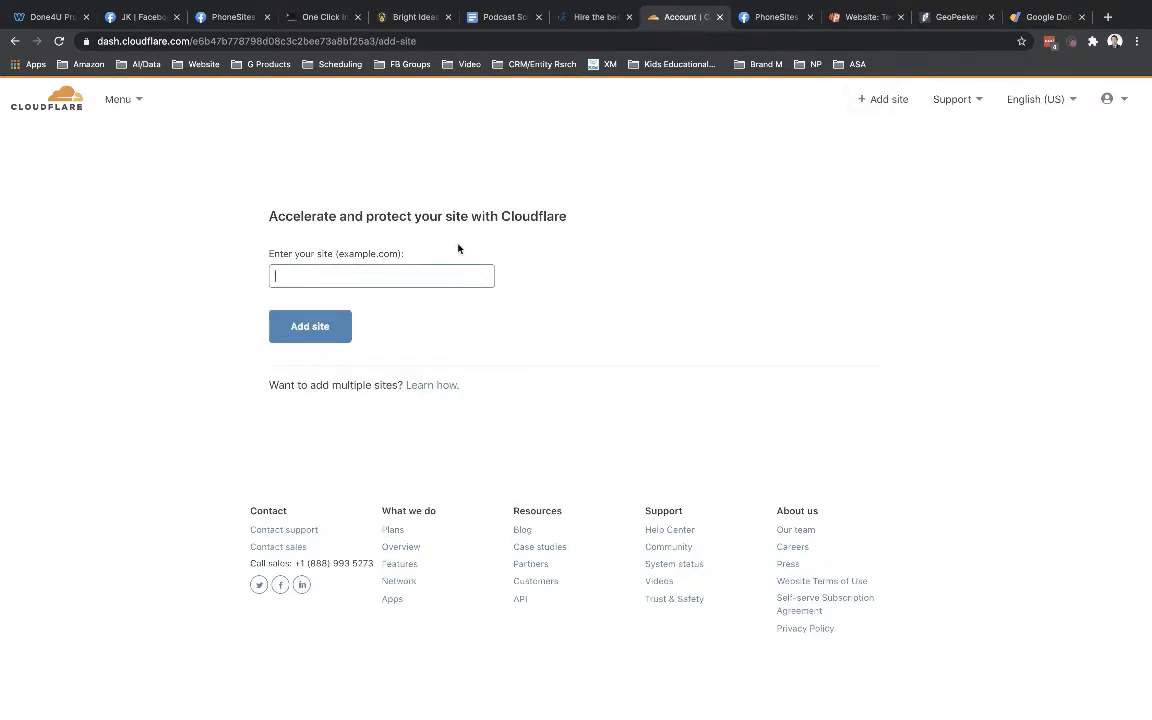
text(sienamccoy.com)
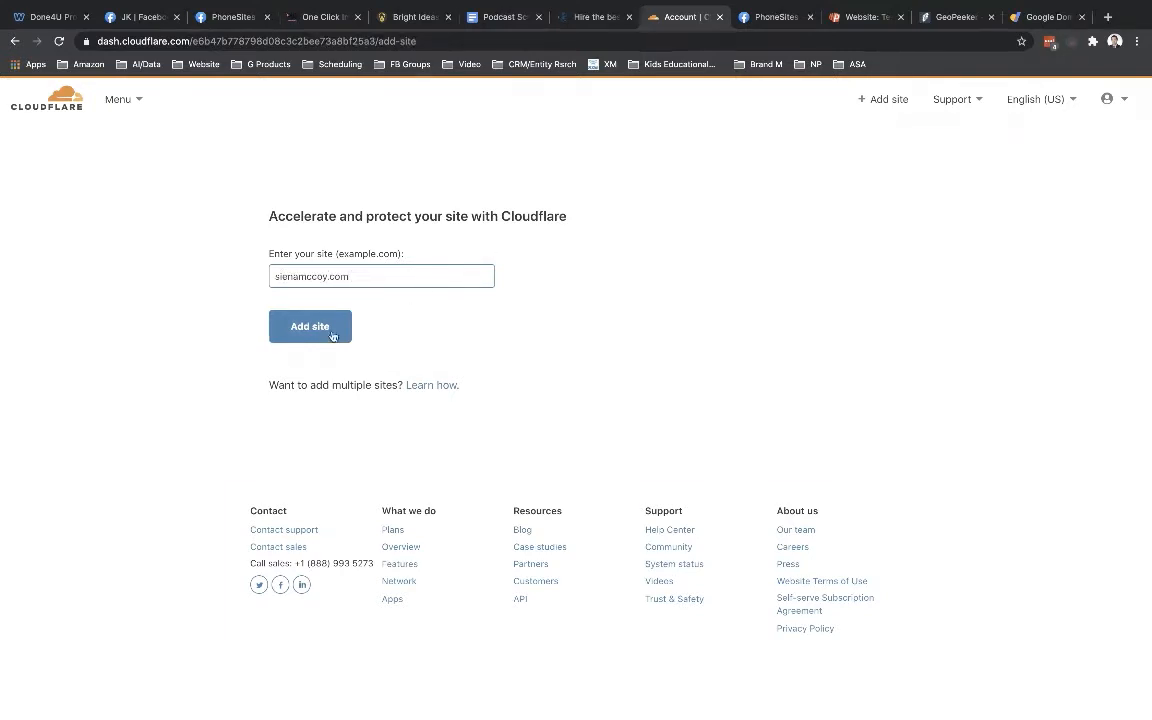
click(310, 326)
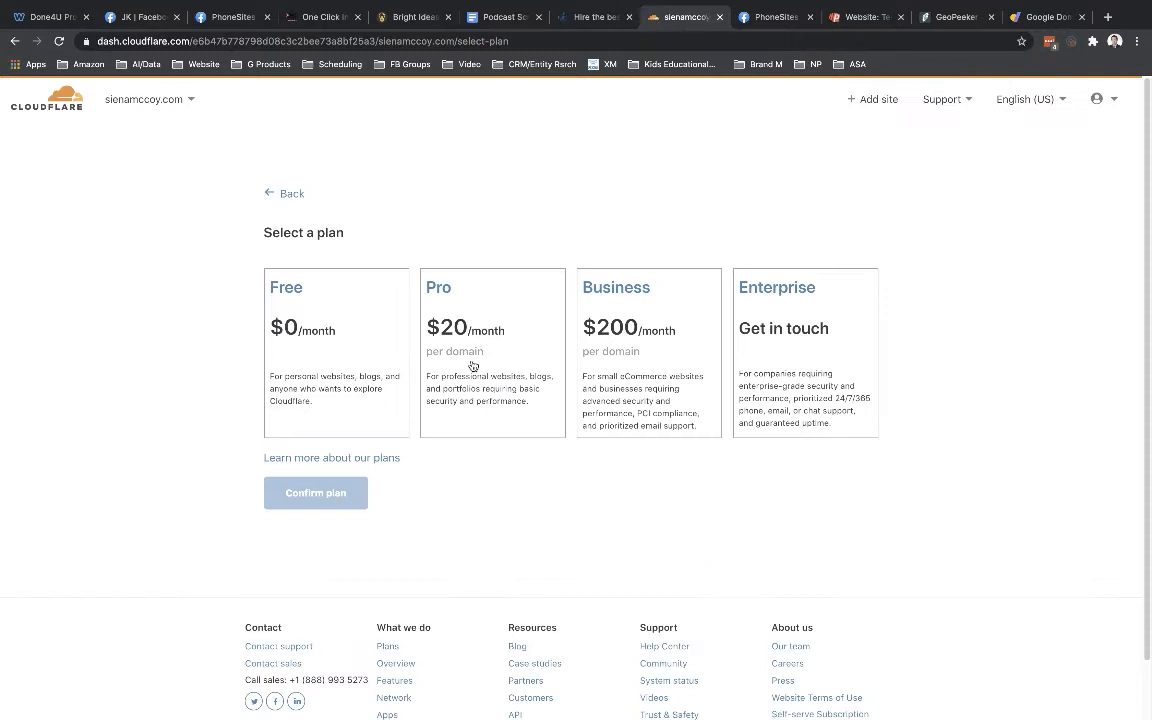
Step: Put the site on the Free plan and accept the scanned DNS records to reveal the new nameservers
click(336, 352)
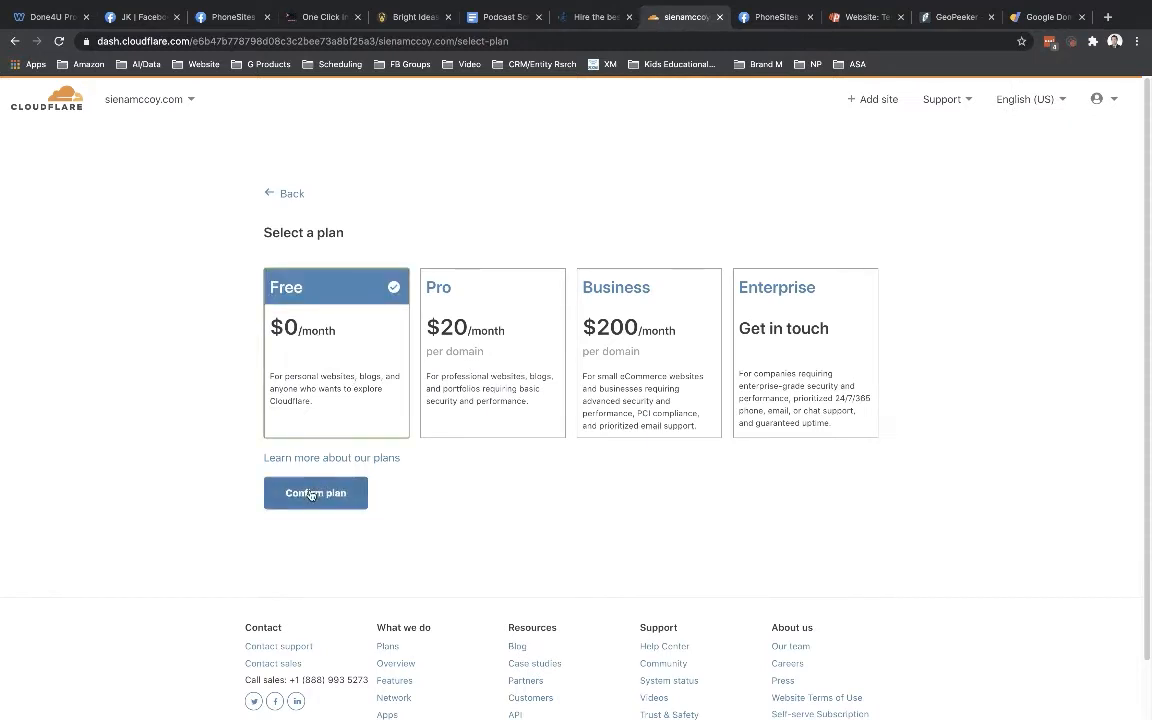
click(316, 492)
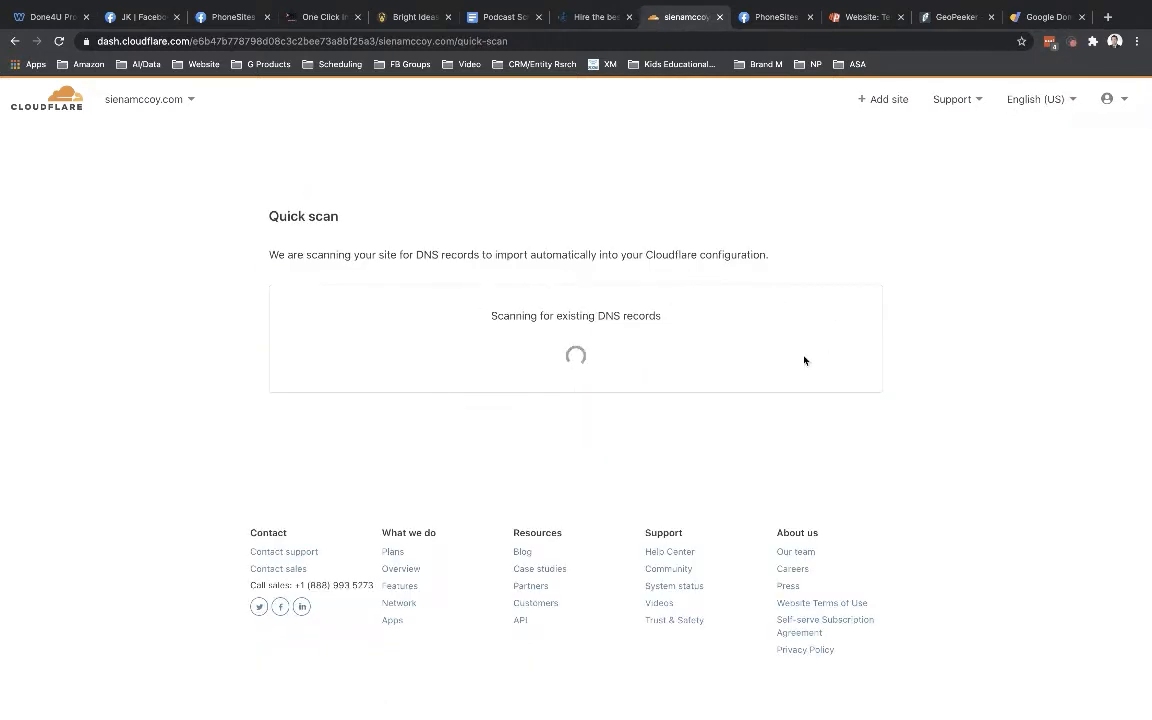
mouse_move(540, 456)
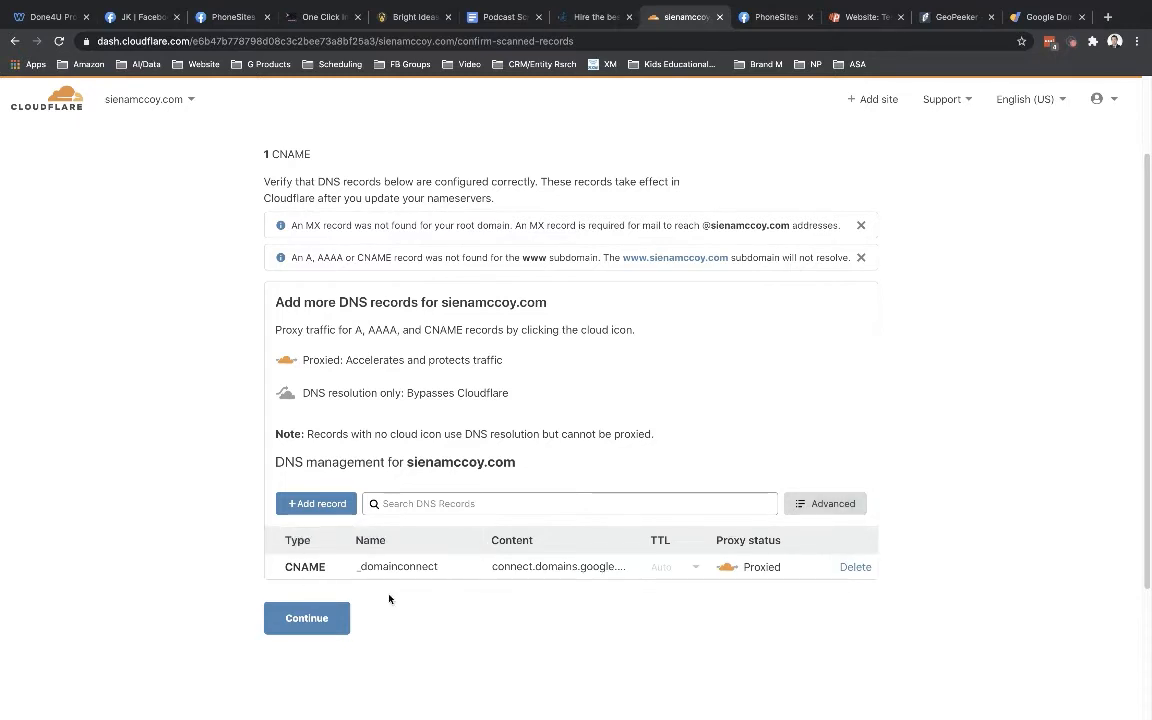
mouse_move(444, 608)
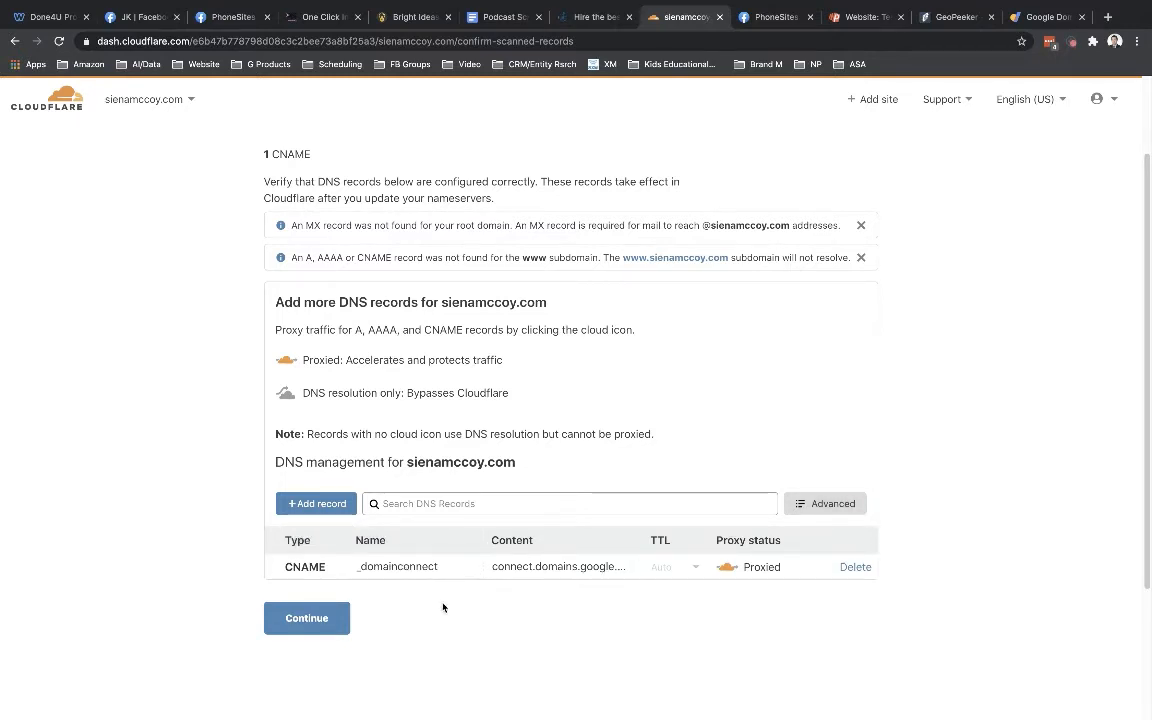
mouse_move(368, 616)
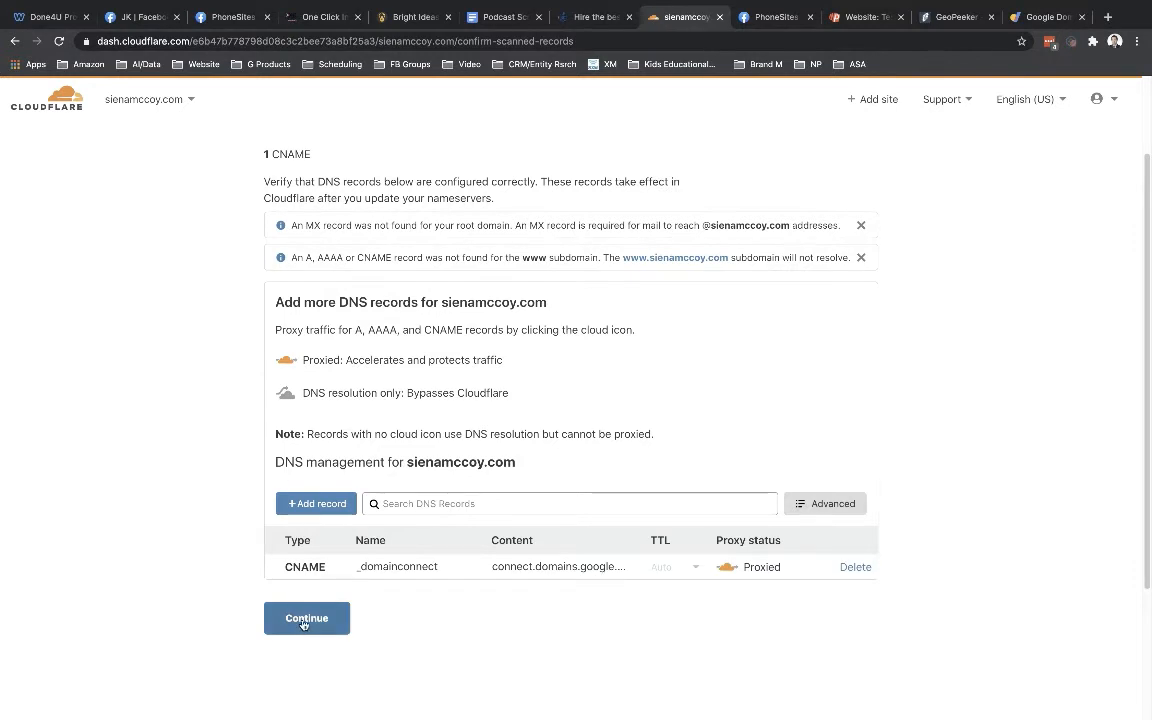
click(306, 618)
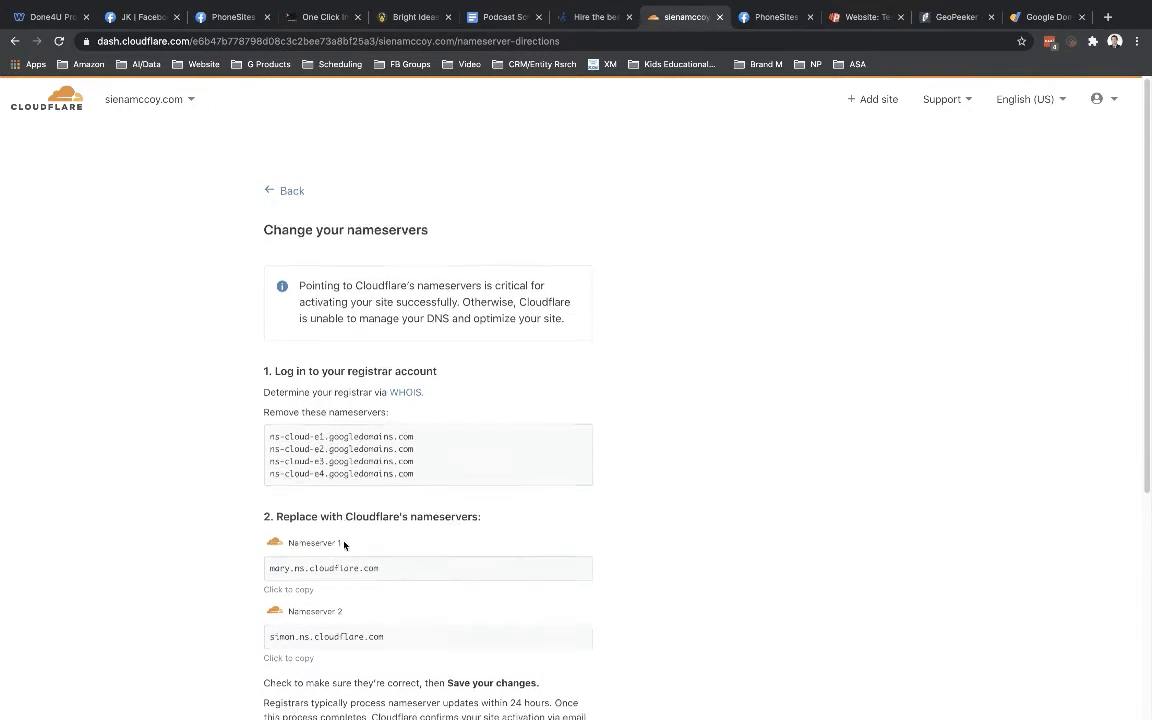
scroll(down, 3)
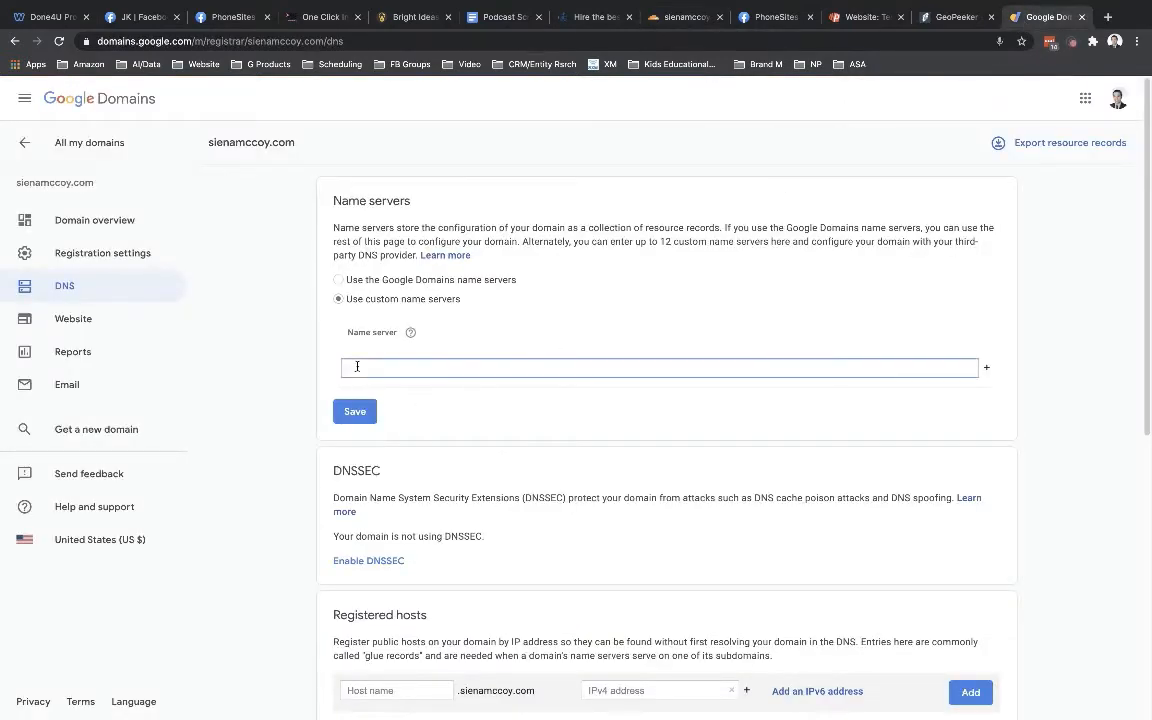
Step: Save mary.ns.cloudflare.com and simon.ns.cloudflare.com as the domain's custom name servers, then return to Cloudflare
text(mary.ns.cloudflare.com)
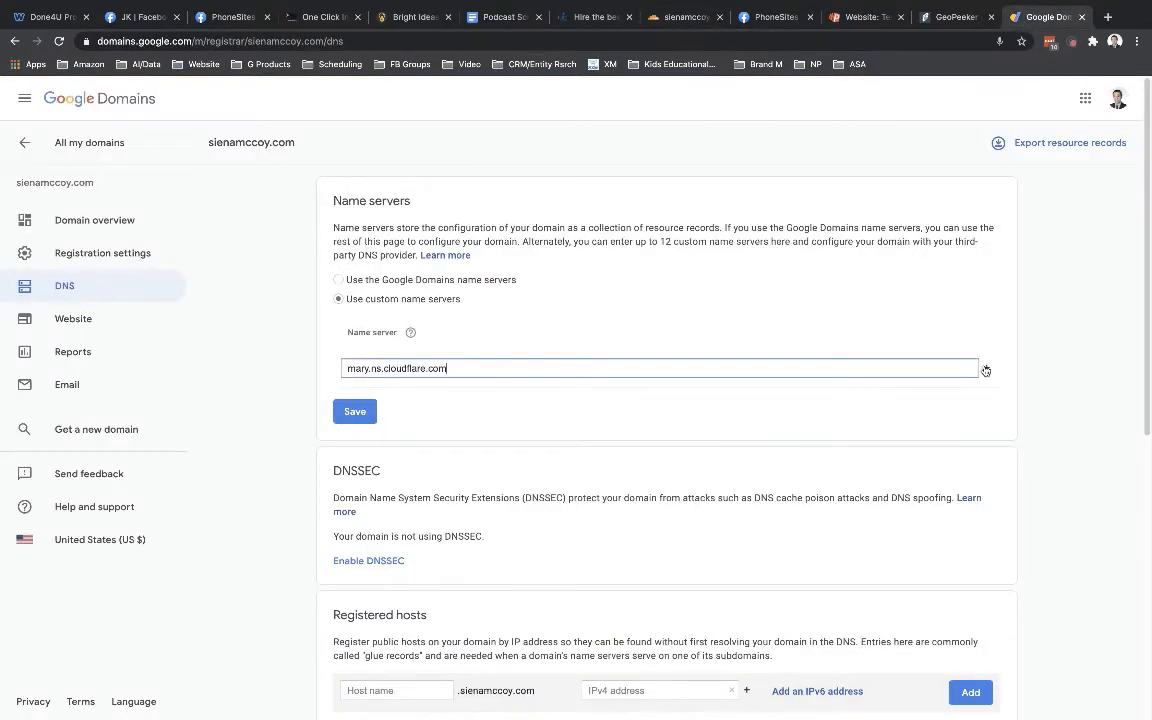
click(986, 368)
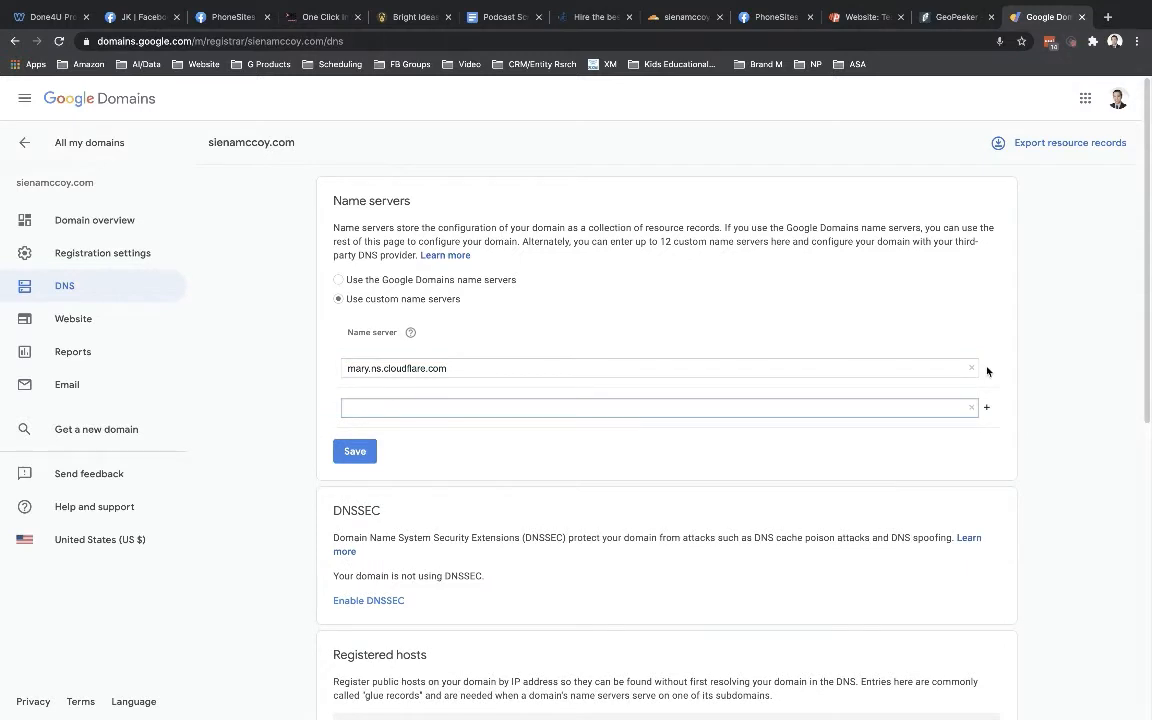
mouse_move(688, 460)
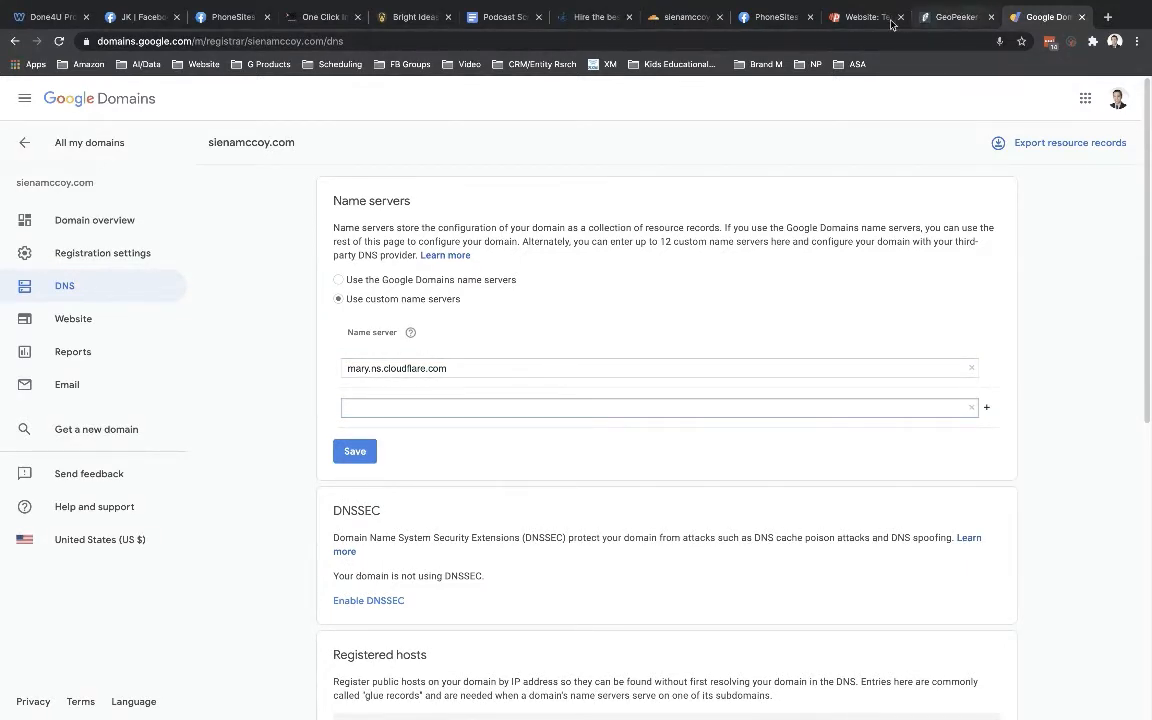
click(684, 16)
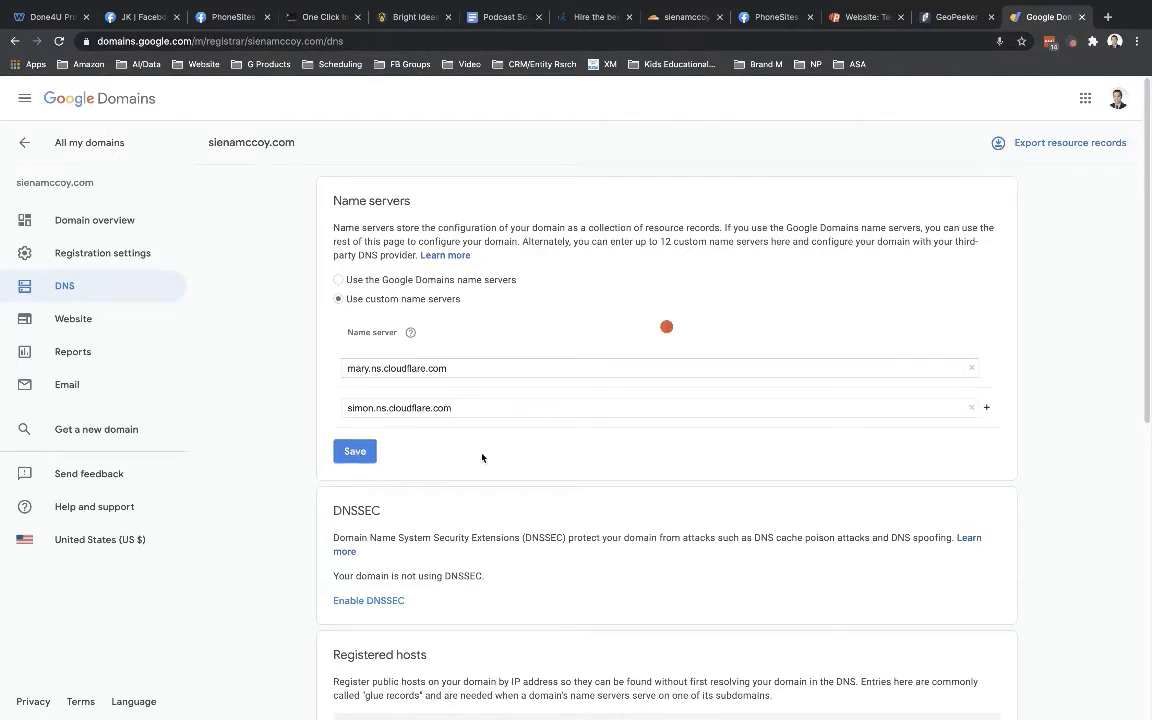
click(354, 452)
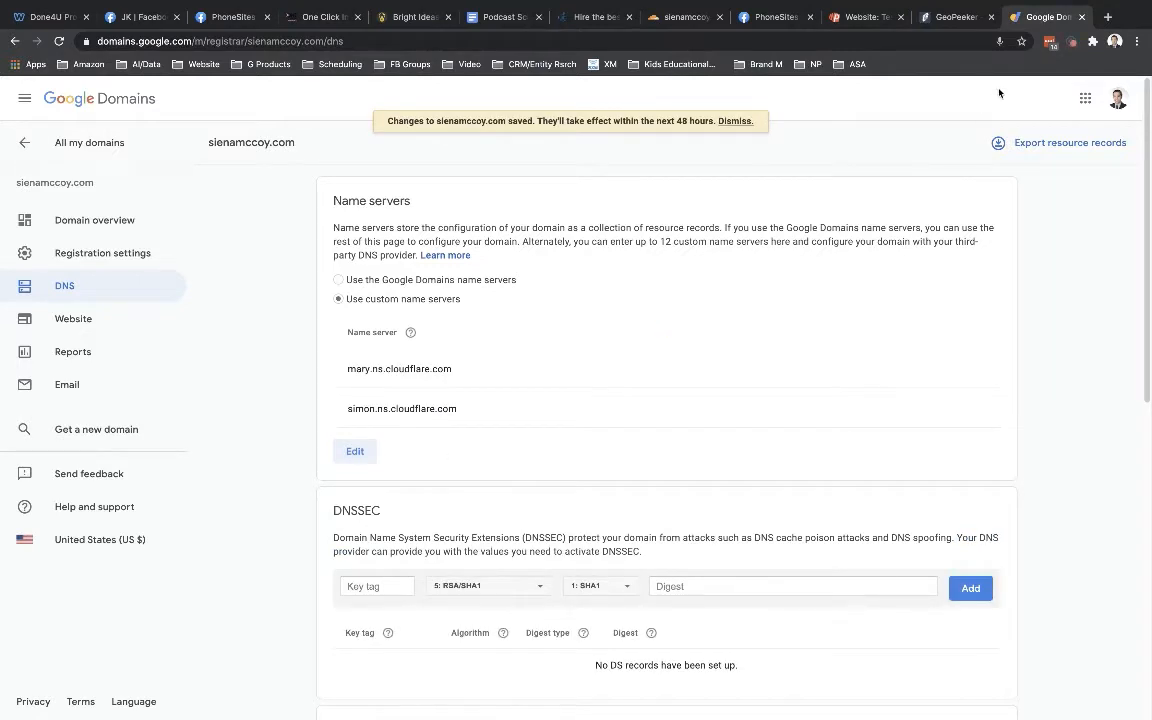
click(684, 16)
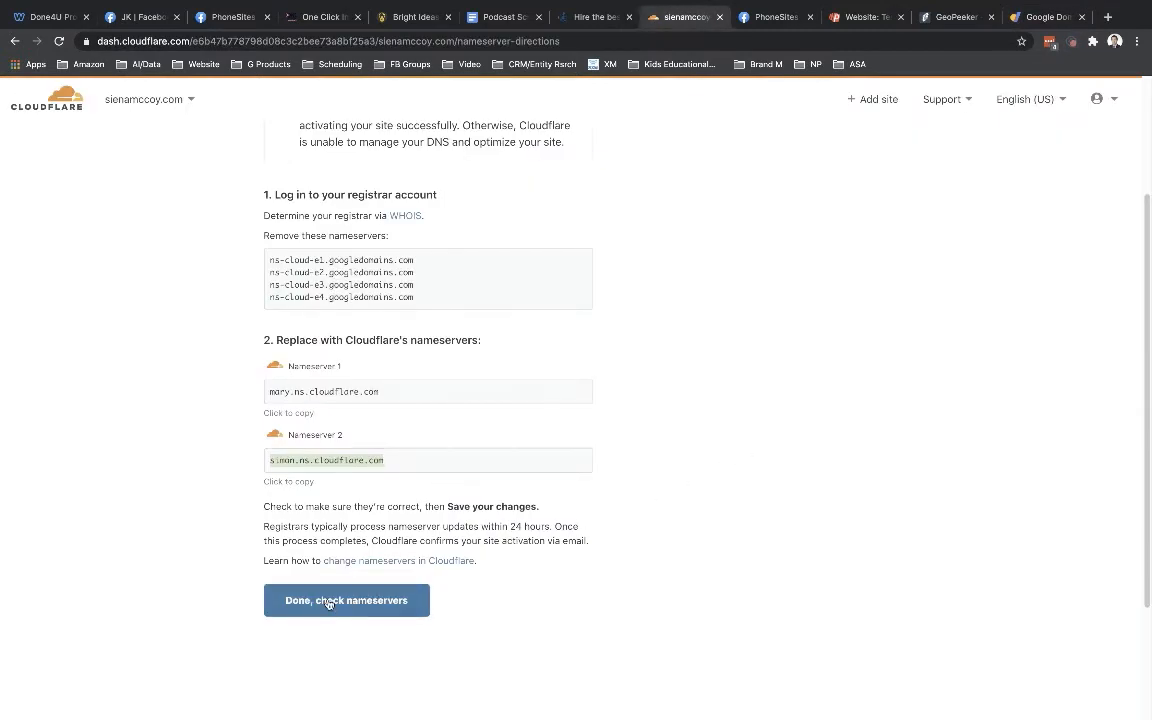
Step: Confirm the nameserver change and start the Quick Start Guide with Full SSL and Always Use HTTPS on
click(346, 600)
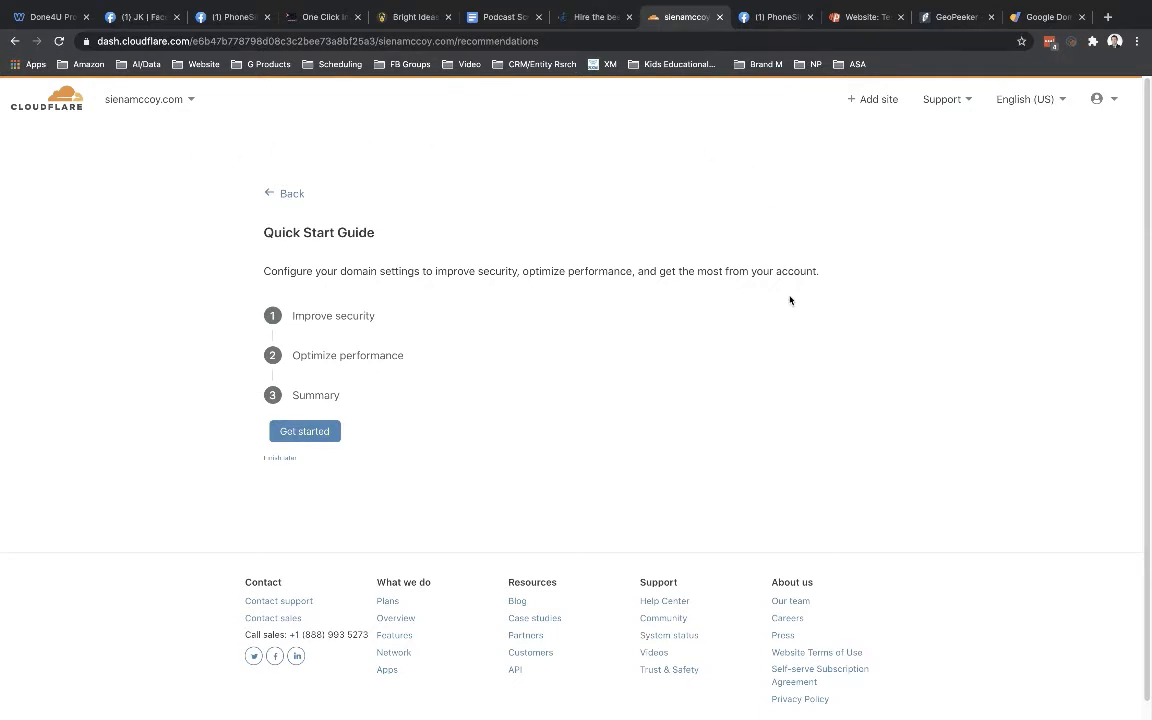
mouse_move(424, 492)
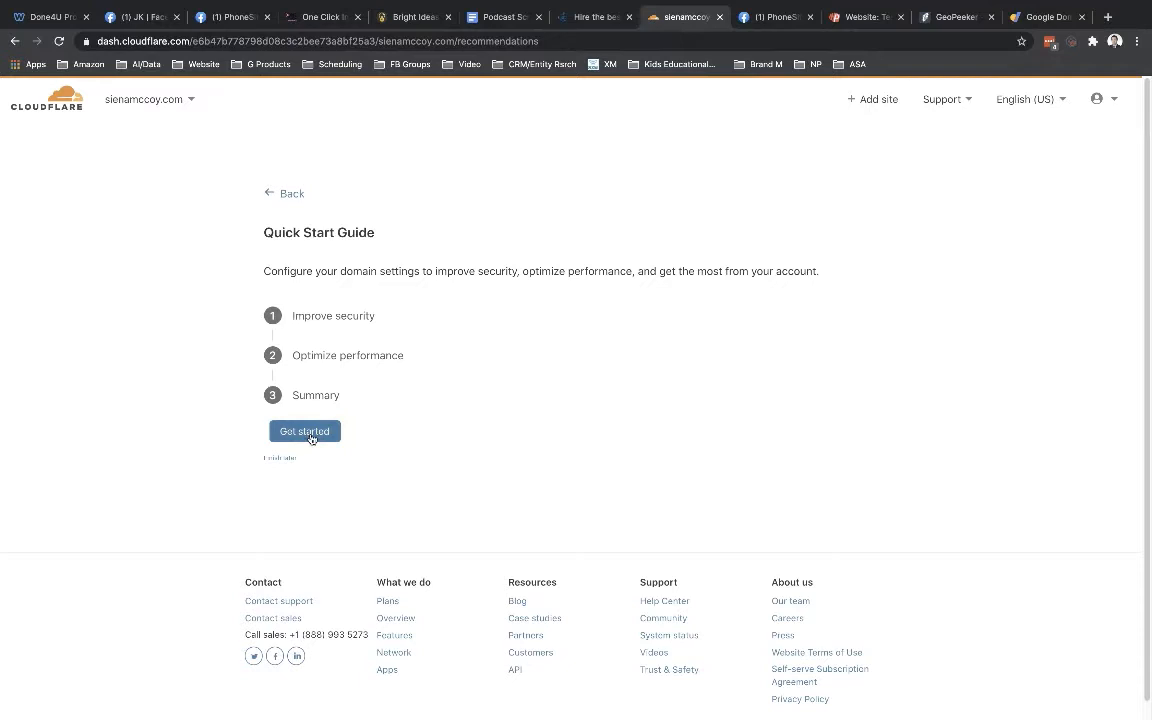
click(304, 432)
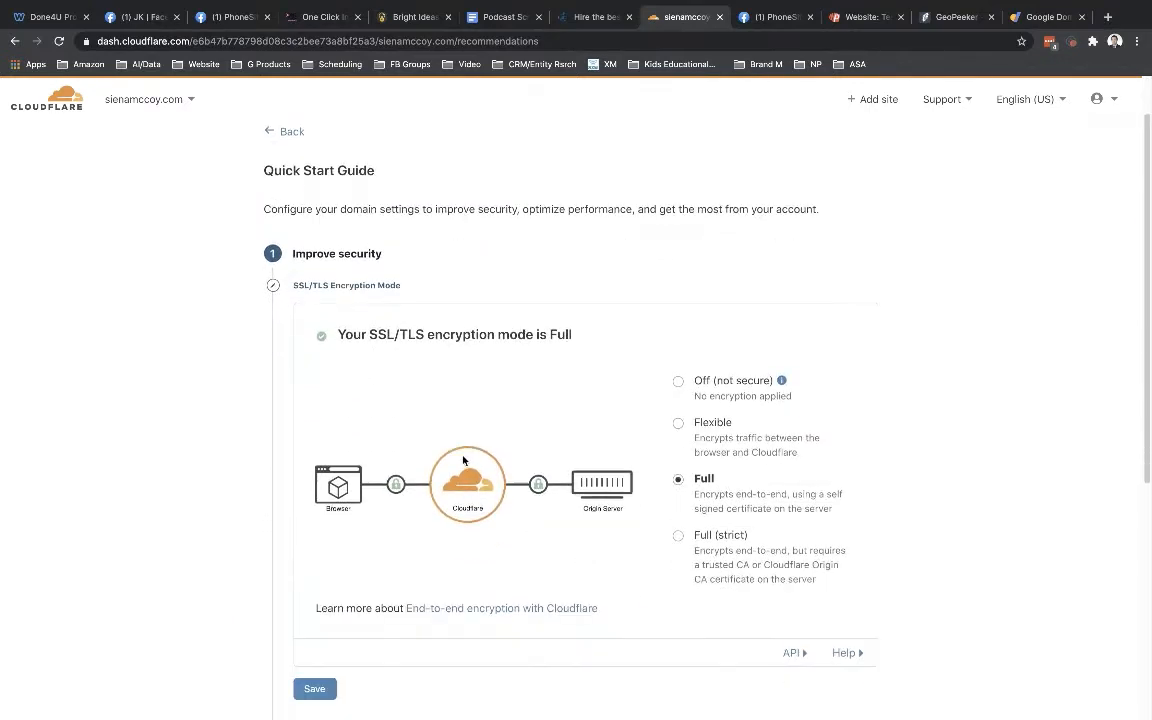
scroll(down, 3)
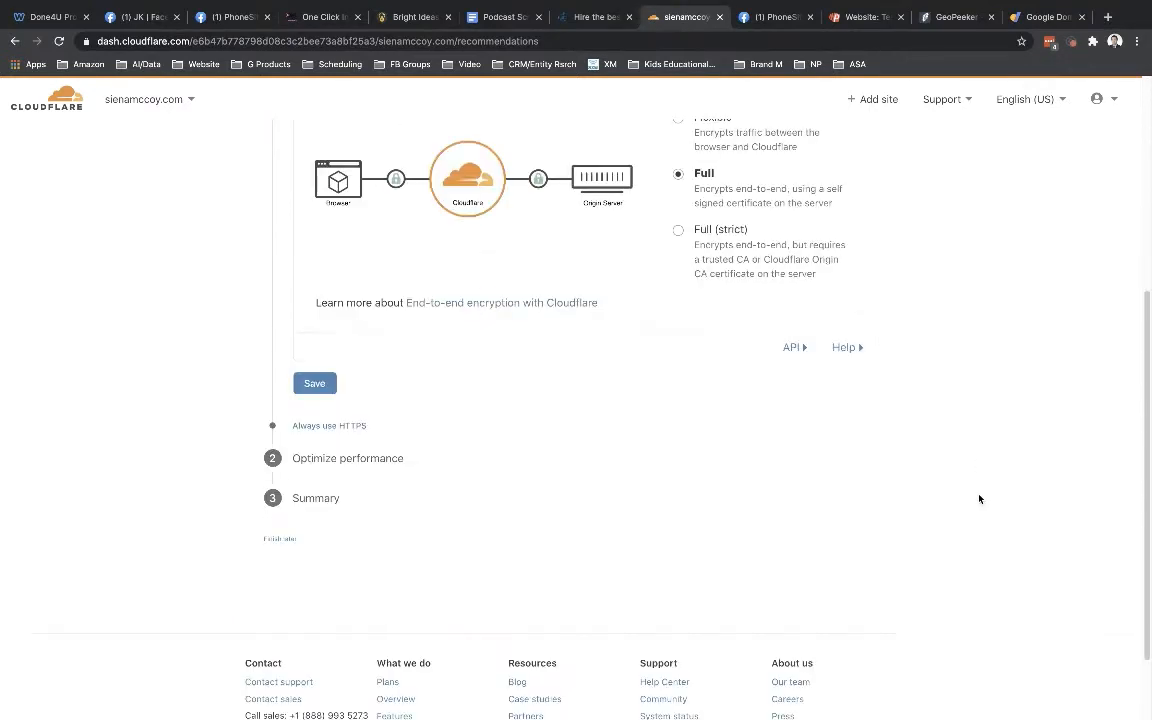
click(316, 384)
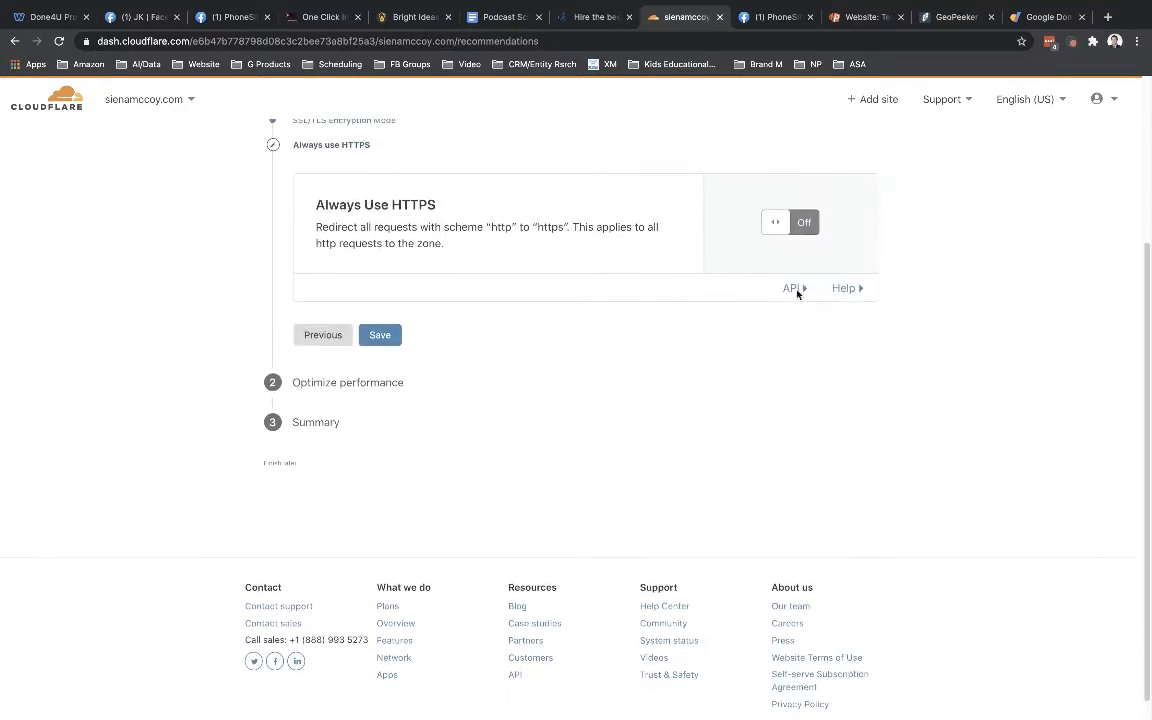
click(804, 222)
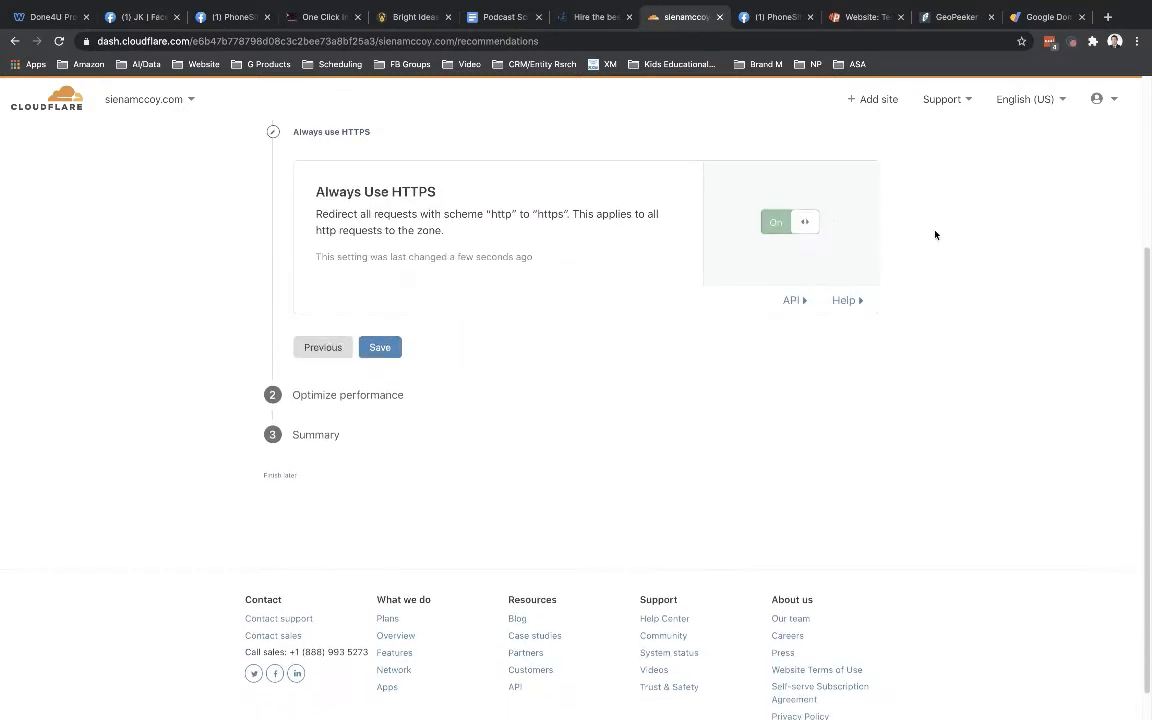
click(380, 348)
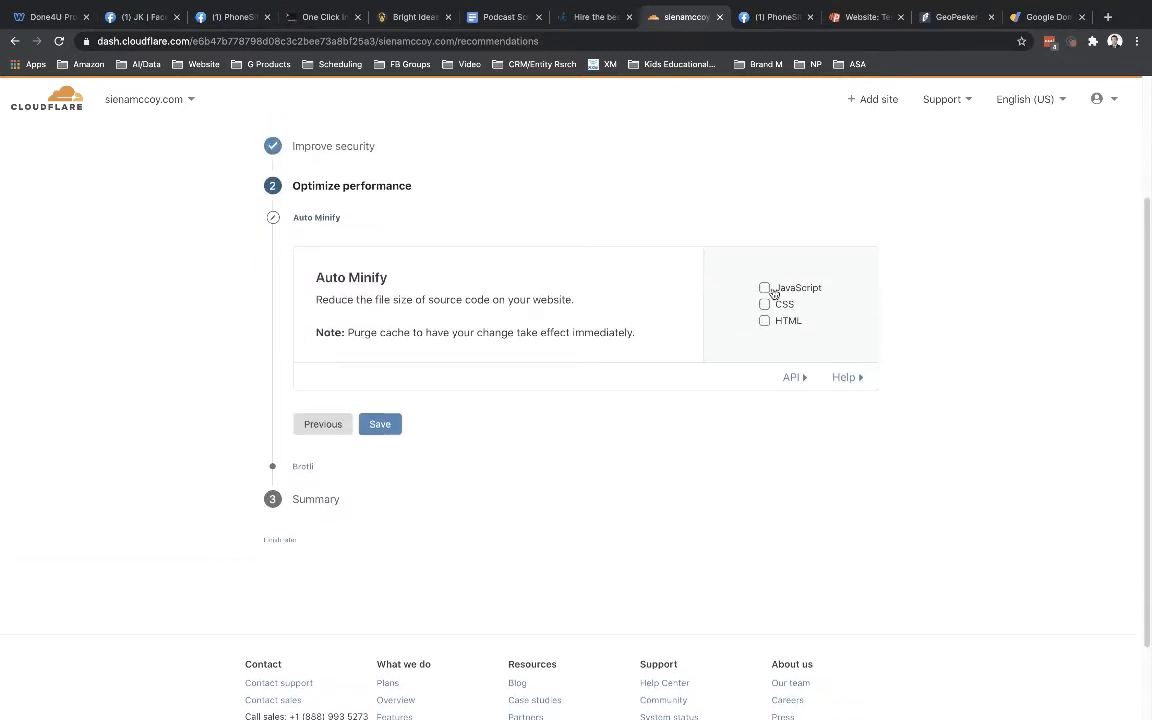
Step: Enable Auto Minify for JavaScript, CSS and HTML, keep Brotli on, and finish the guide
click(764, 288)
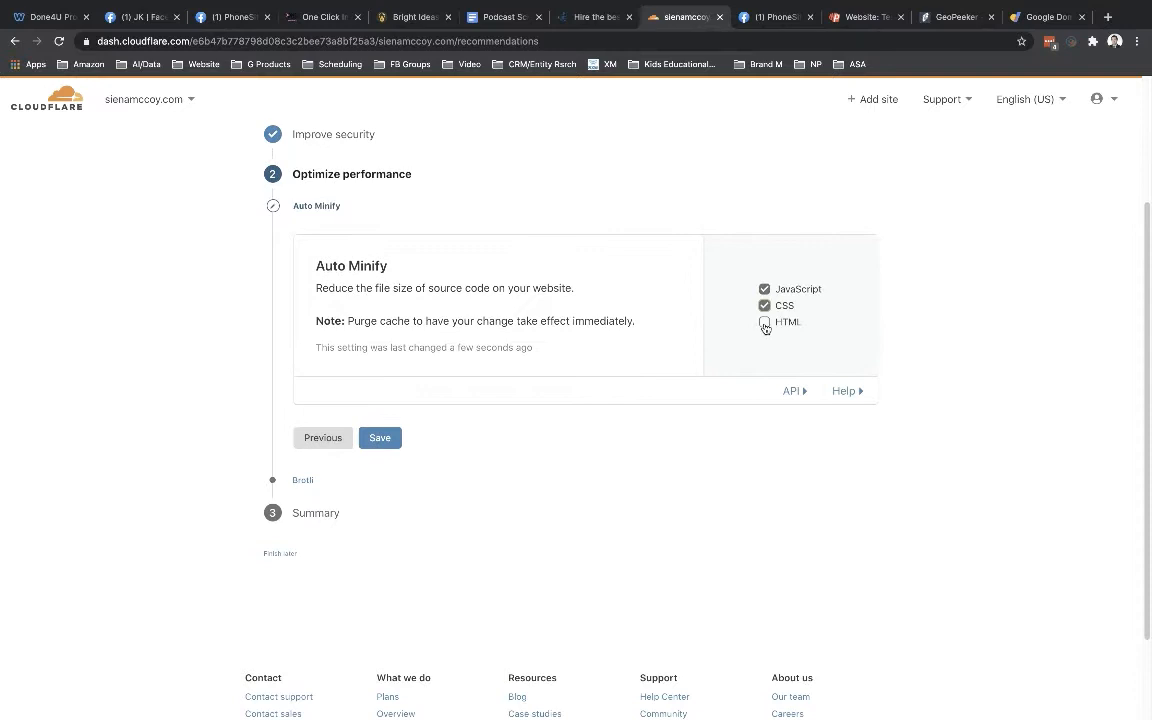
click(764, 322)
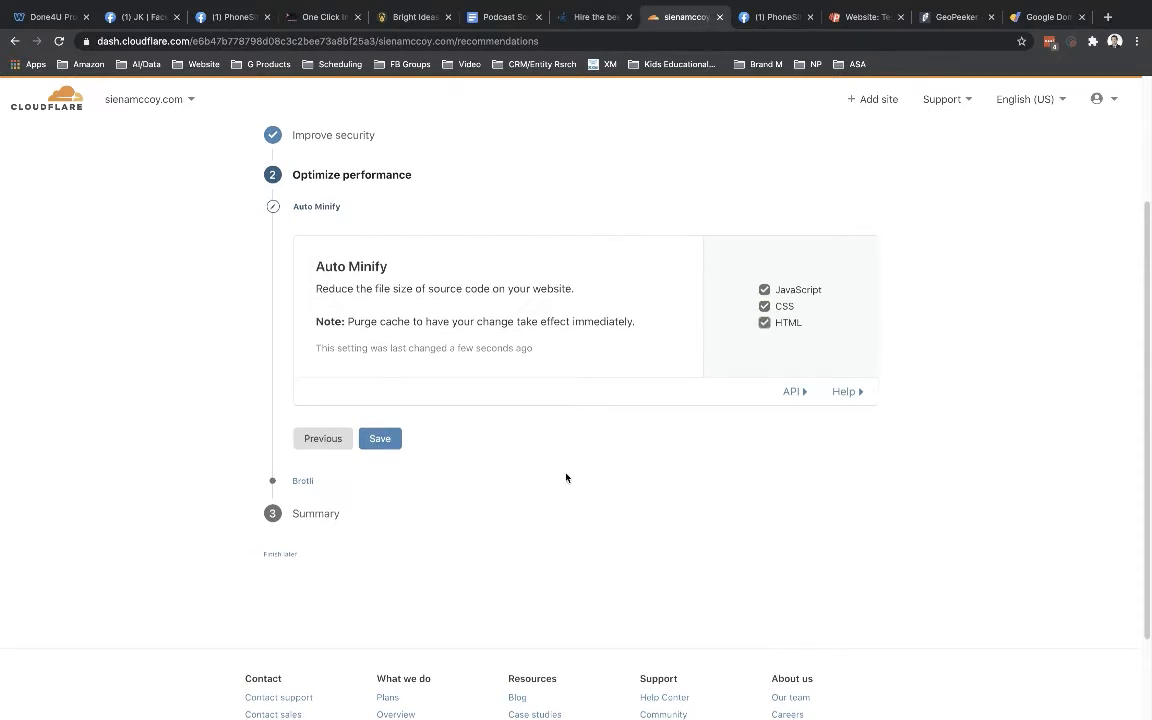
click(380, 438)
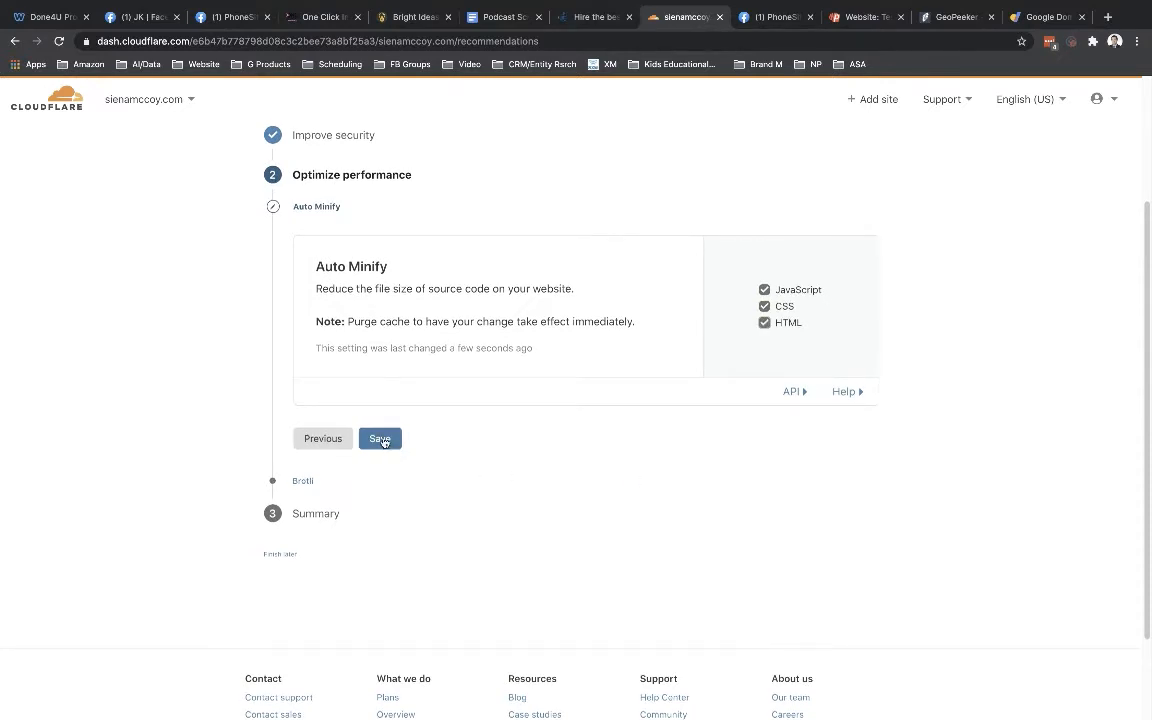
click(380, 438)
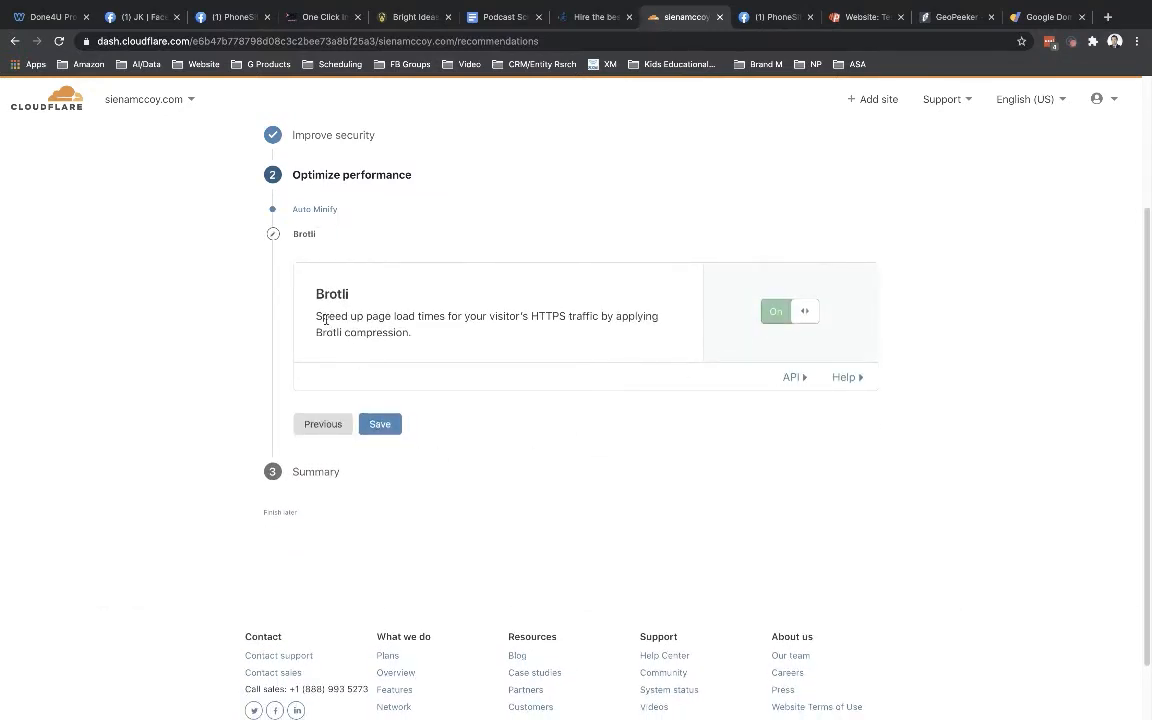
click(380, 424)
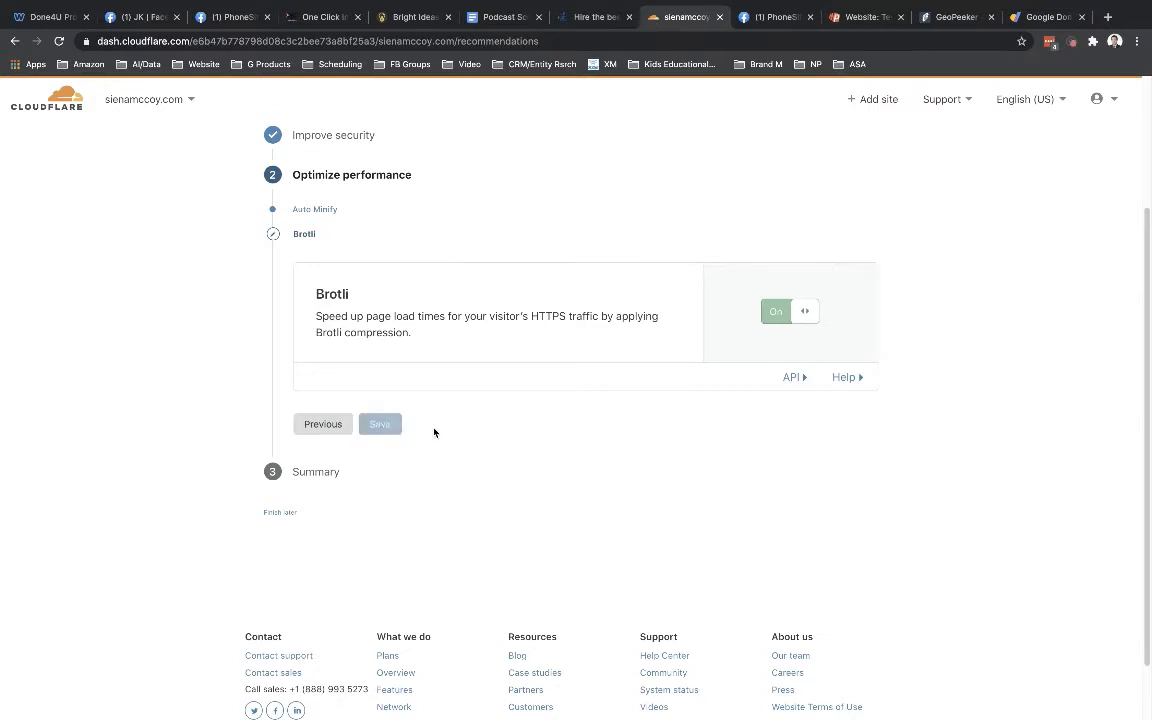
click(380, 424)
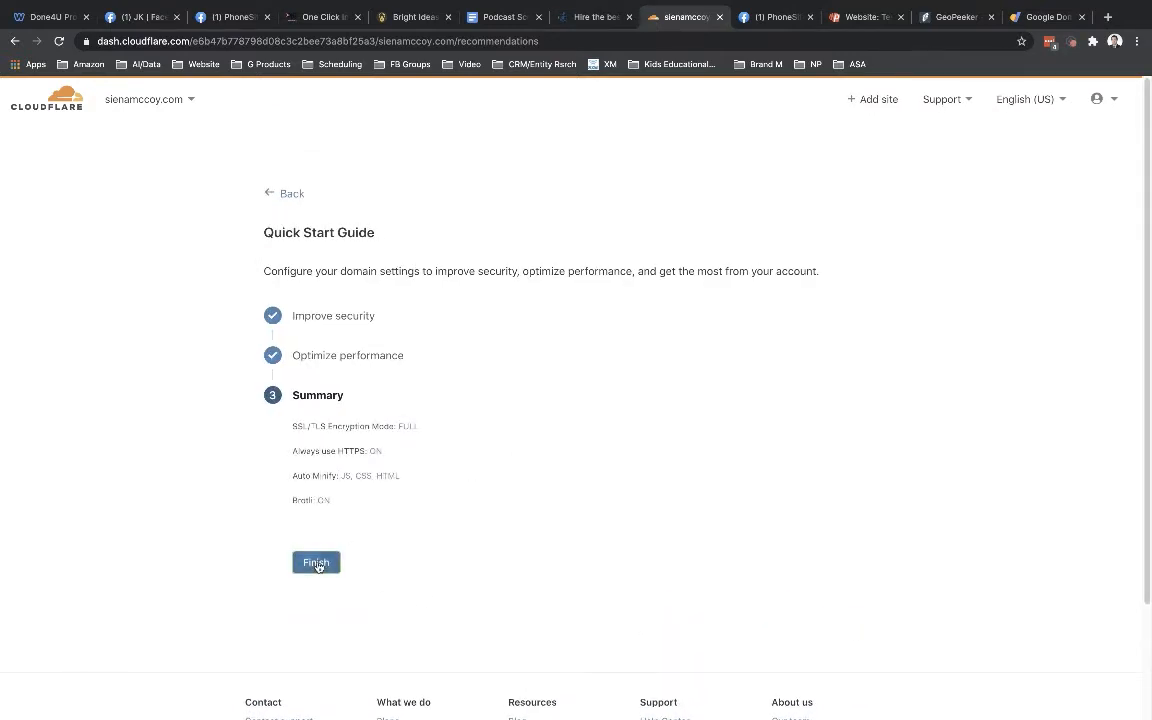
click(316, 562)
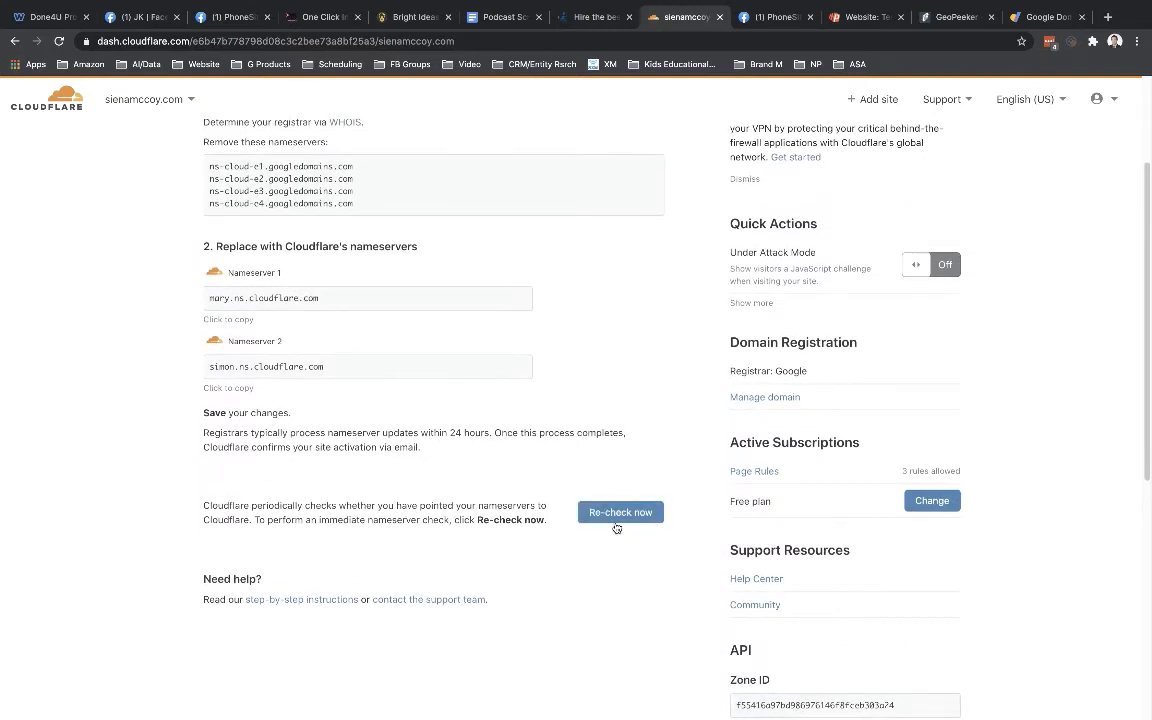
mouse_move(616, 528)
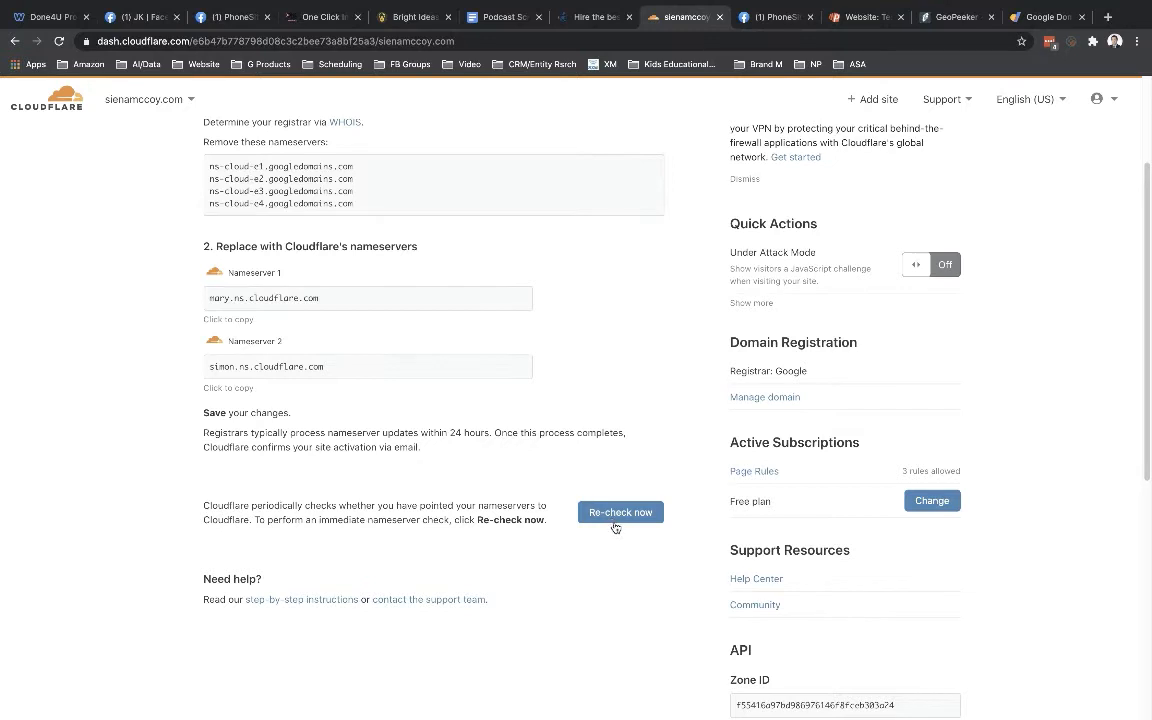
Step: Request an immediate nameserver re-check for sienamccoy.com
click(620, 512)
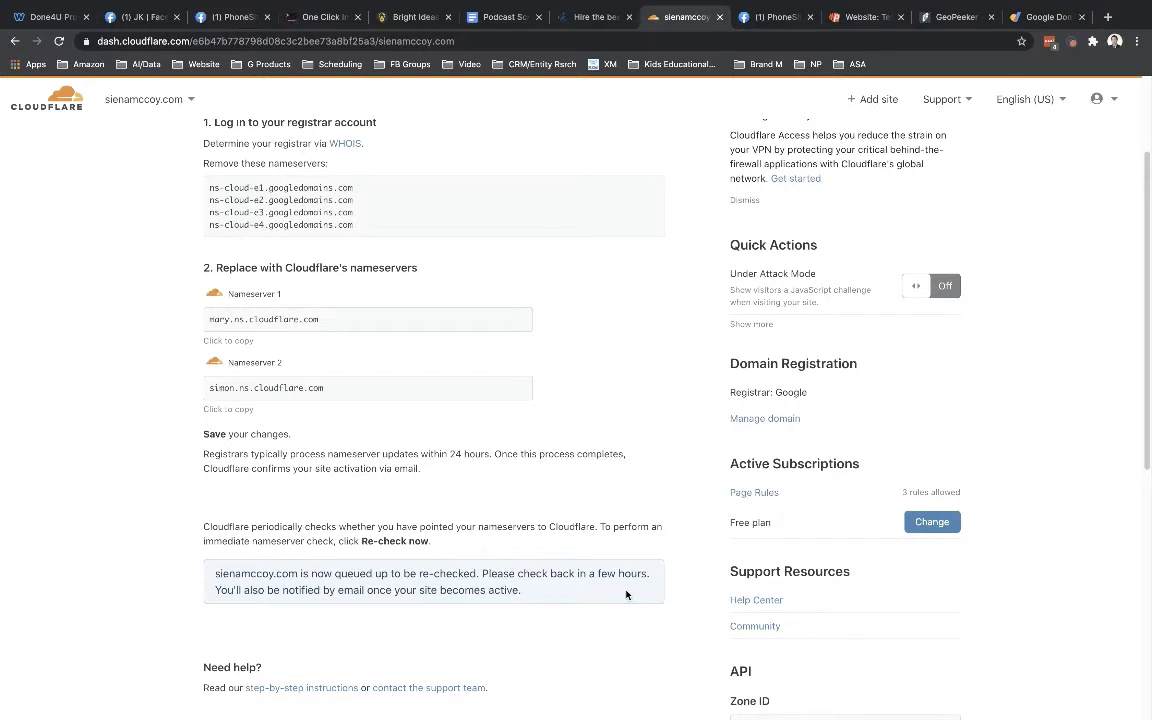
mouse_move(628, 642)
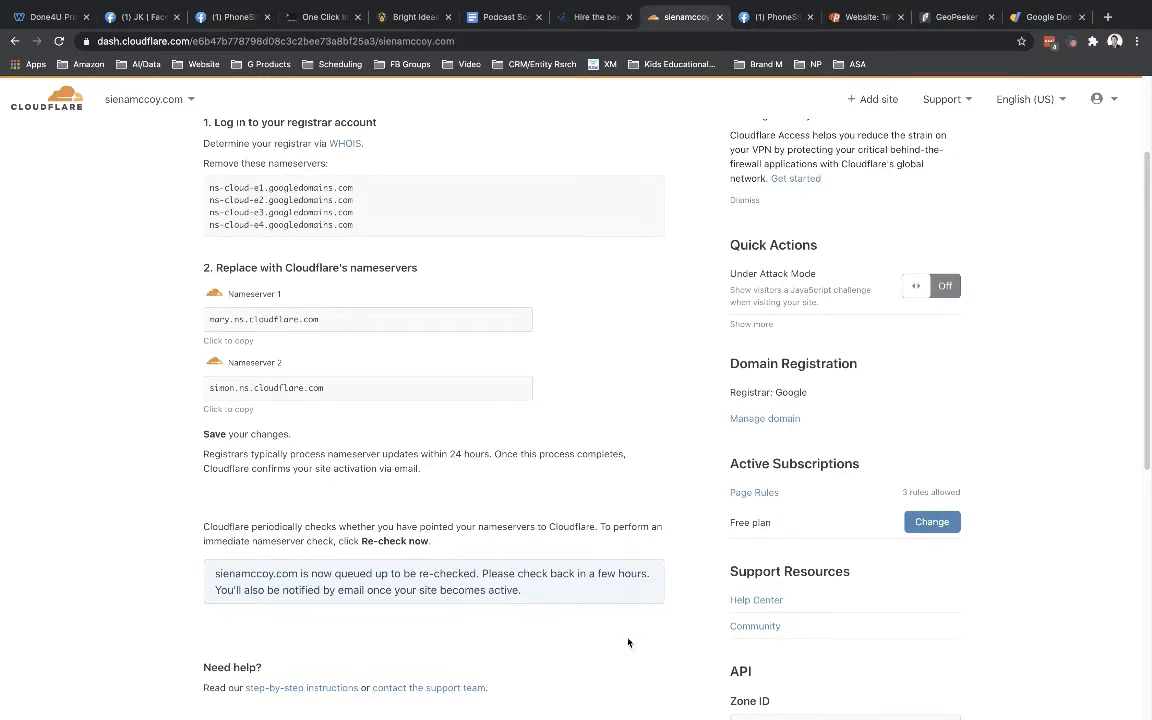
scroll(down, 3)
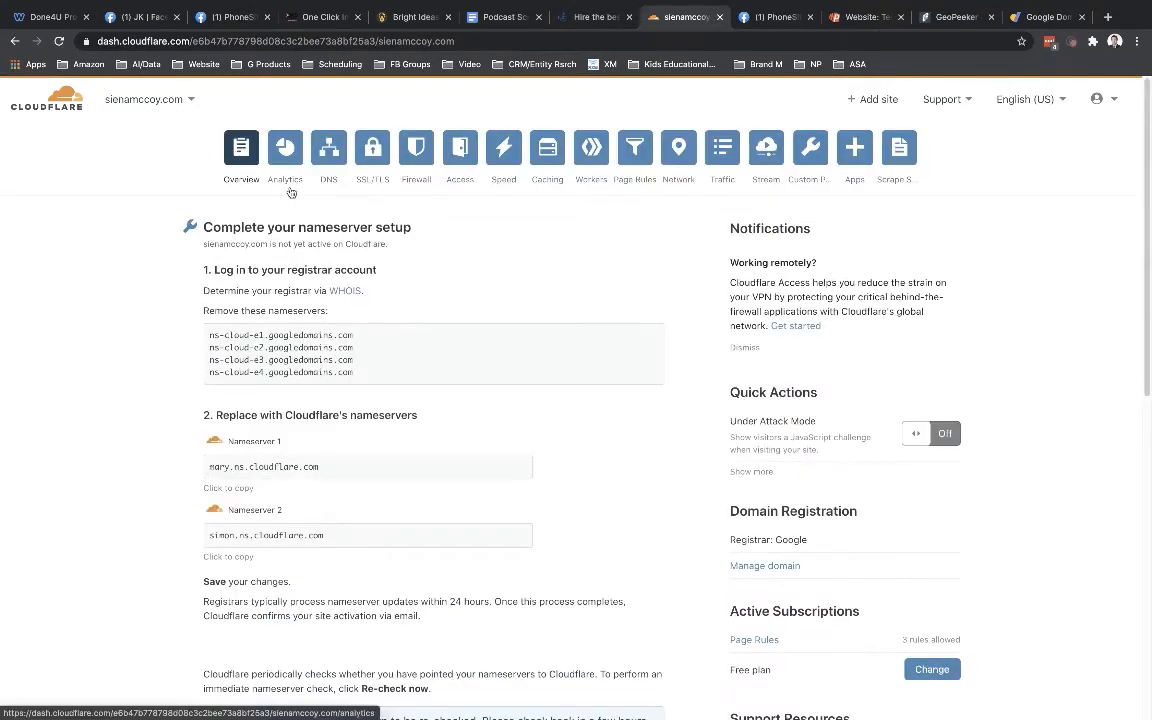
mouse_move(636, 238)
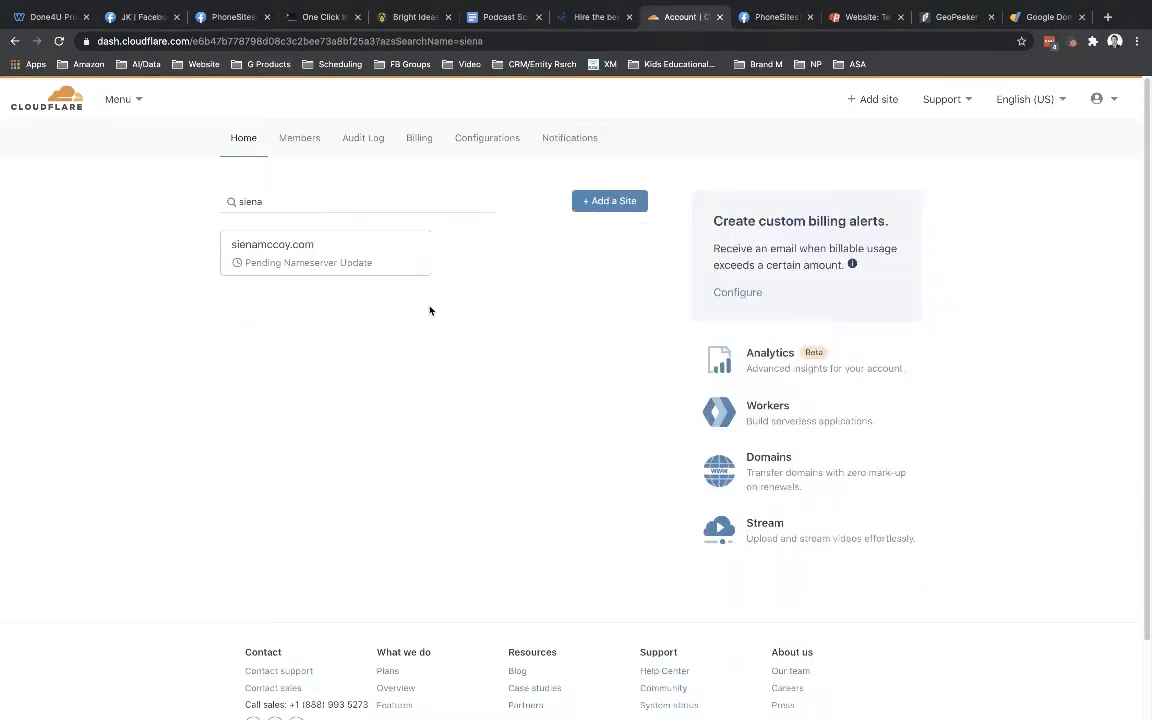
mouse_move(428, 328)
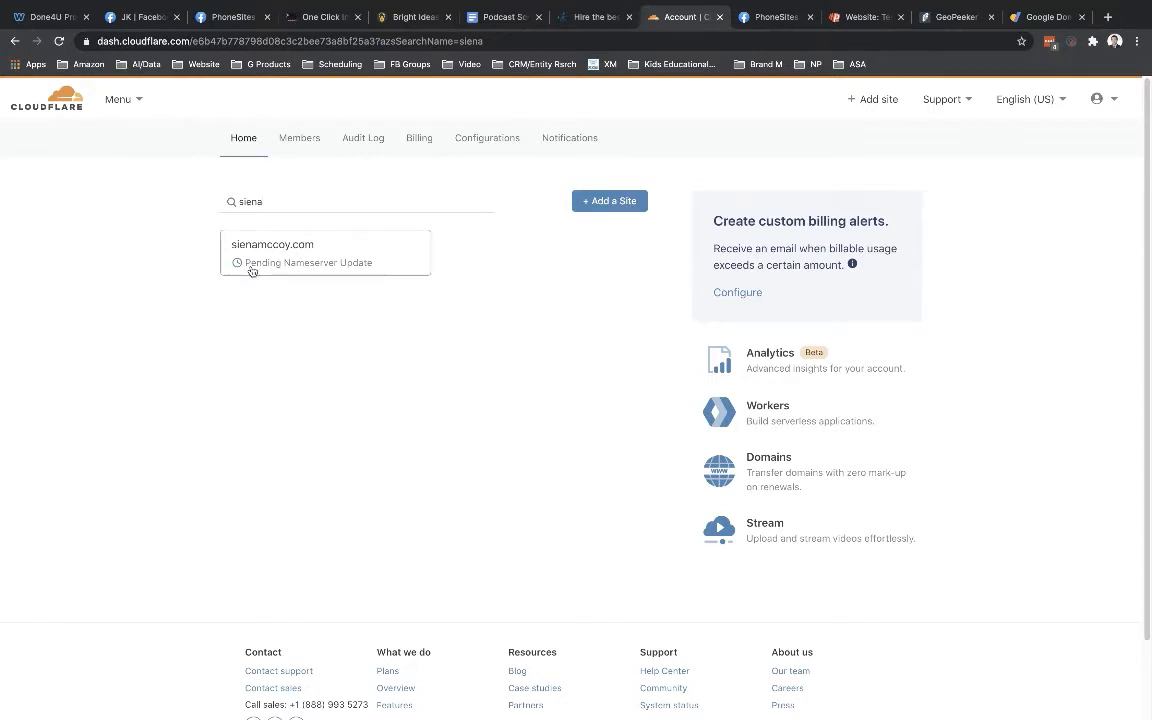
mouse_move(352, 272)
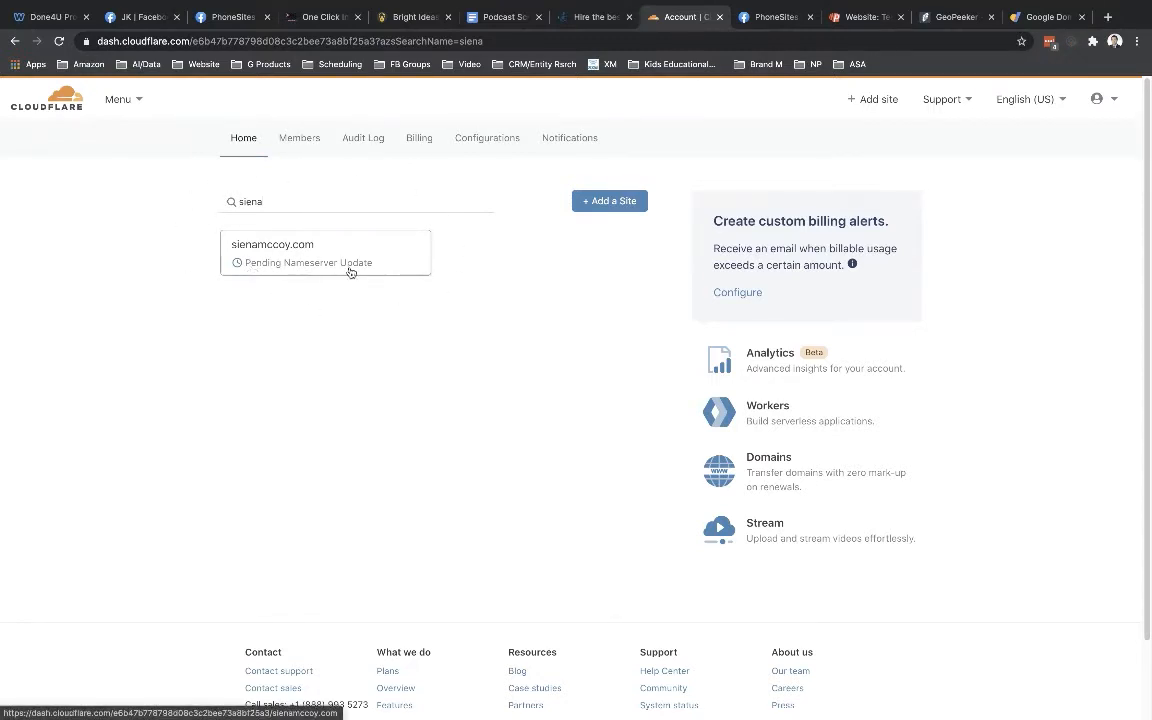
mouse_move(338, 288)
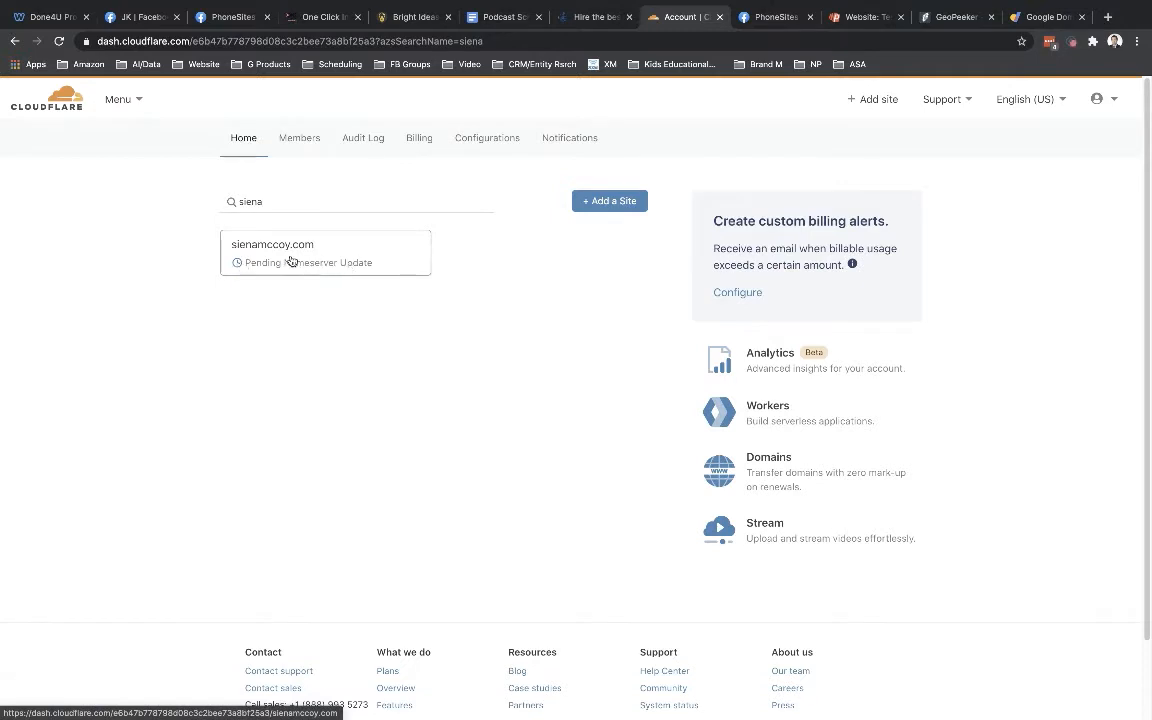
mouse_move(496, 312)
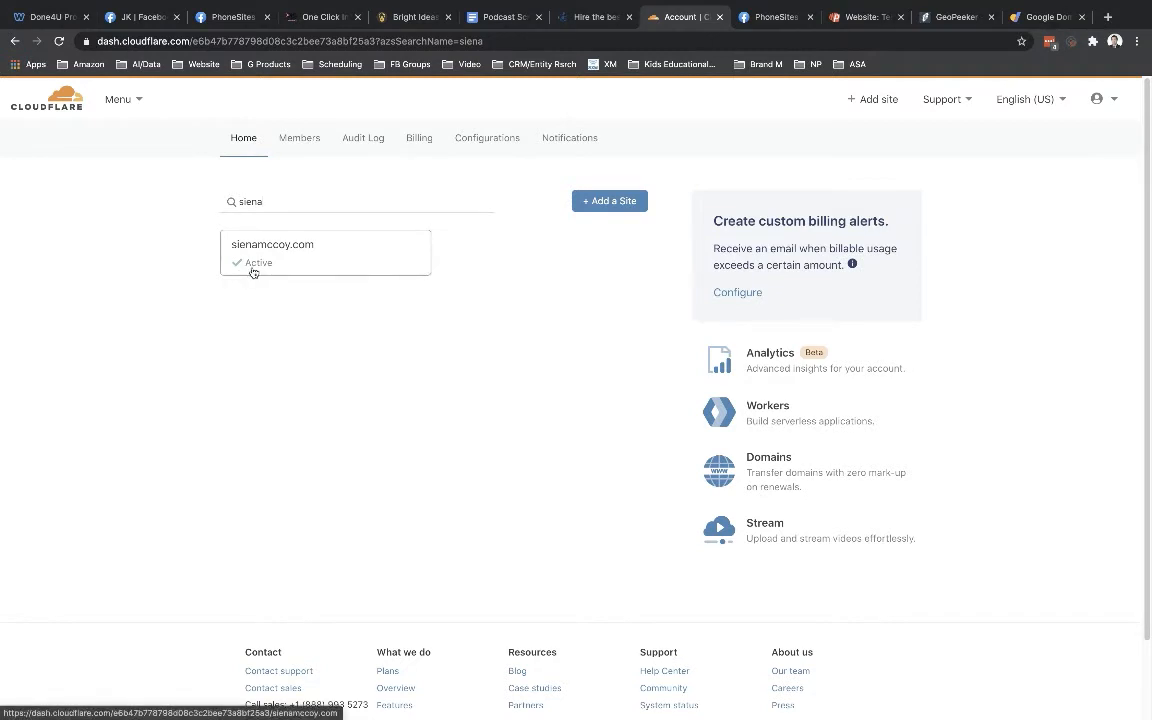
Step: Open the now-active sienamccoy.com site from the Cloudflare home list
click(272, 244)
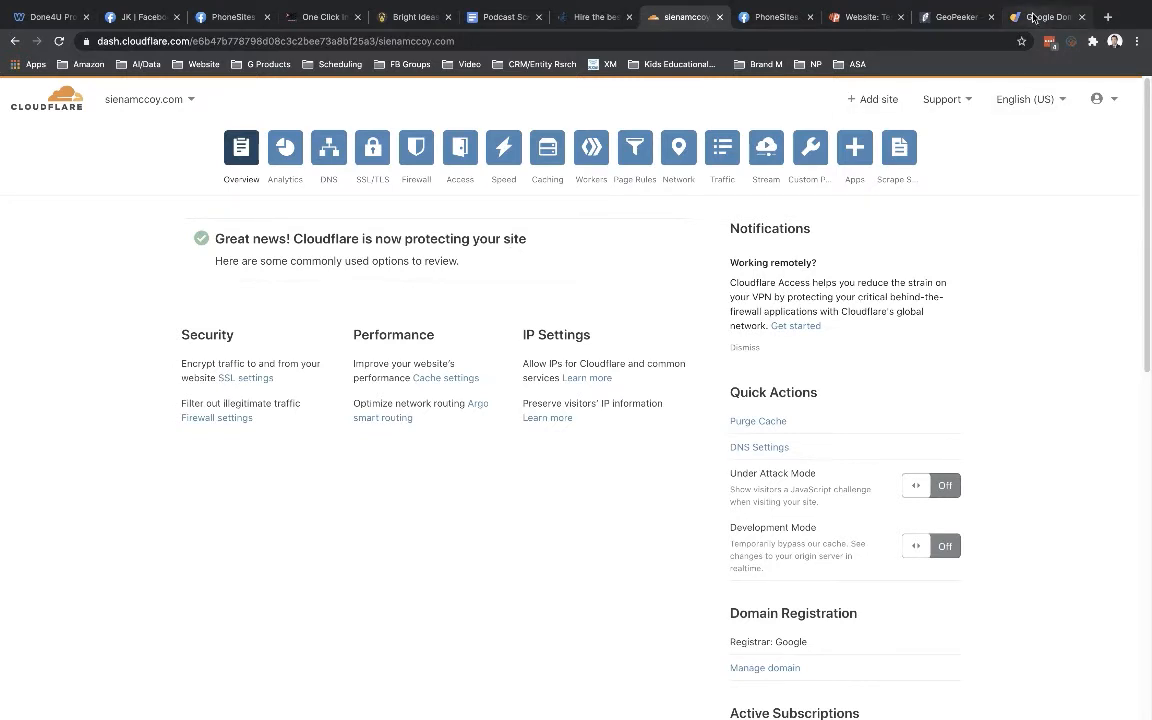
mouse_move(1044, 16)
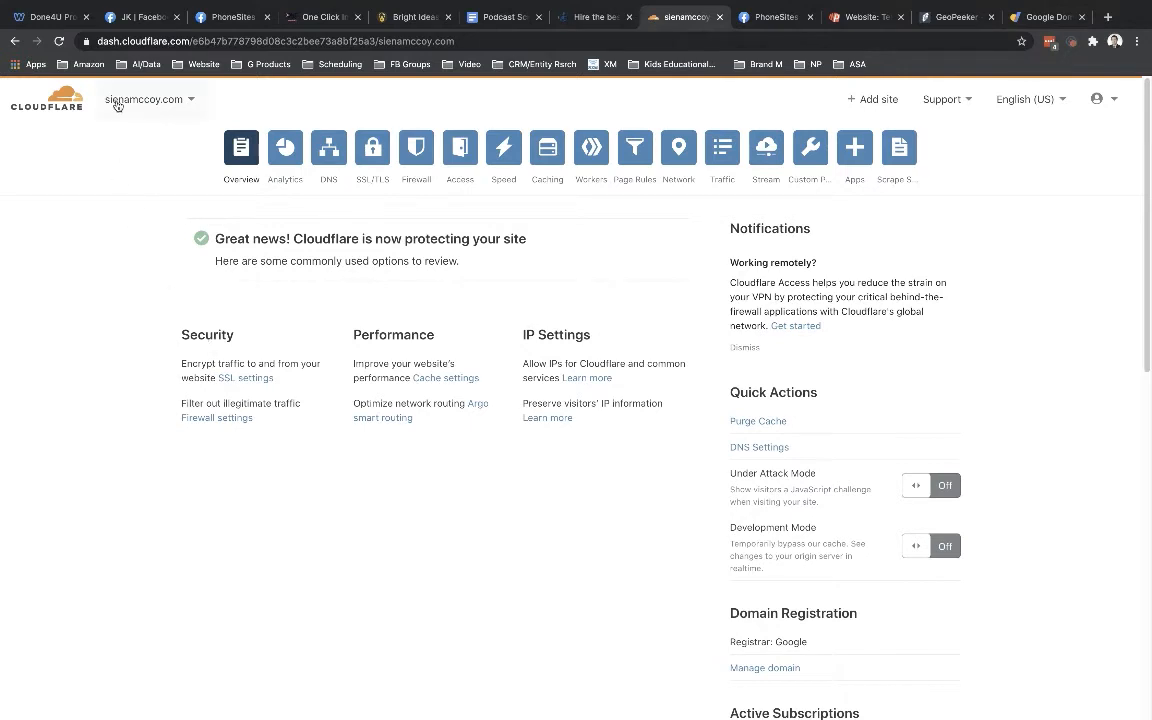
mouse_move(156, 264)
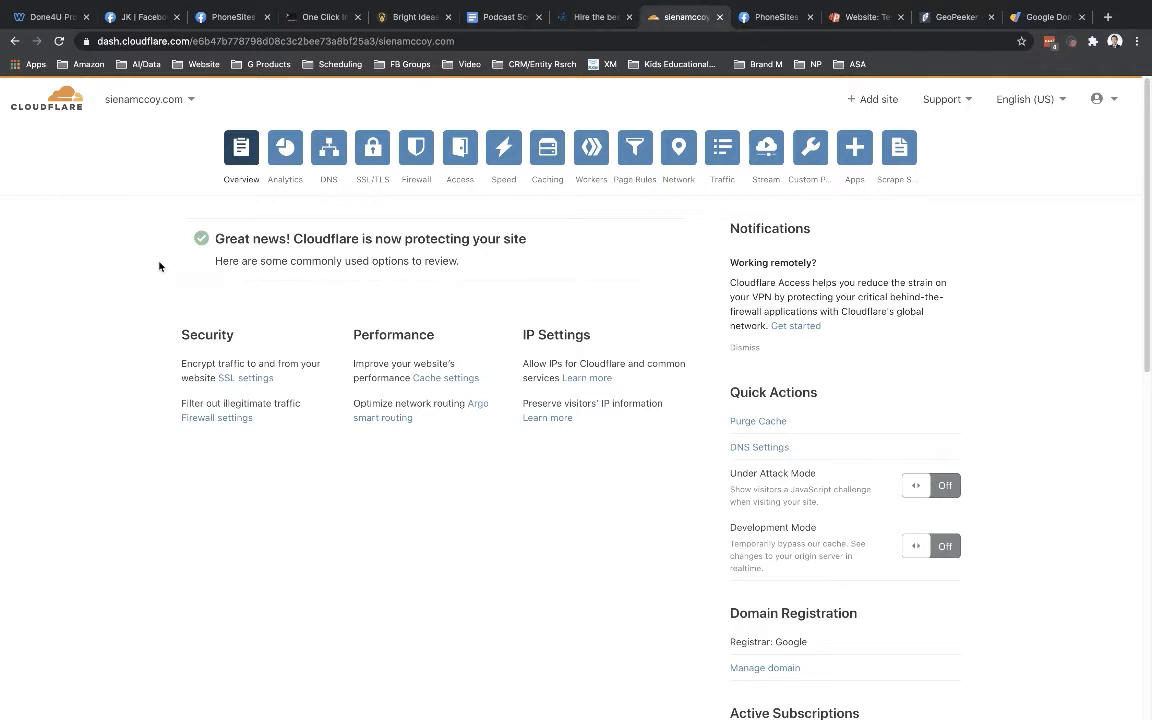
Step: Return to the Google Domains DNS page for sienamccoy.com
click(1048, 16)
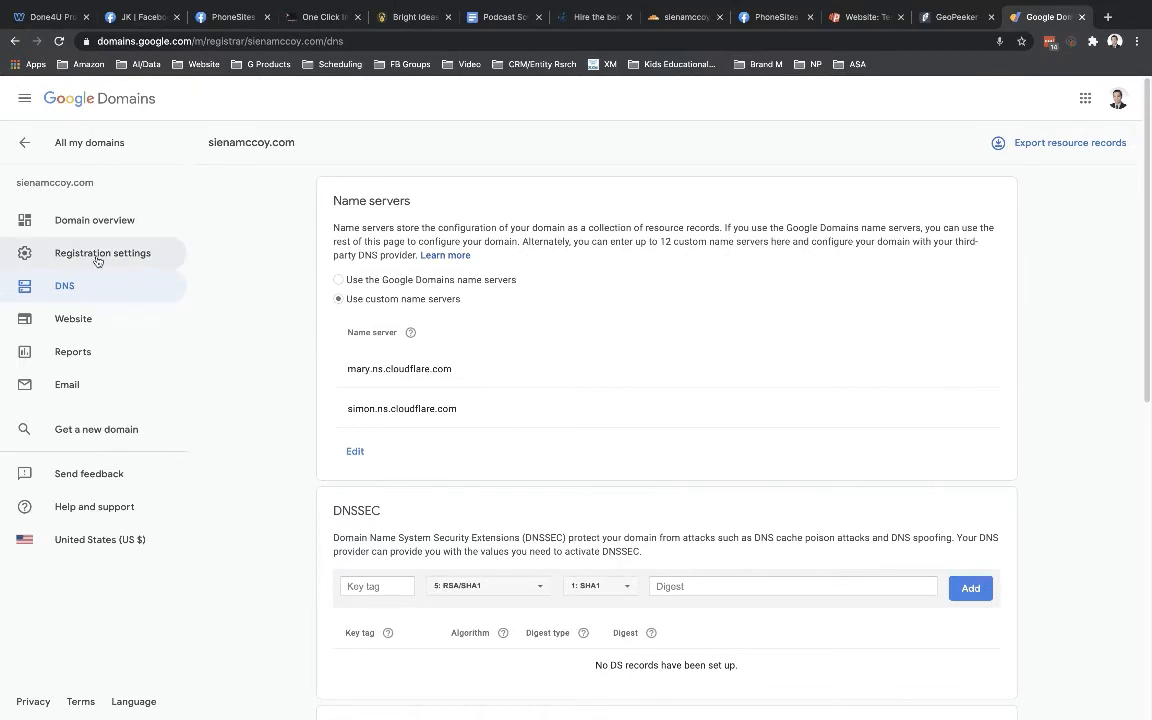
Step: Turn off the Domain is locked switch in Registration settings, noting the unauthorized-transfer warning
click(102, 252)
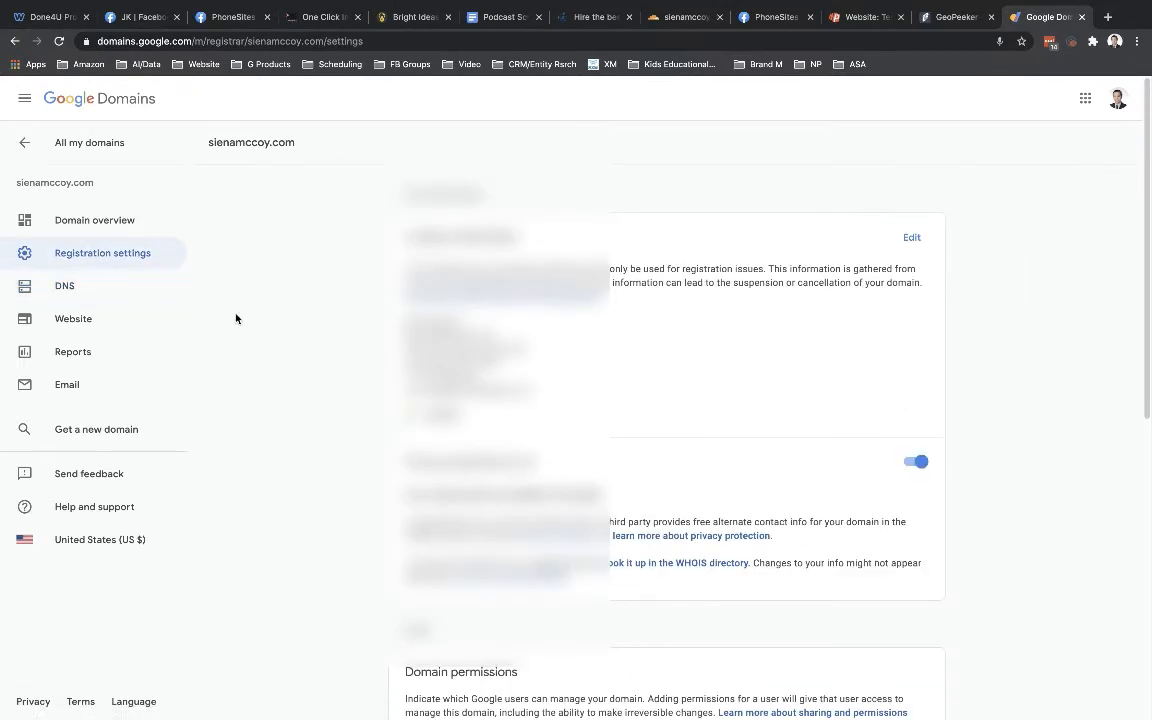
scroll(down, 3)
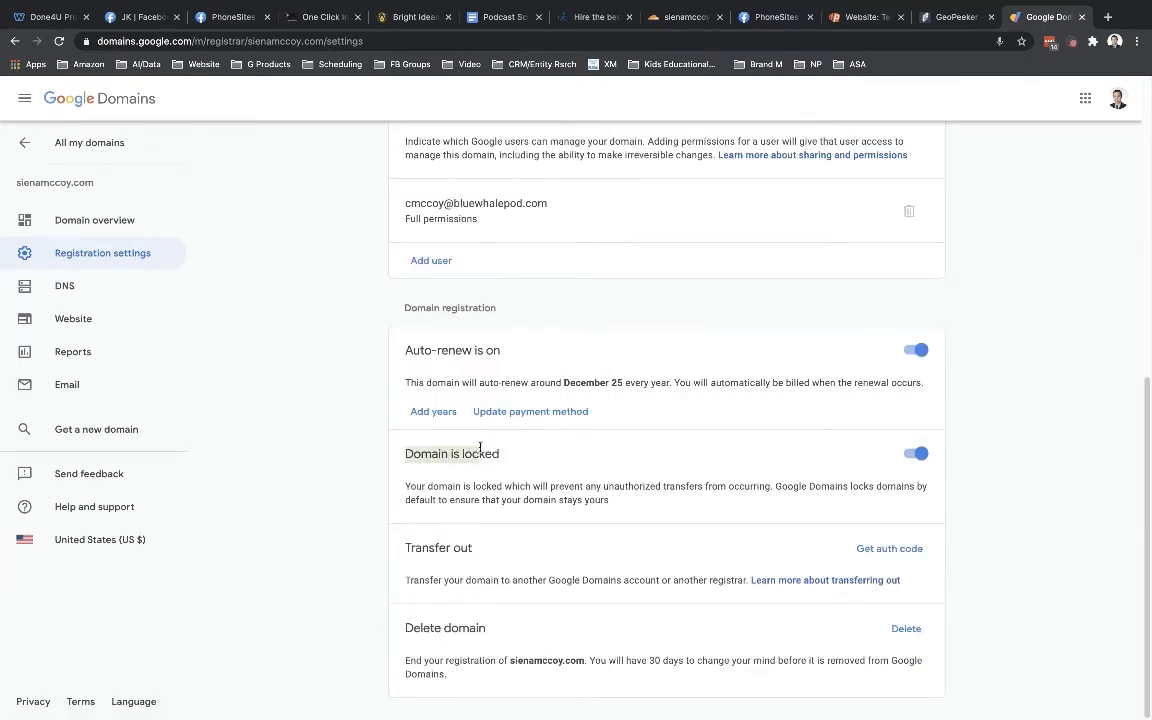
click(916, 452)
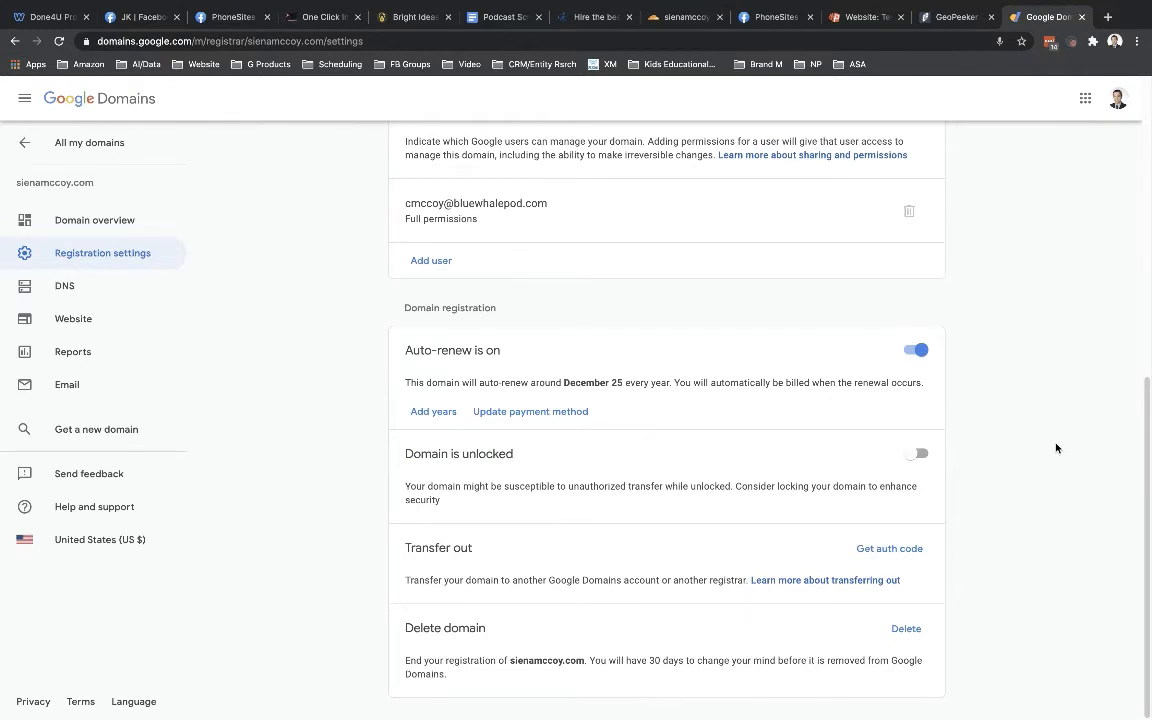
mouse_move(1028, 480)
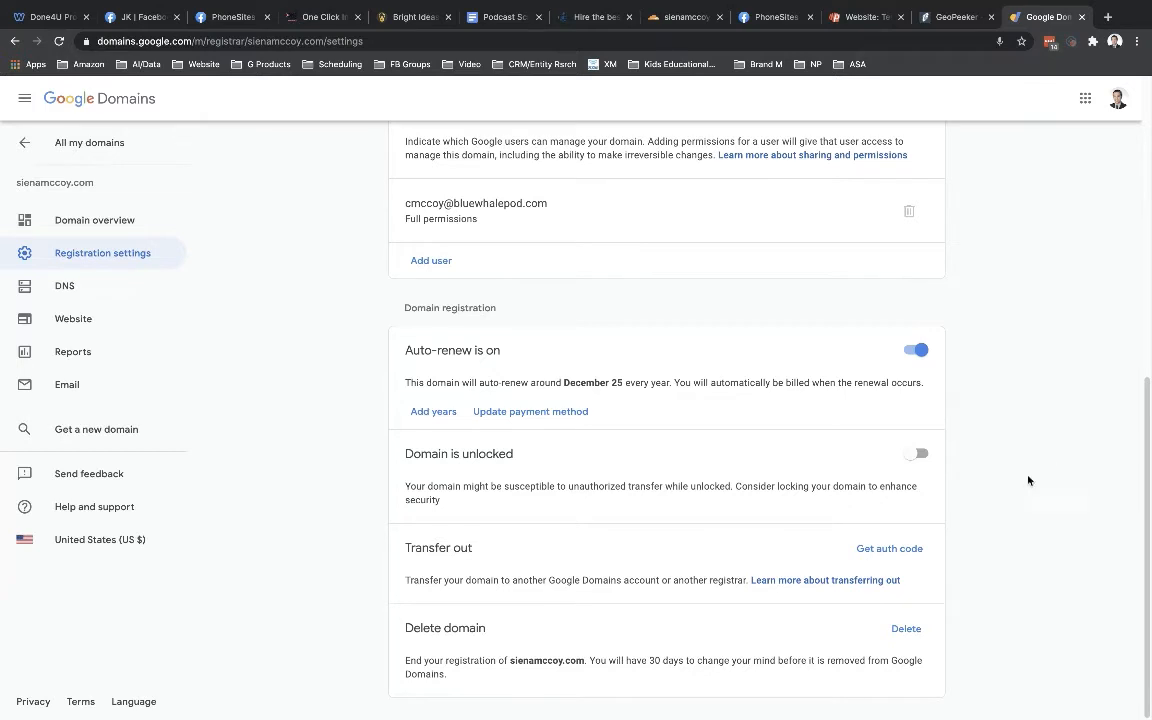
mouse_move(494, 470)
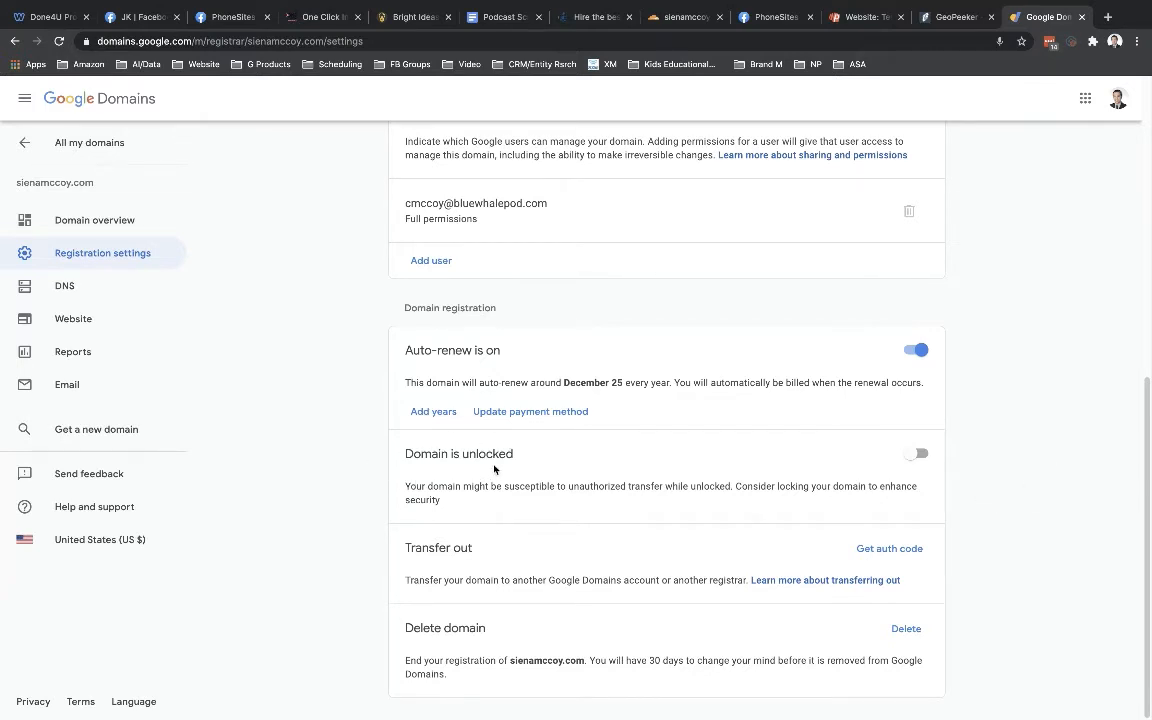
mouse_move(490, 512)
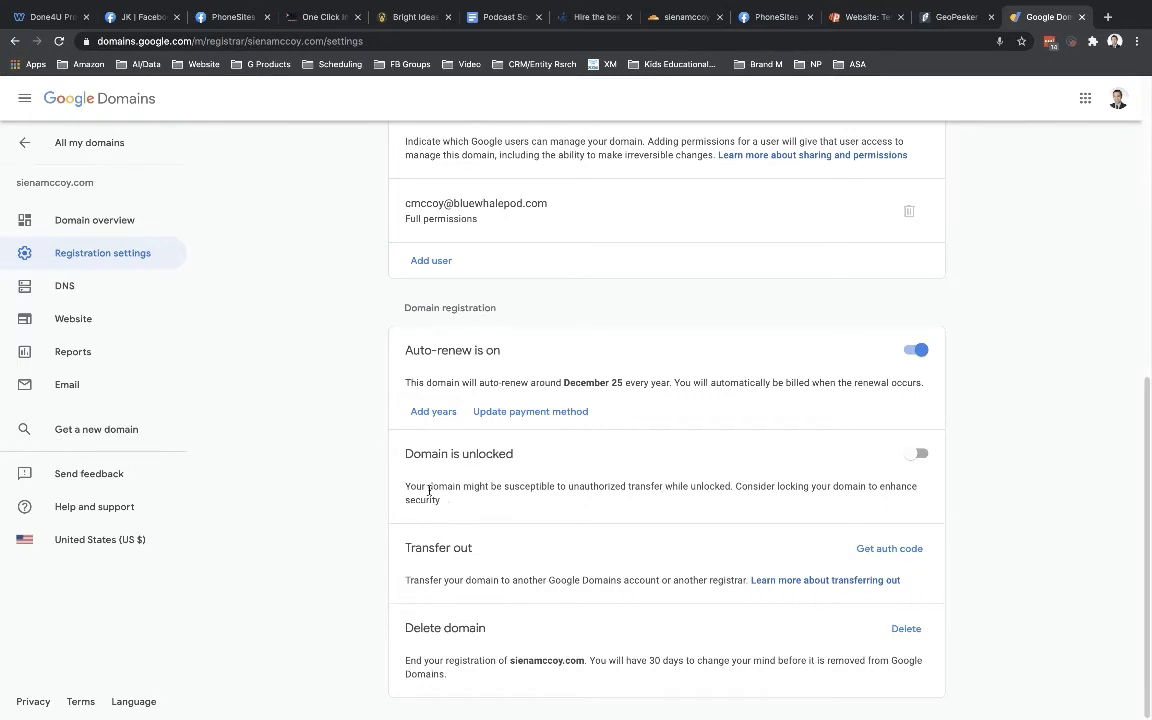
drag(428, 486, 730, 486)
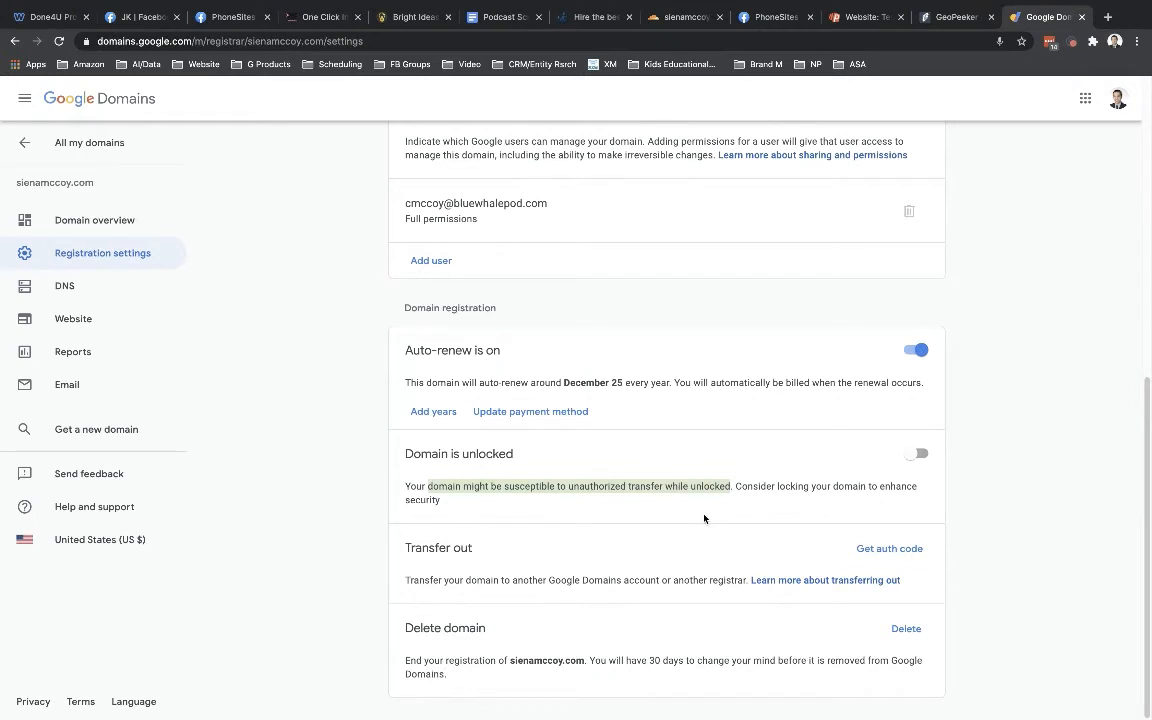
mouse_move(712, 516)
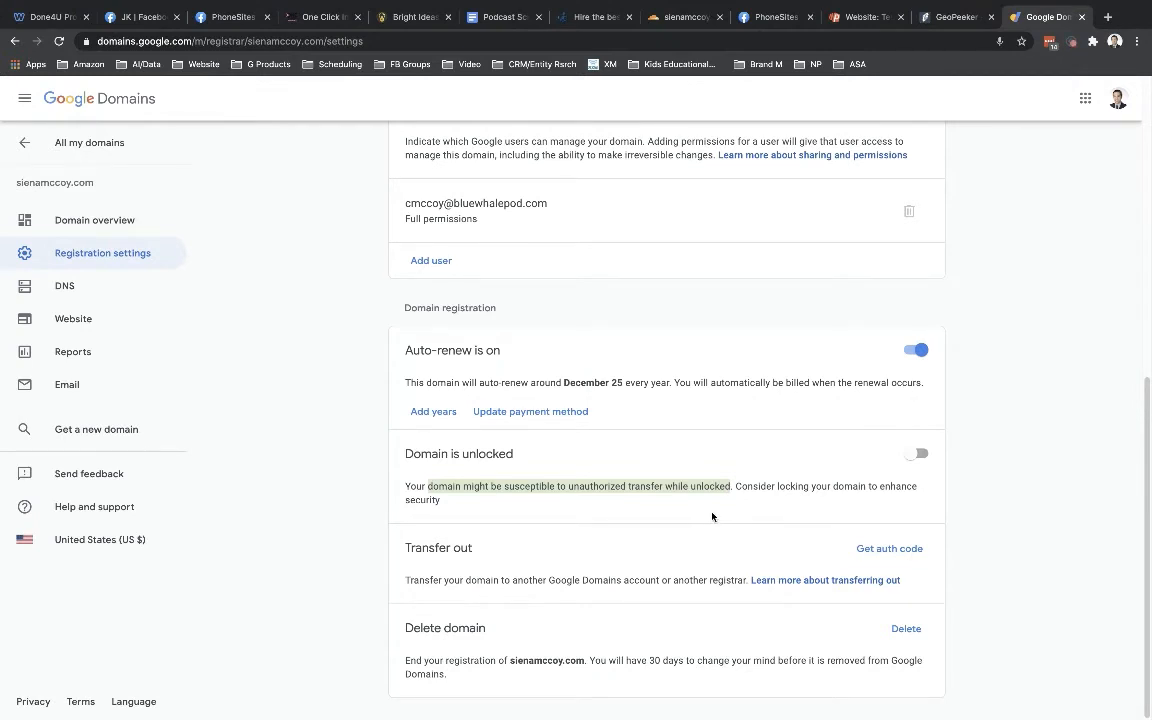
mouse_move(1068, 516)
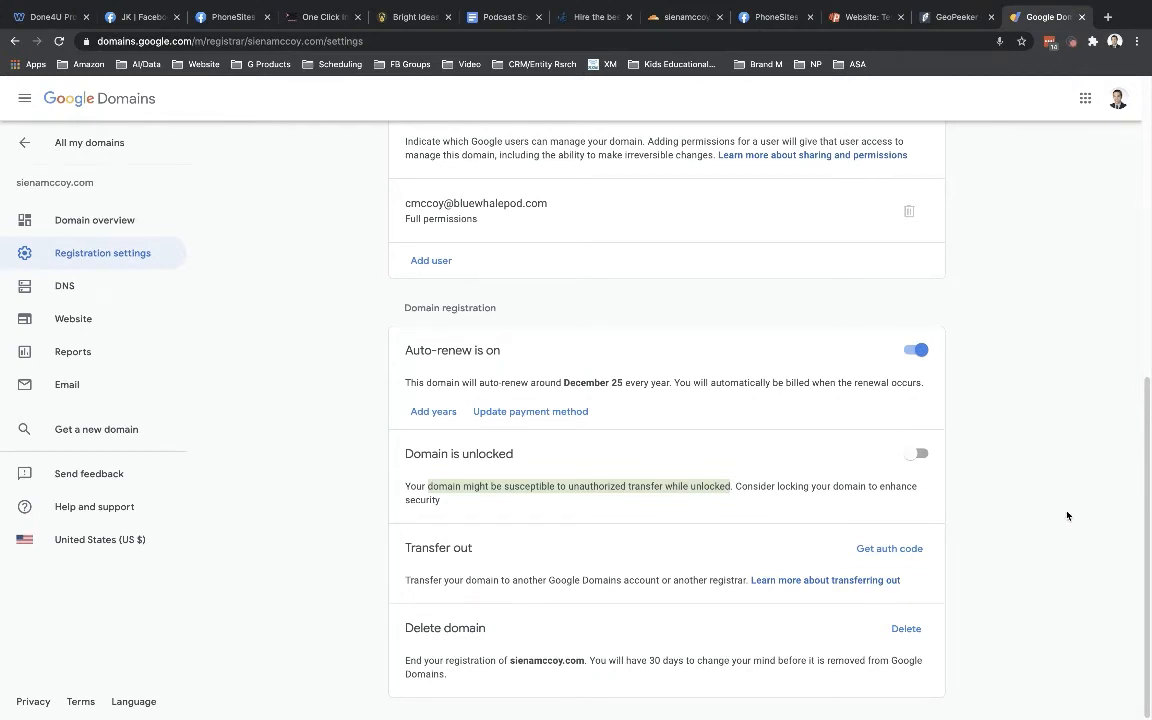
mouse_move(400, 460)
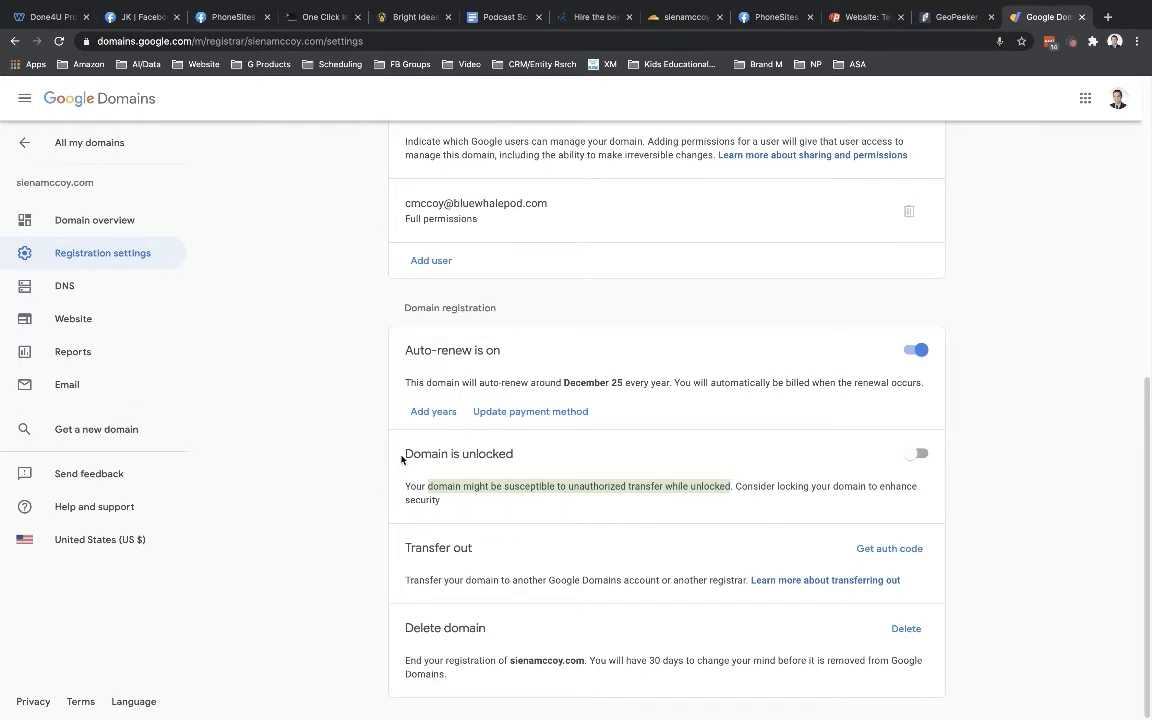
mouse_move(1060, 504)
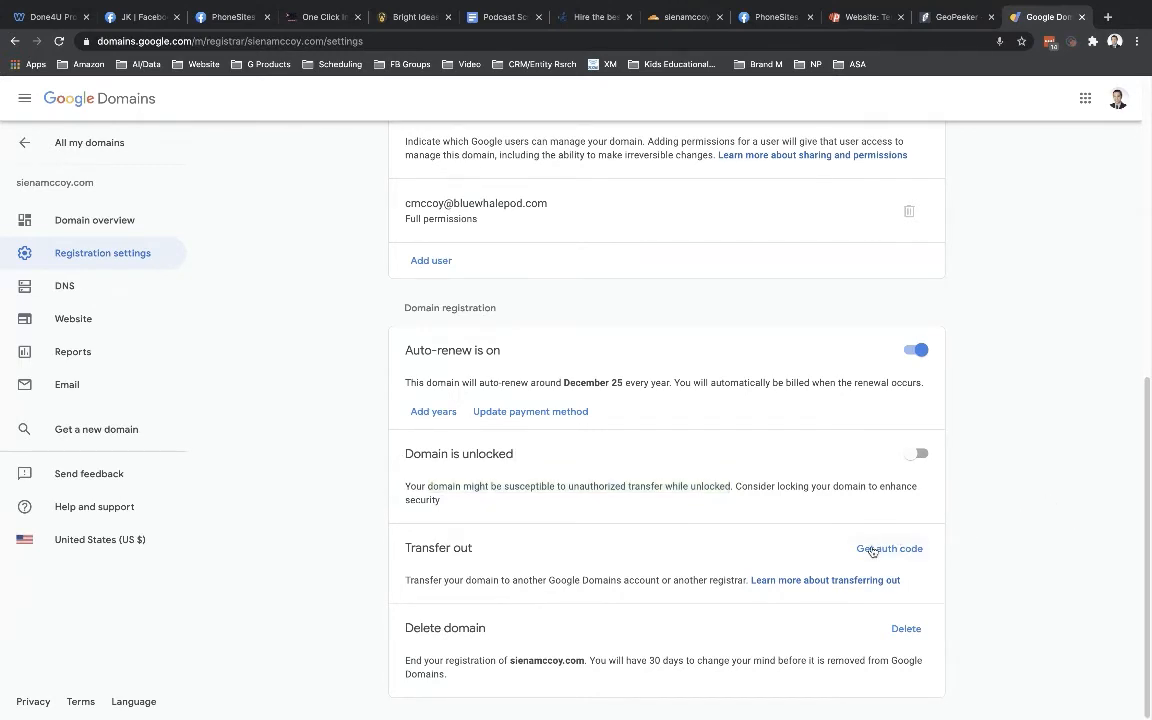
Step: Request the auth code, verify the password, and choose transferring to a different domain registrar
click(888, 548)
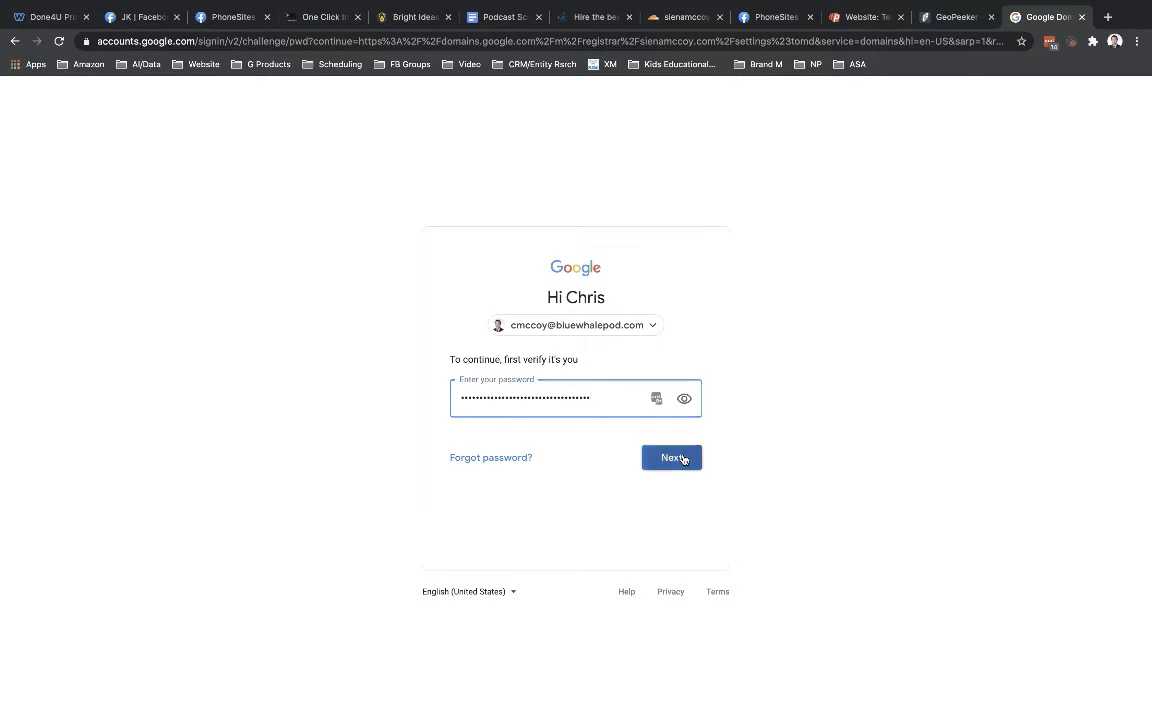
click(672, 456)
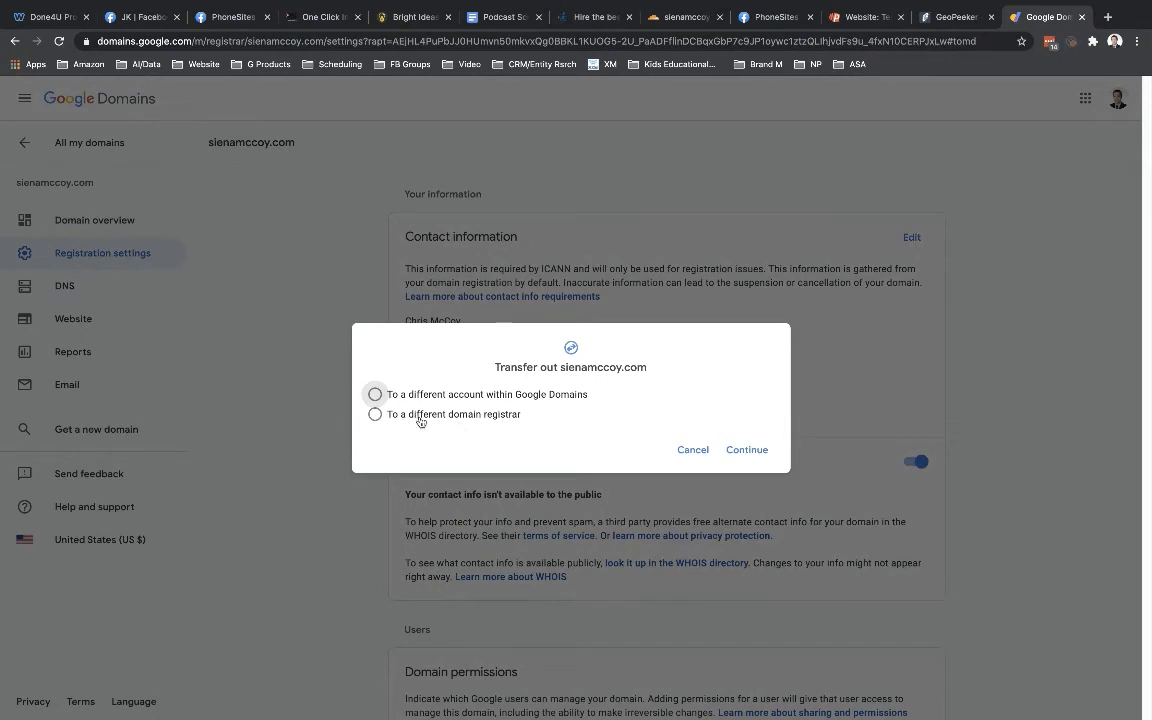
click(376, 414)
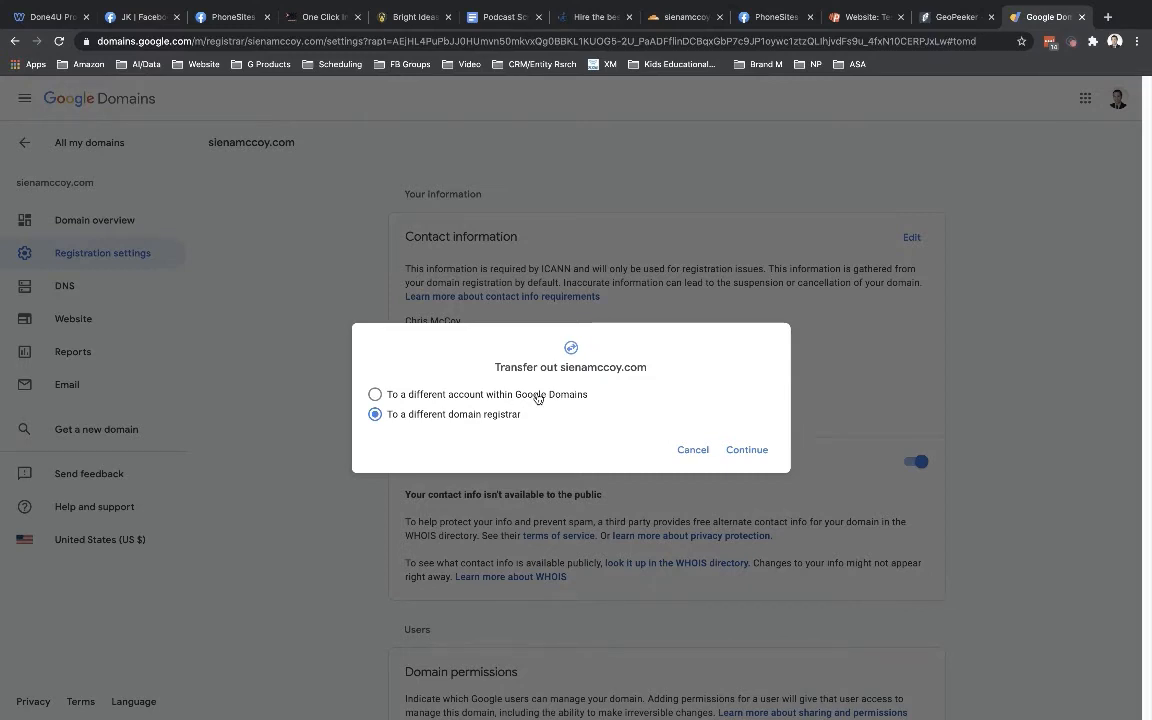
mouse_move(472, 396)
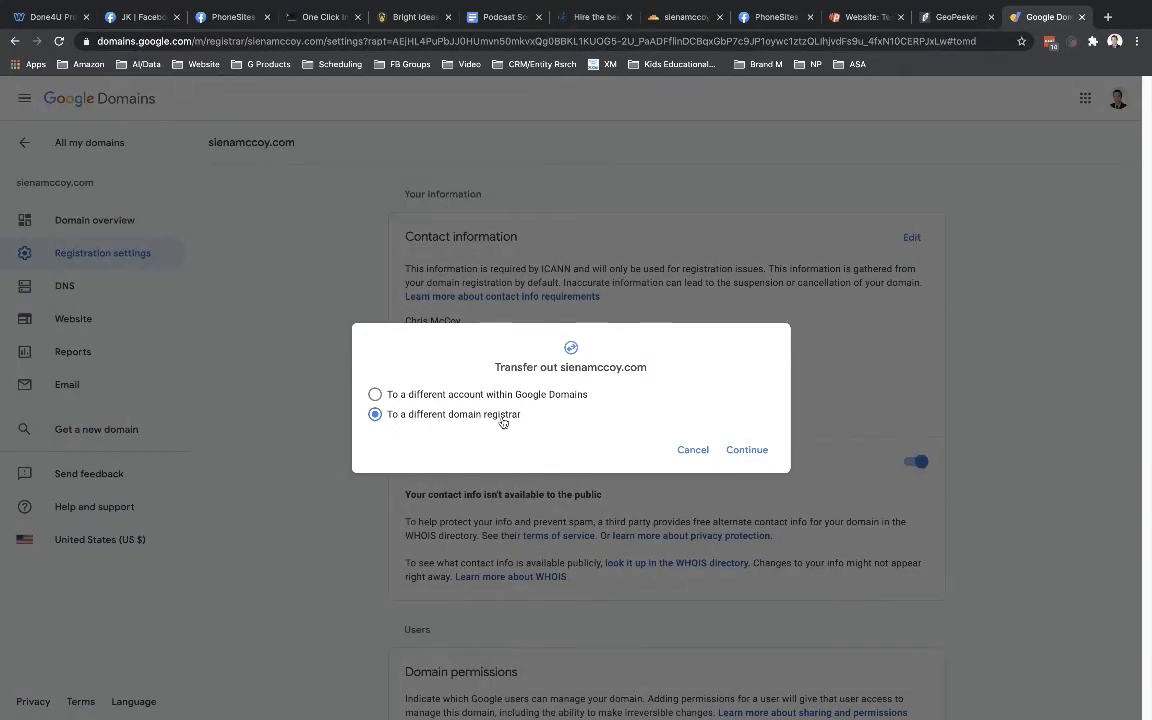
mouse_move(716, 444)
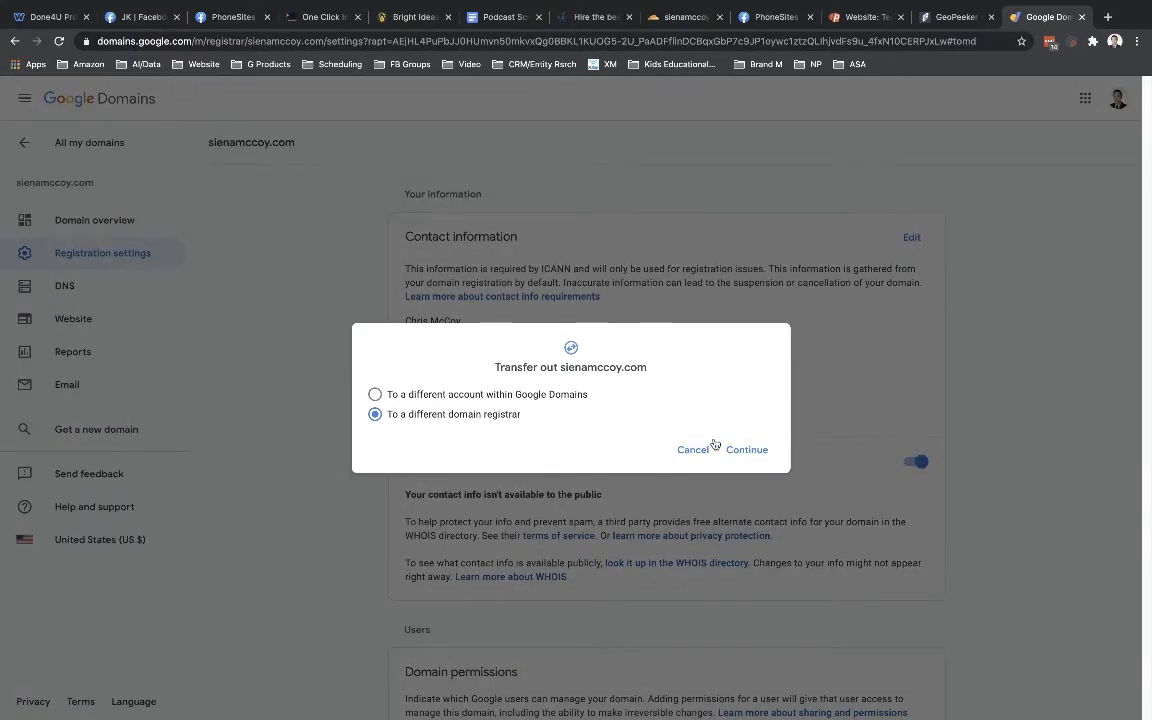
click(746, 448)
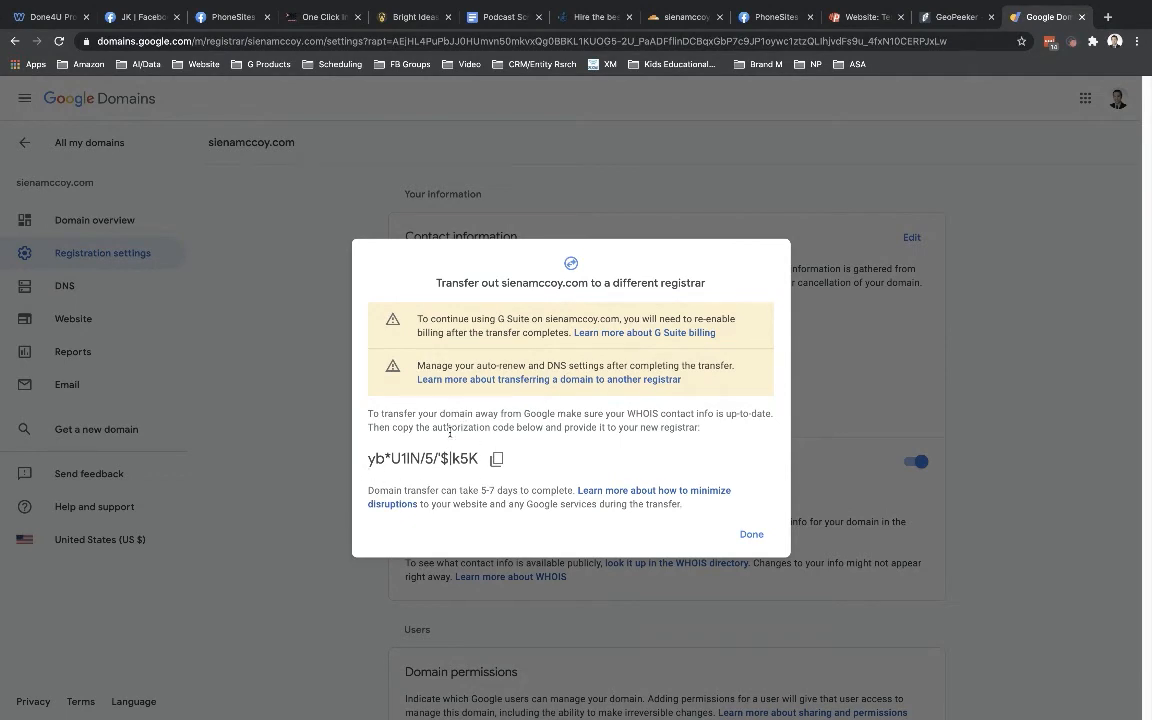
mouse_move(532, 360)
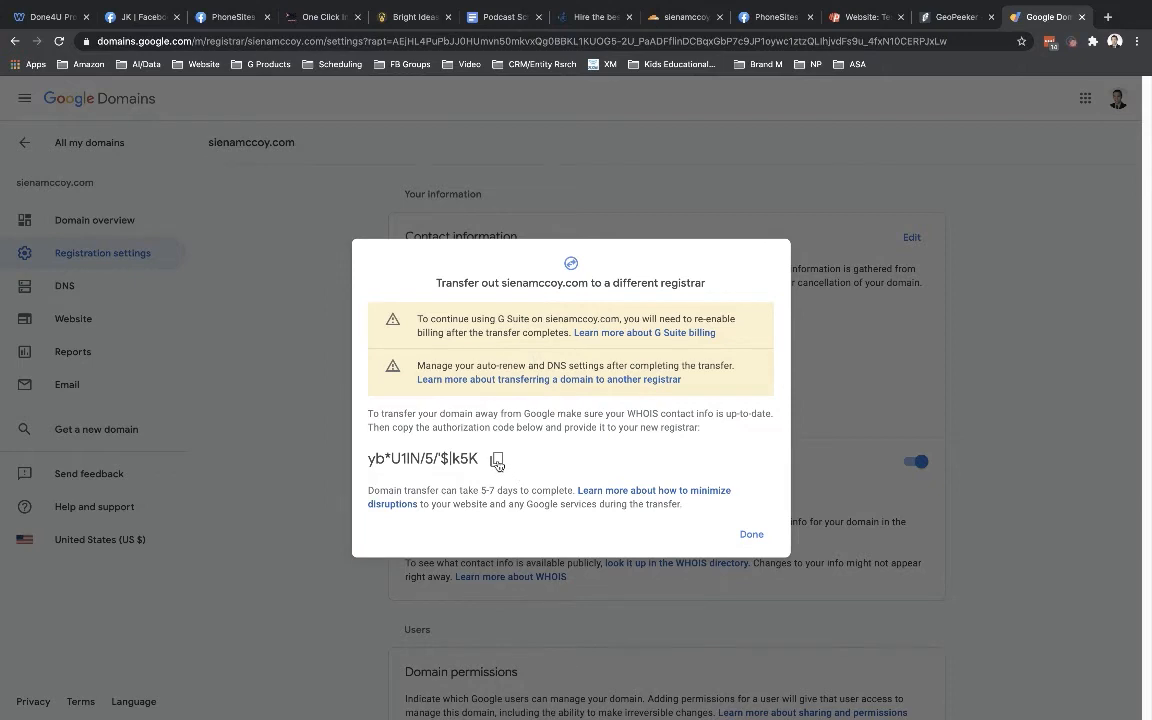
Step: Copy sienamccoy.com's transfer authorization code and switch back to Cloudflare
click(496, 458)
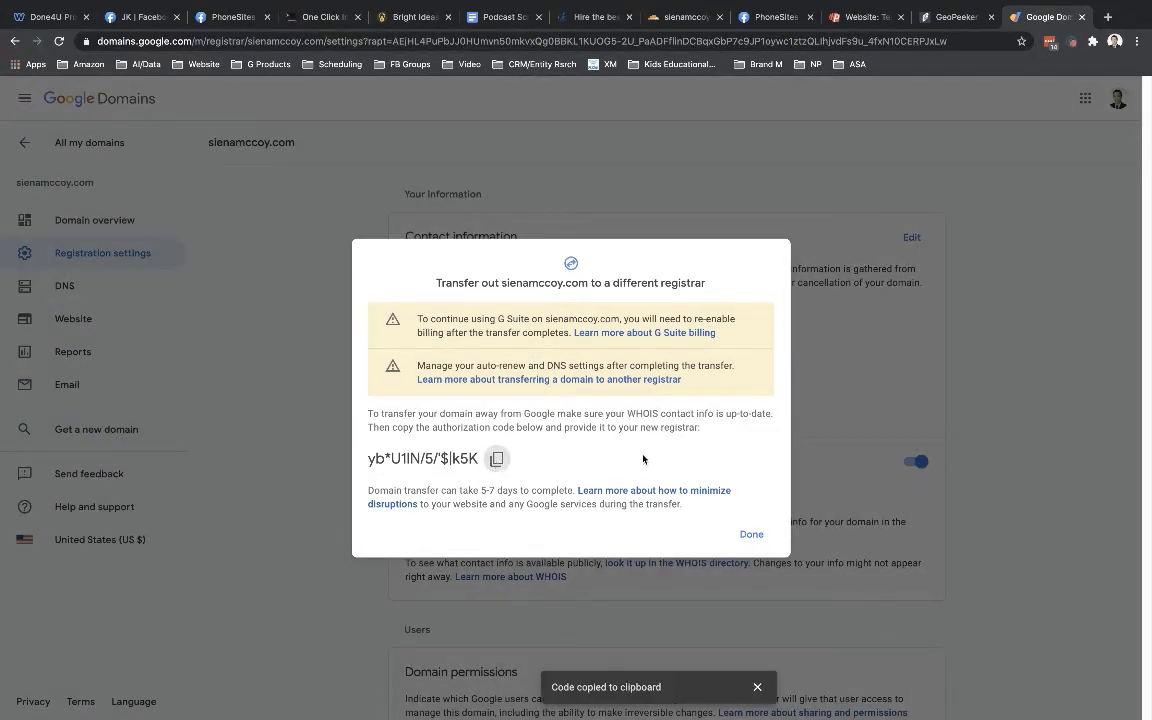
click(684, 16)
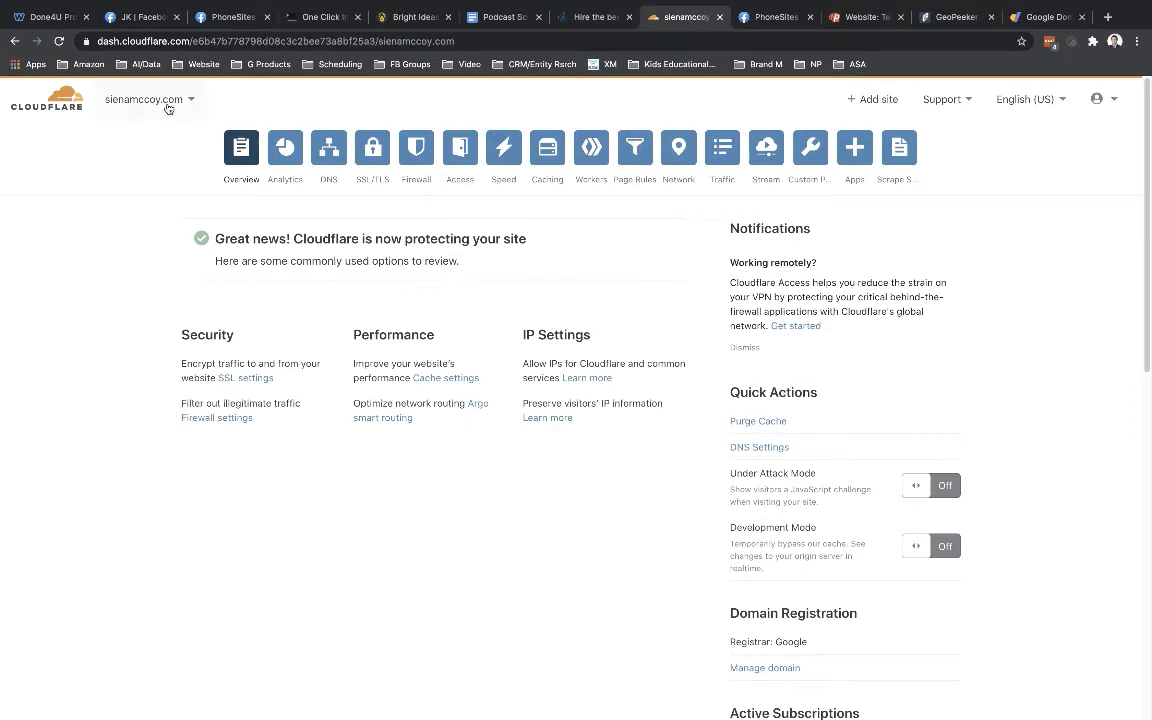
mouse_move(656, 556)
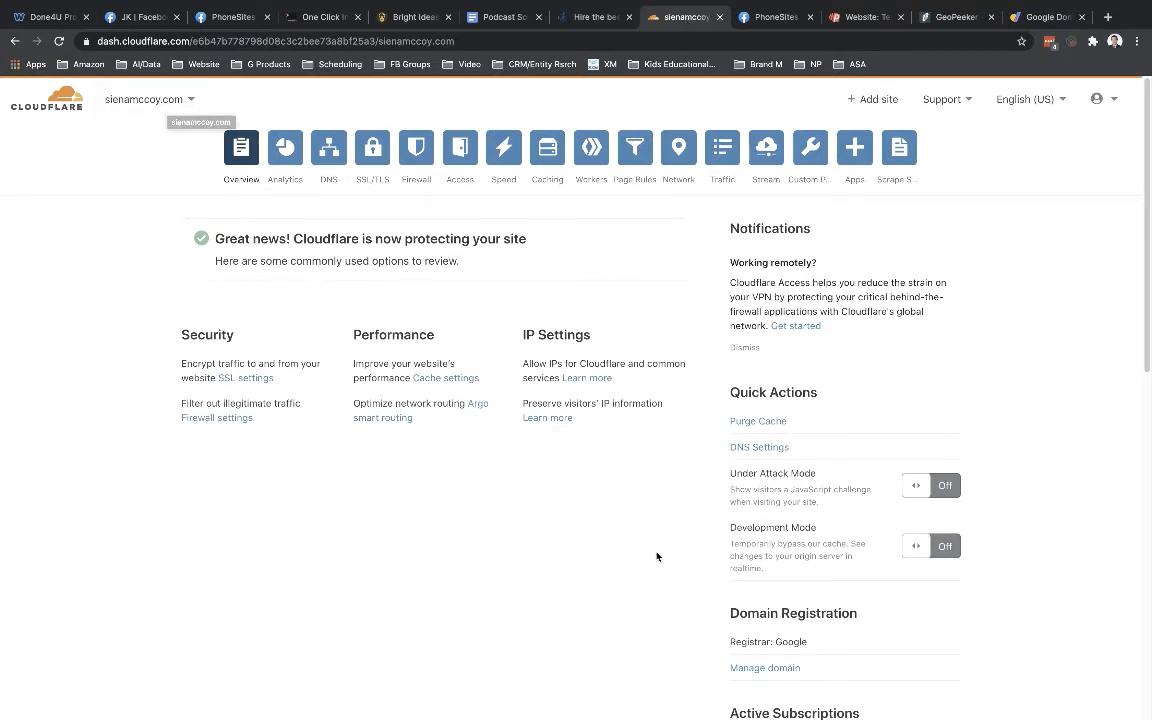
Step: Open Manage domain under Domain Registration and begin the transfer with sienamccoy.com selected
scroll(down, 3)
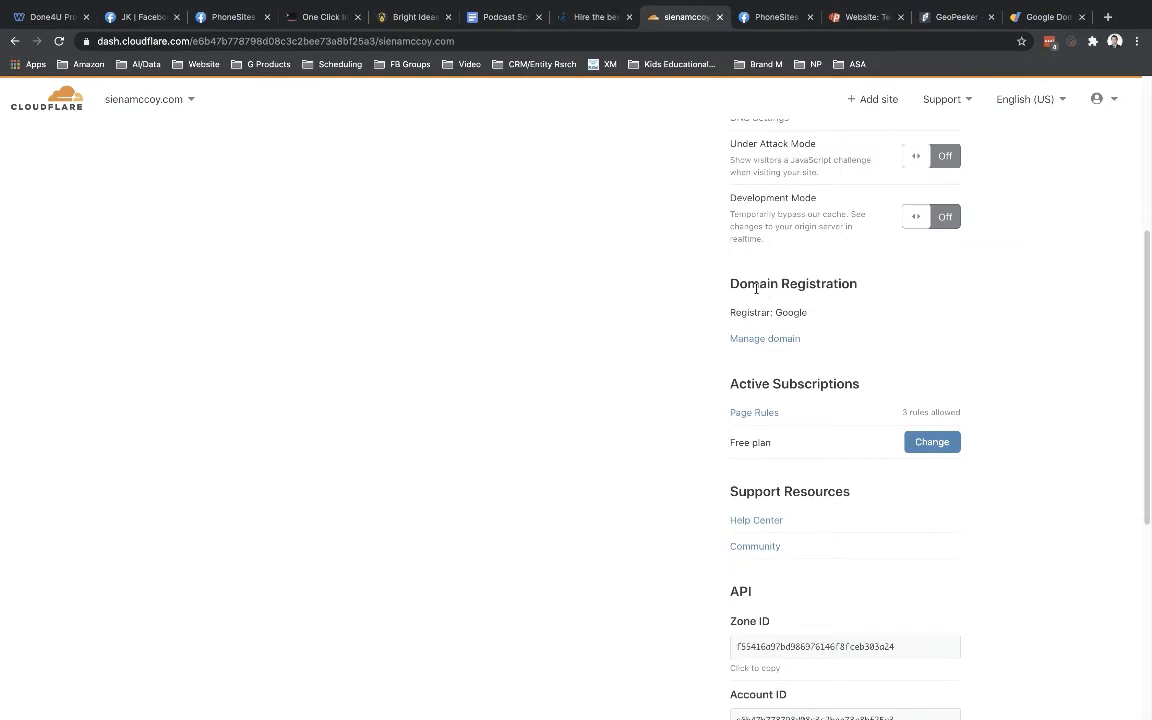
mouse_move(756, 340)
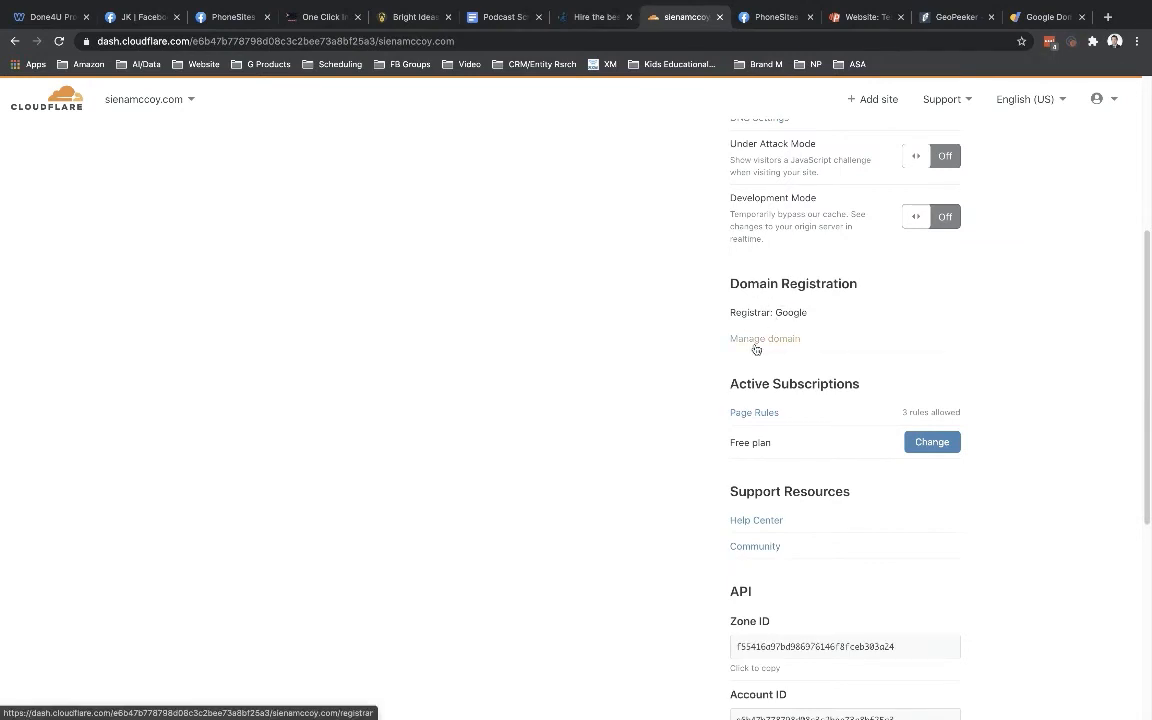
click(764, 338)
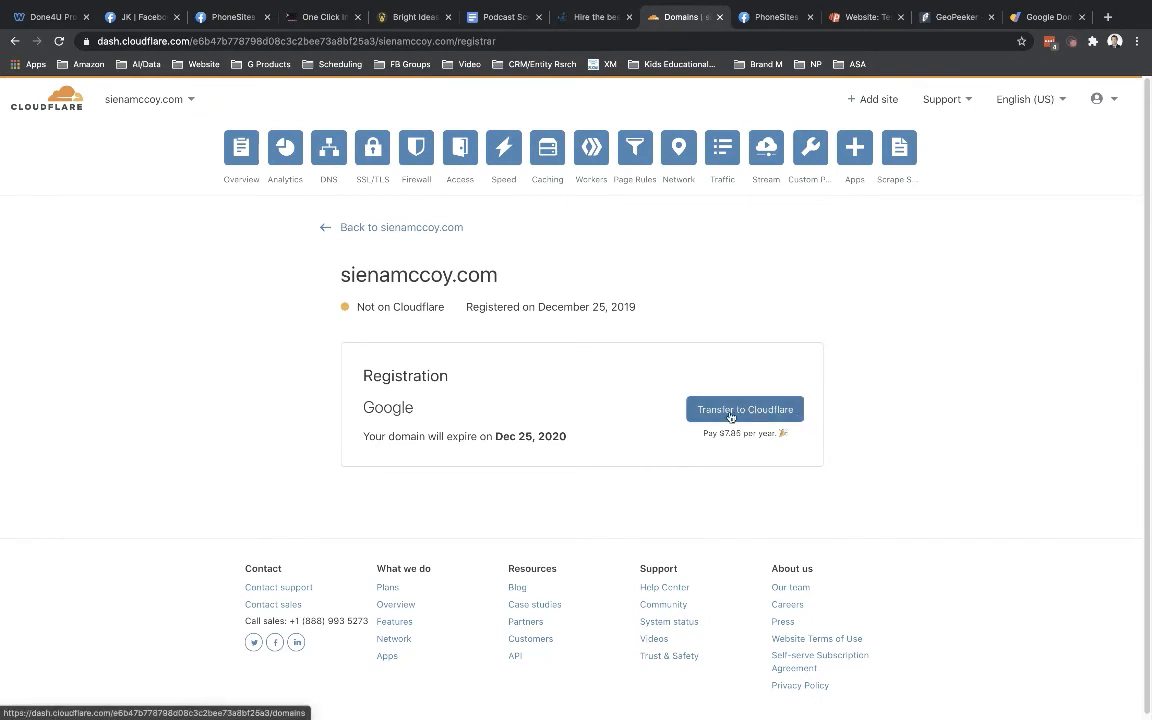
mouse_move(728, 446)
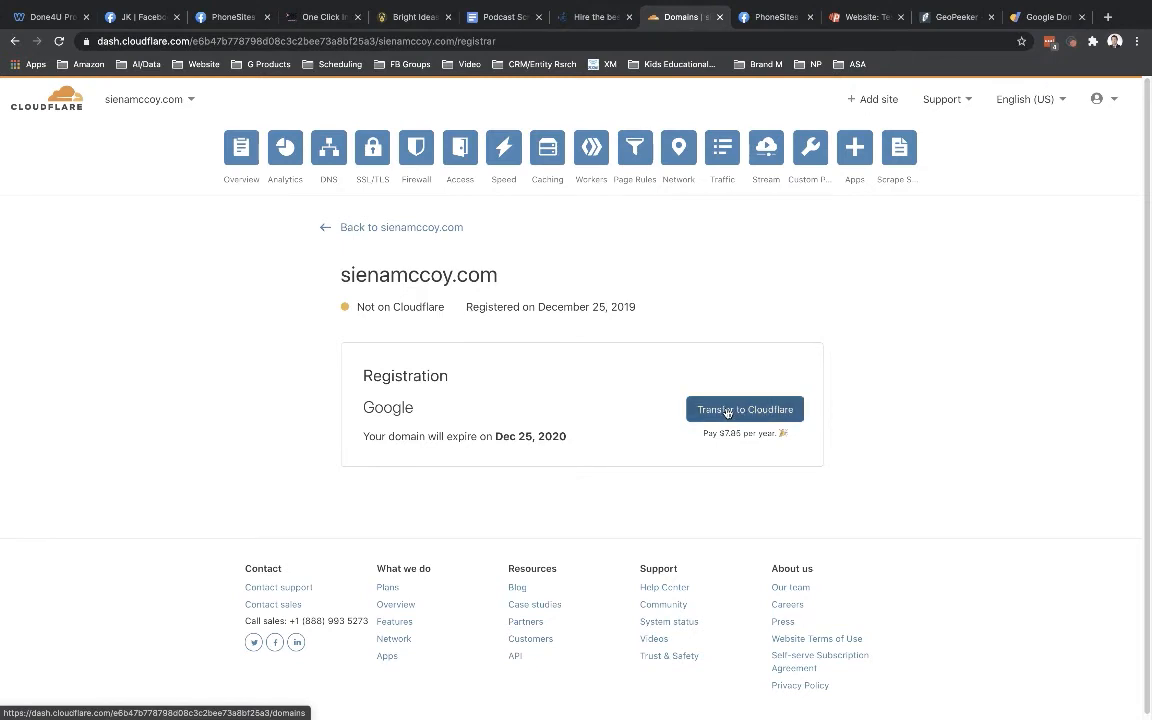
click(744, 408)
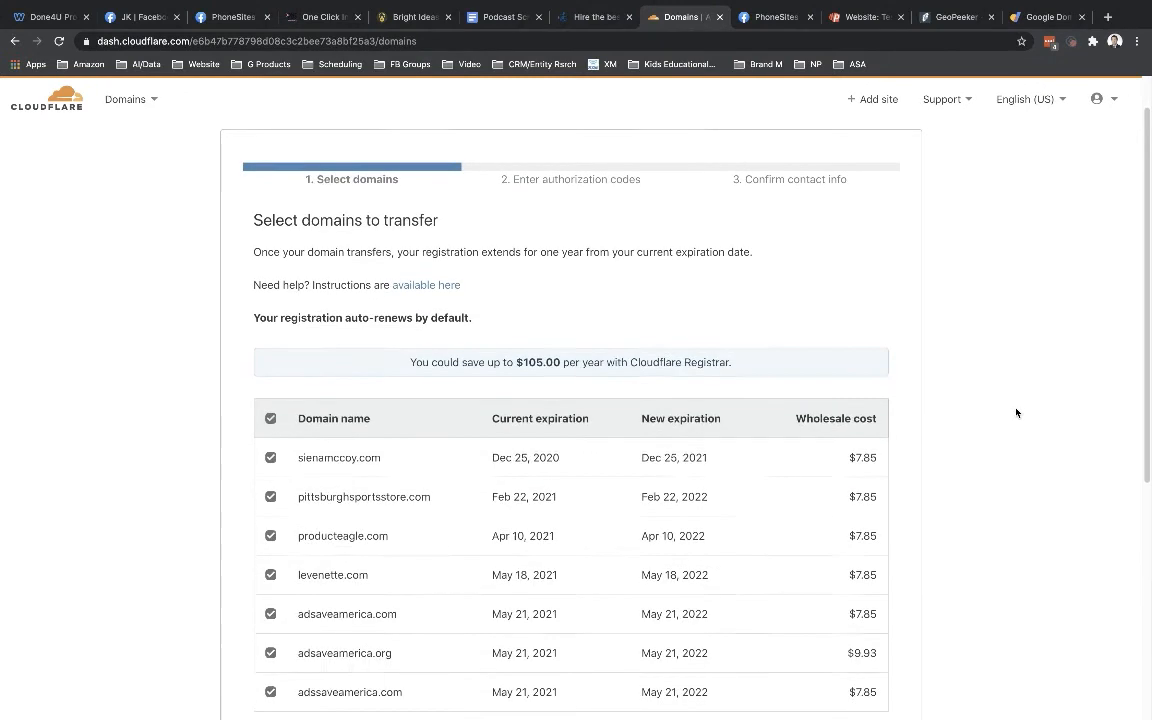
Step: Select only sienamccoy.com in the transfer list and confirm it ($8.03 total)
click(270, 418)
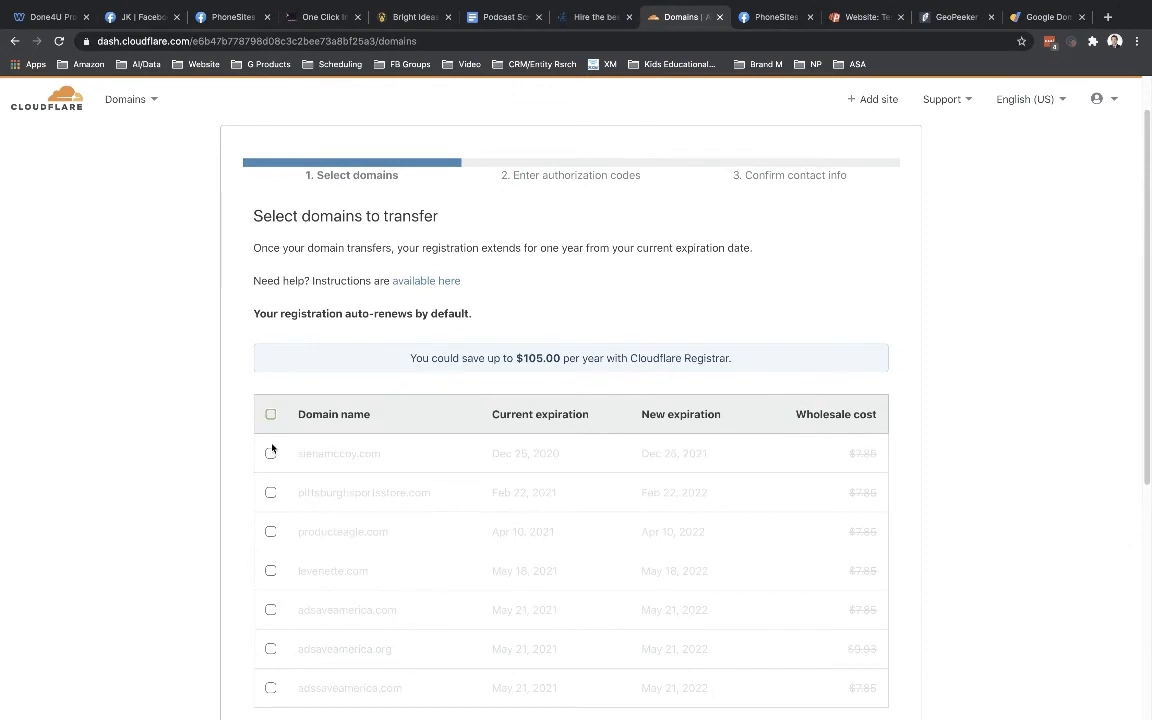
click(270, 452)
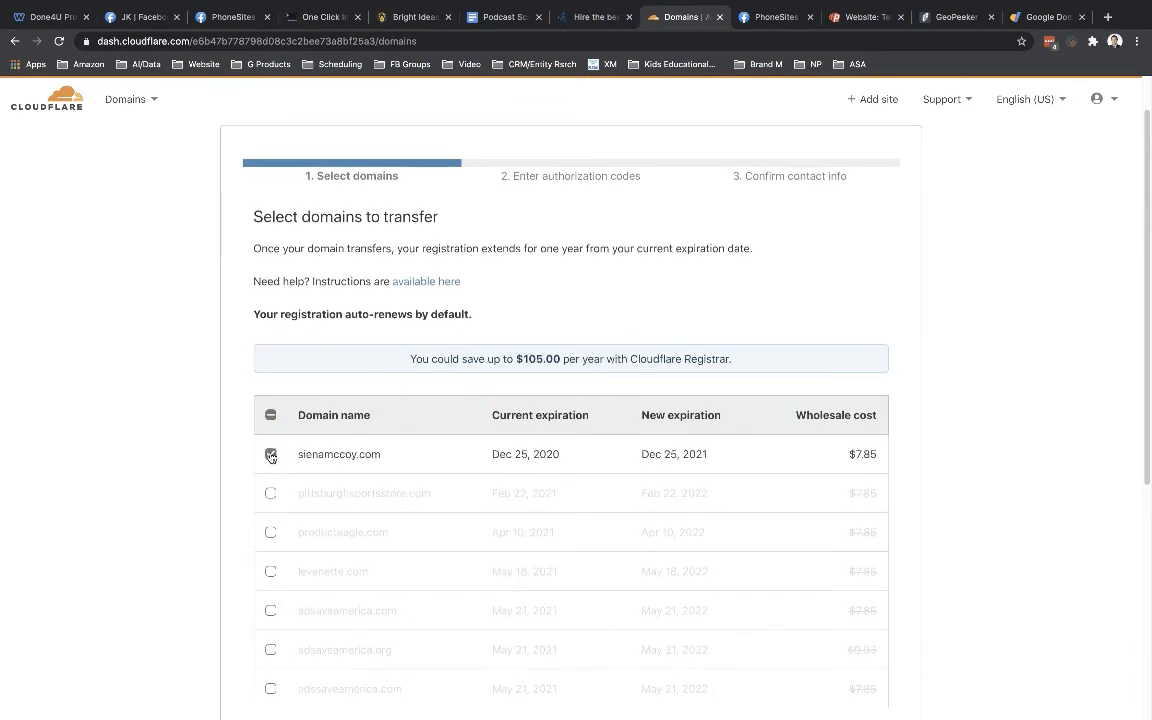
scroll(down, 3)
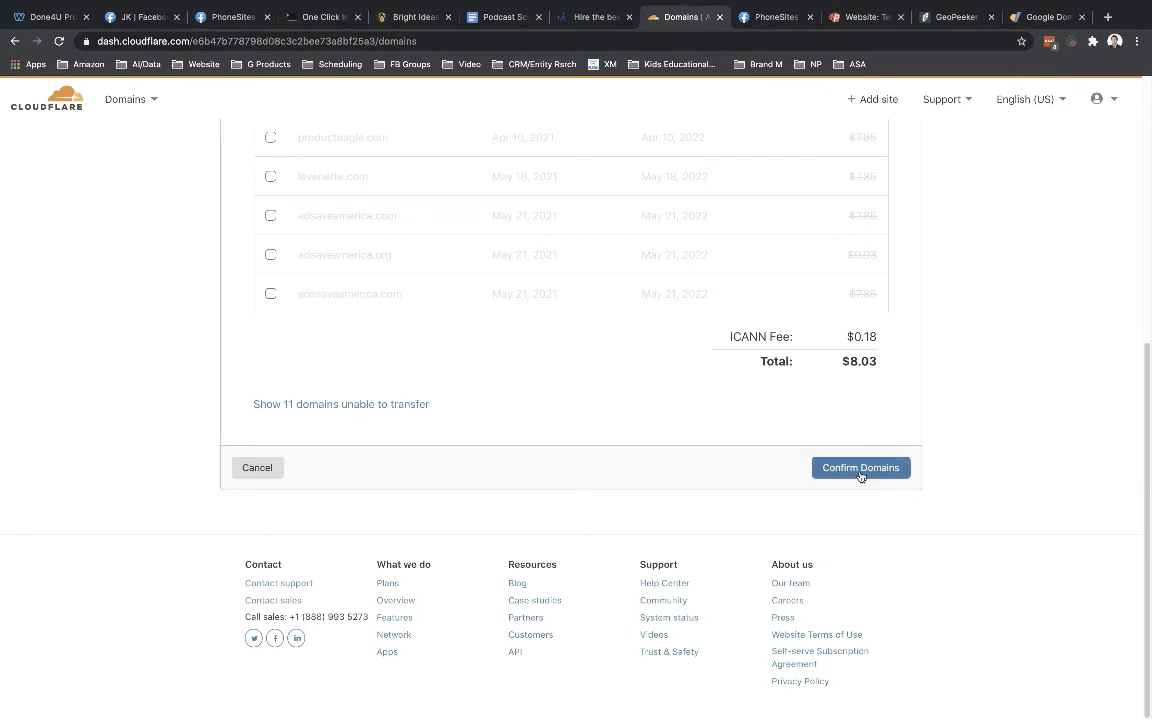
click(860, 468)
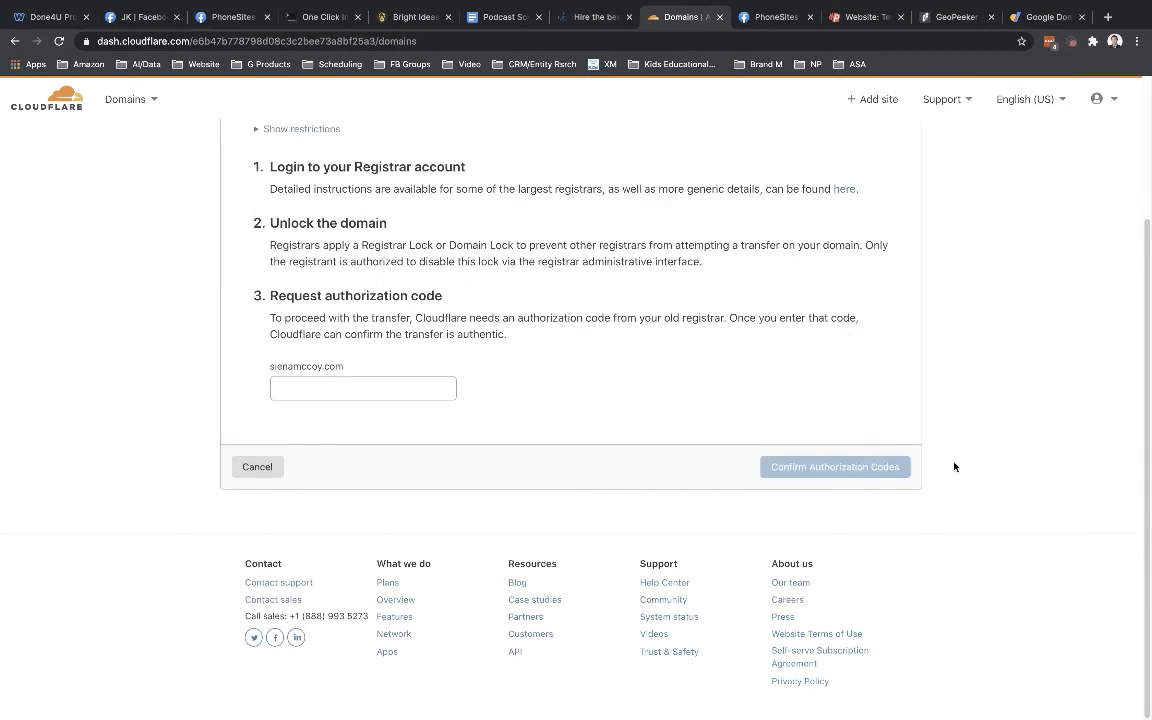
Step: Enter the authorization code for sienamccoy.com and confirm the authorization codes
scroll(up, 3)
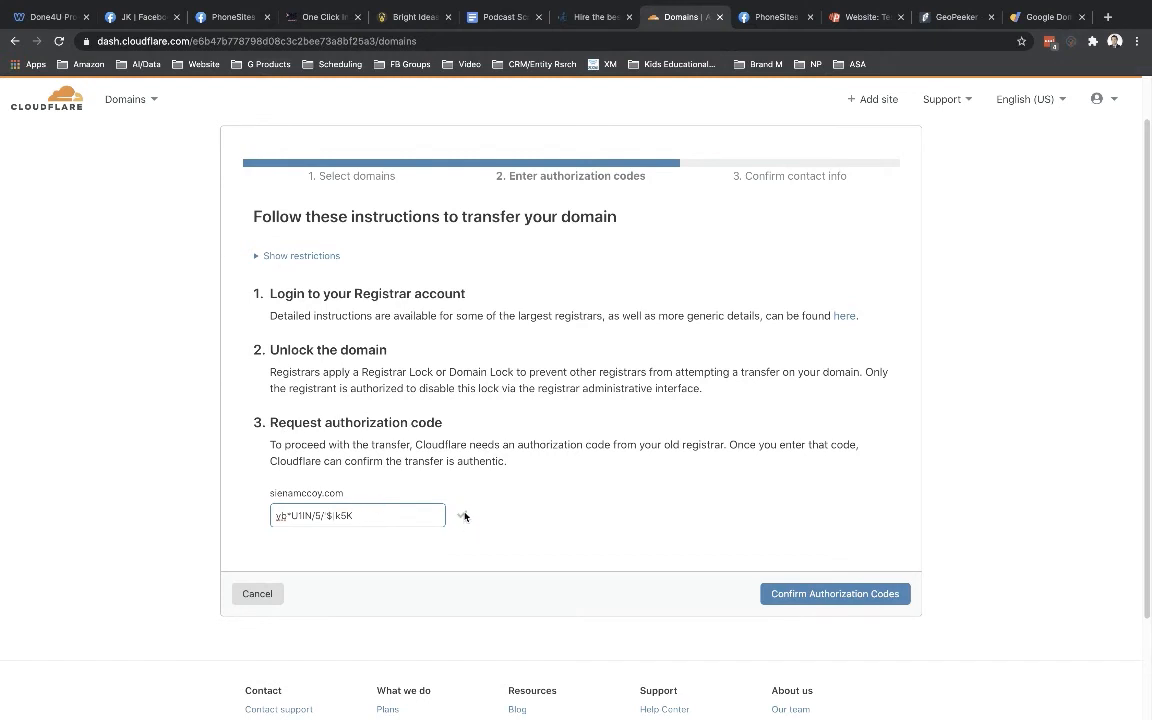
click(824, 592)
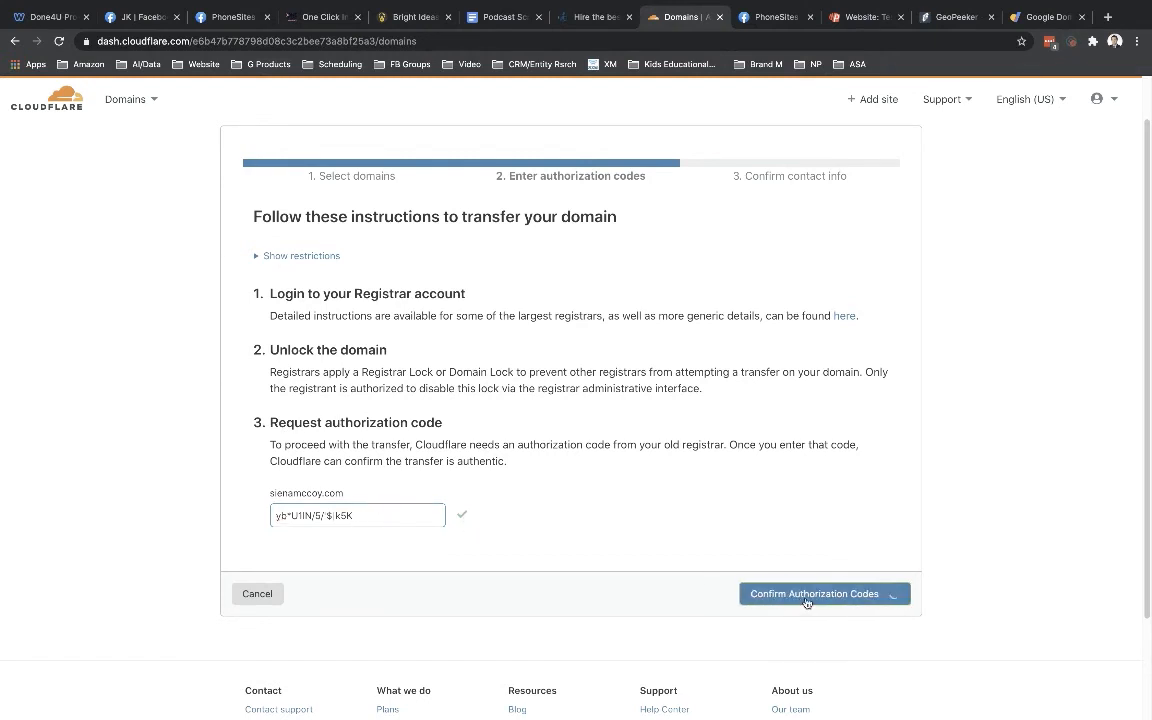
click(812, 592)
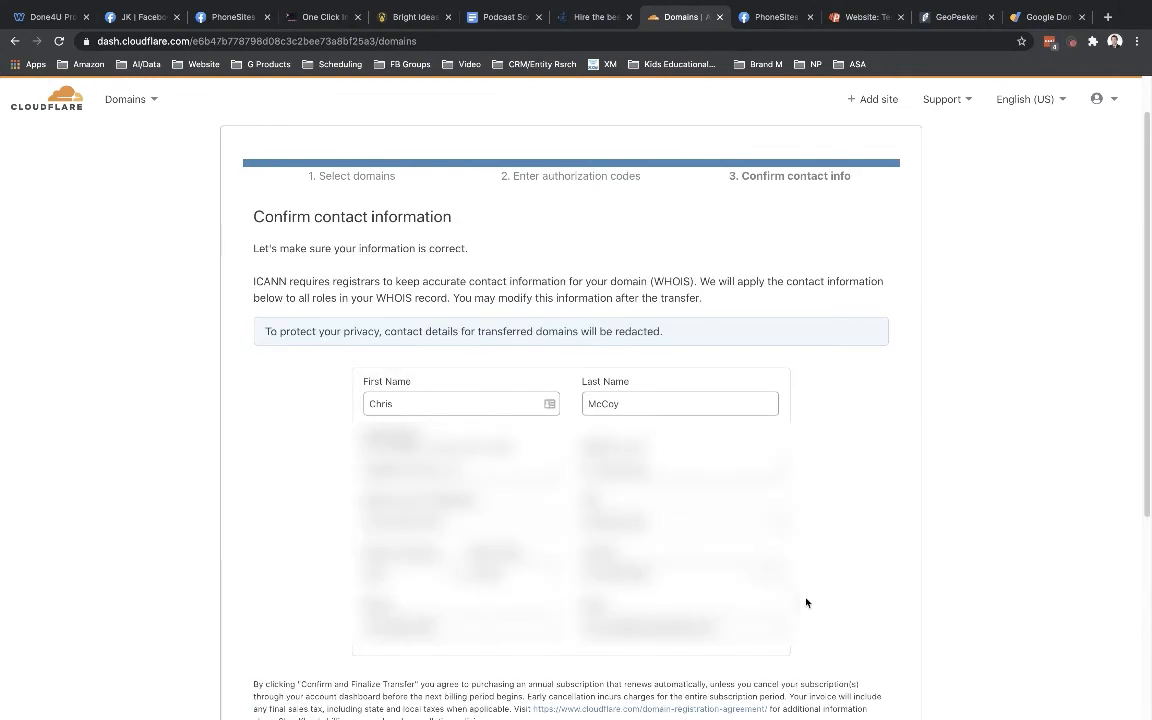
mouse_move(440, 660)
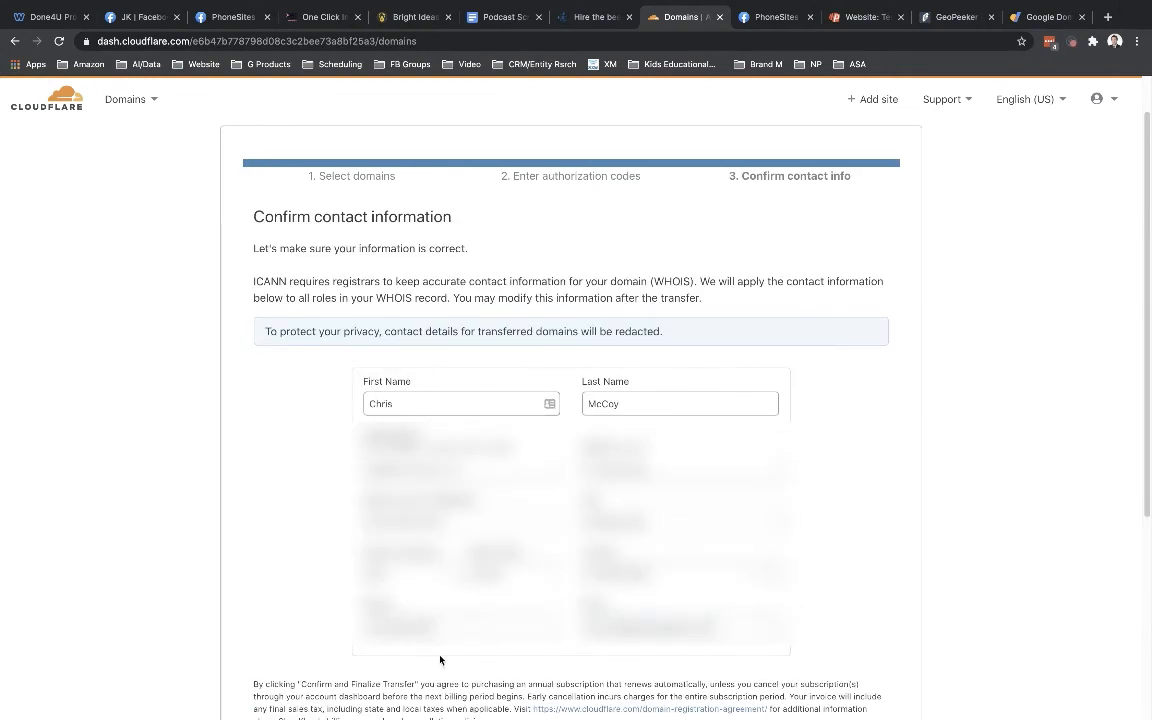
mouse_move(308, 370)
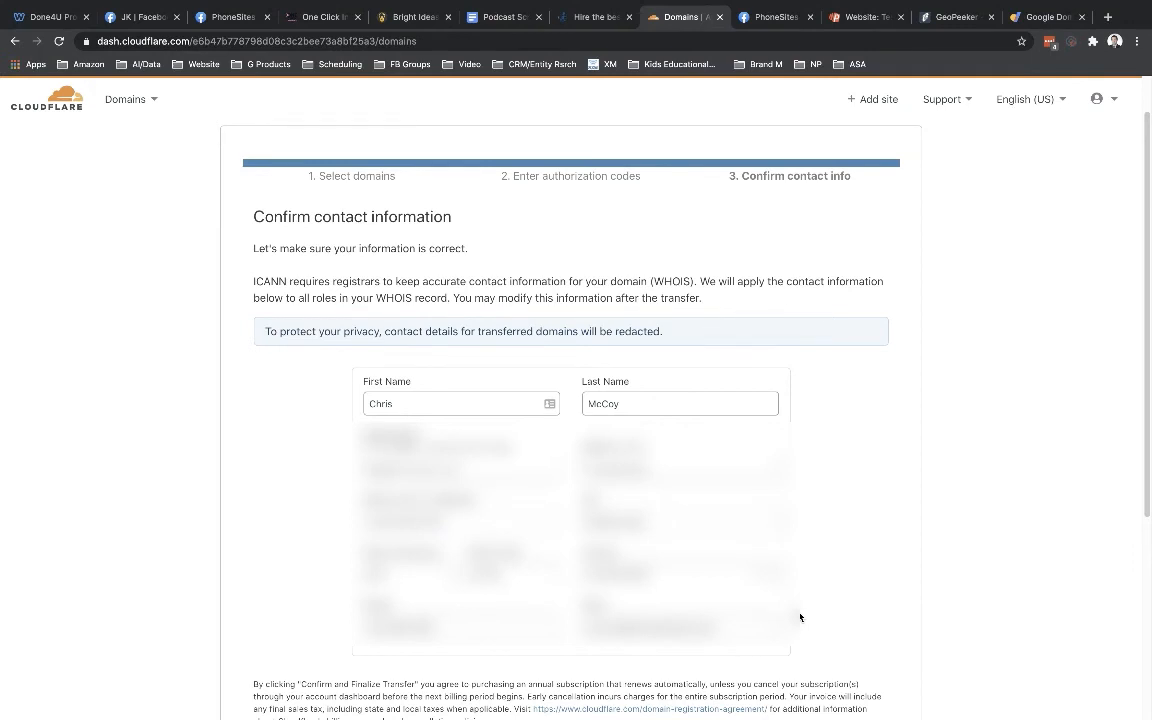
mouse_move(804, 620)
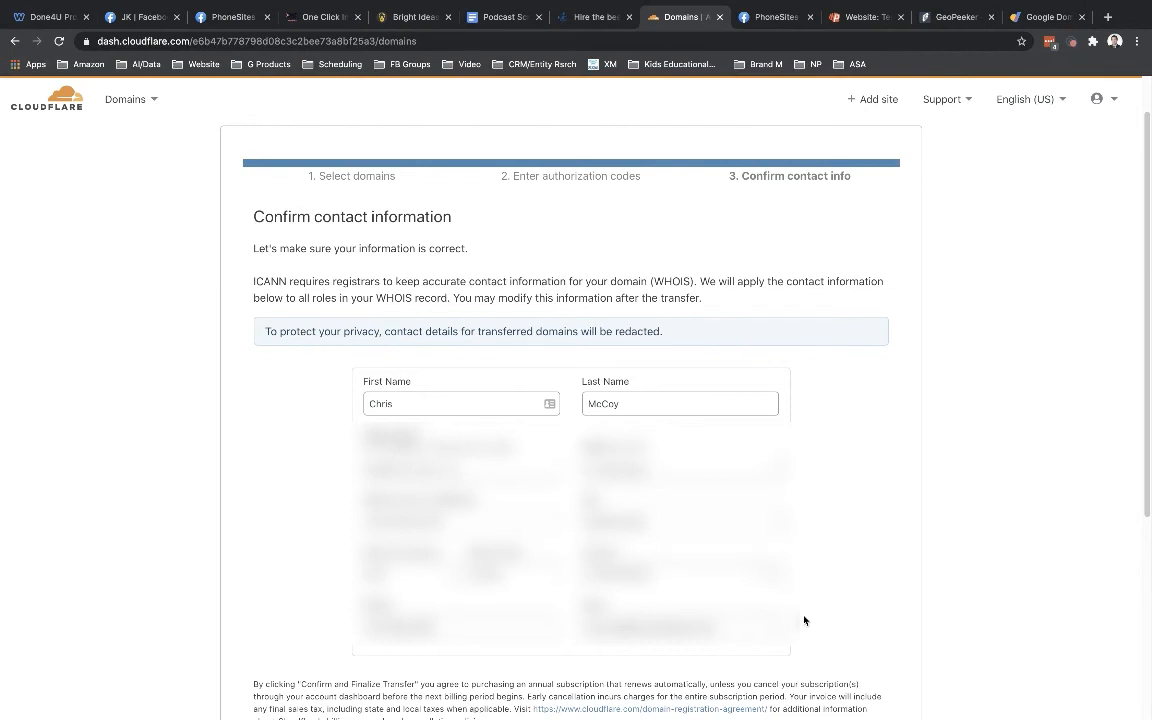
mouse_move(316, 390)
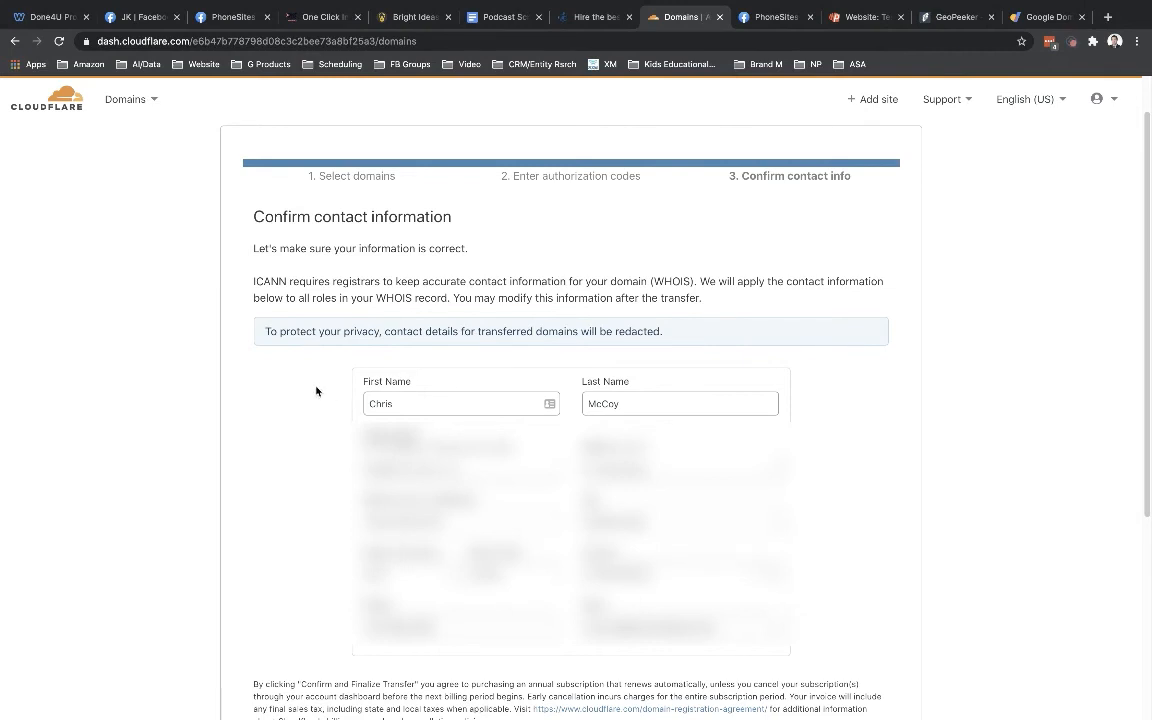
mouse_move(816, 654)
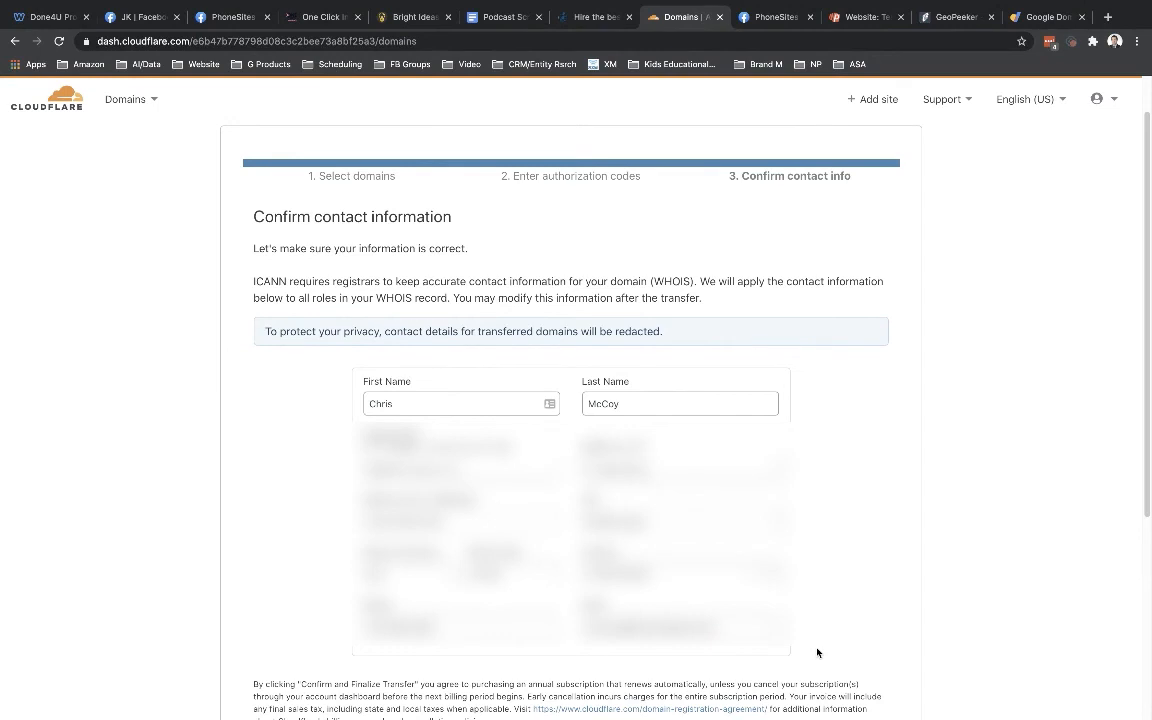
mouse_move(844, 600)
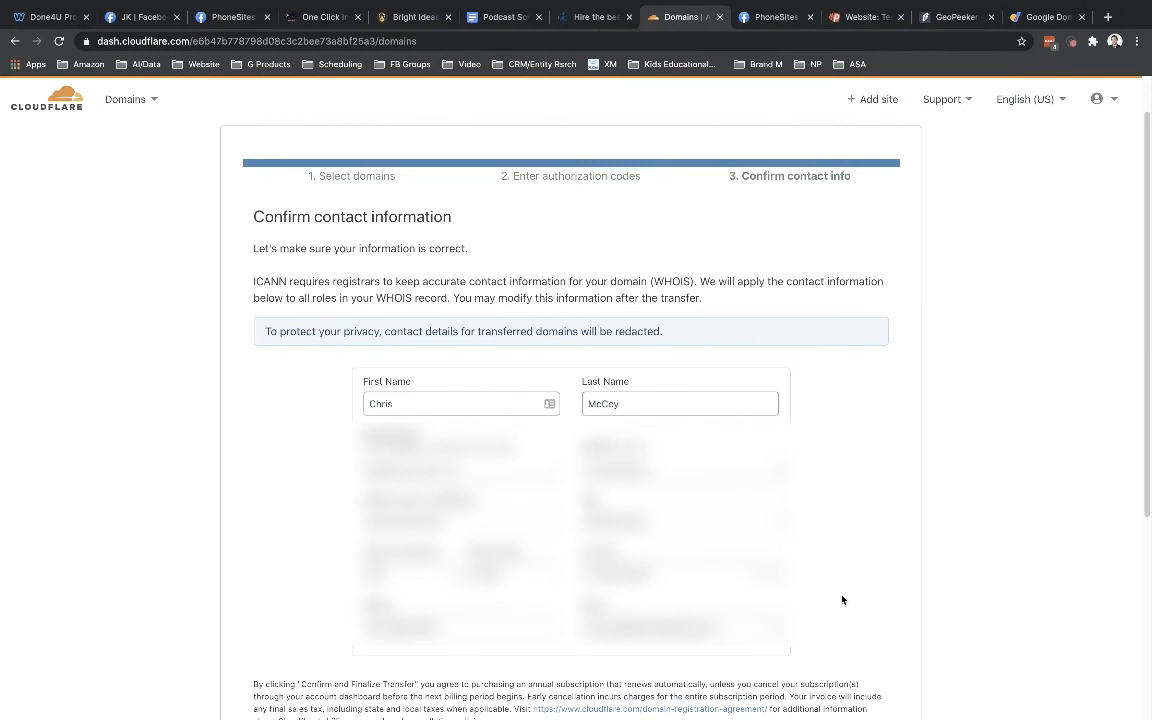
Step: Accept the contact information and finalize the sienamccoy.com transfer so it shows as underway
scroll(down, 3)
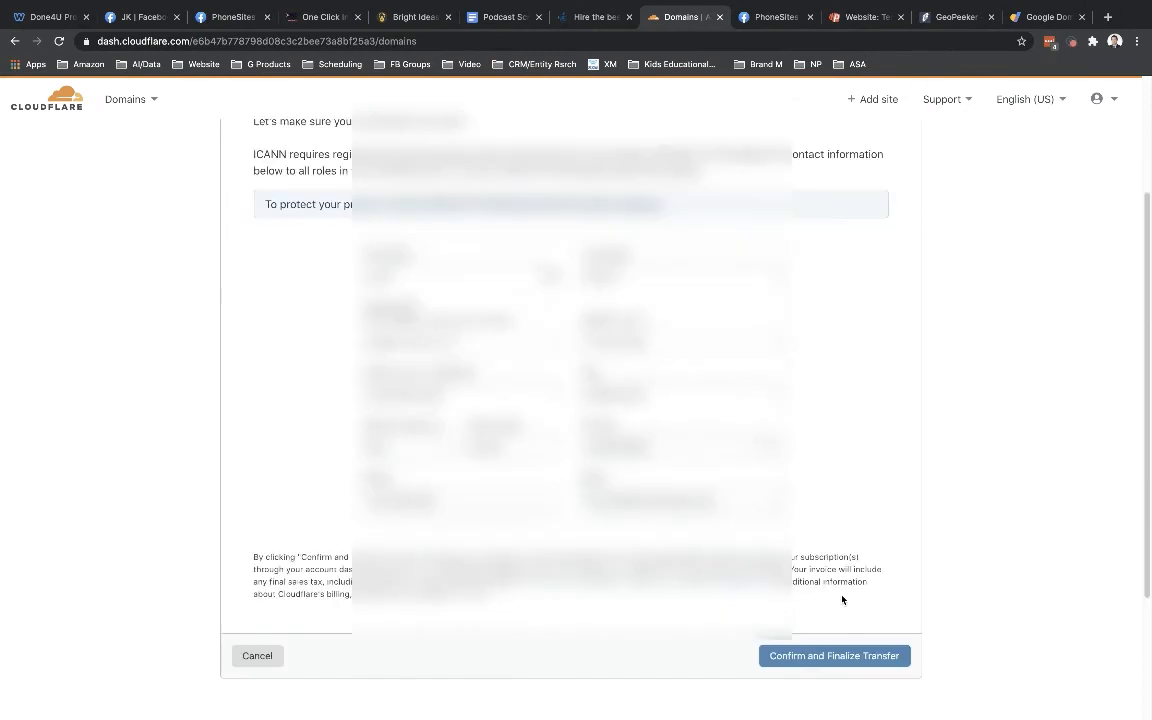
click(832, 656)
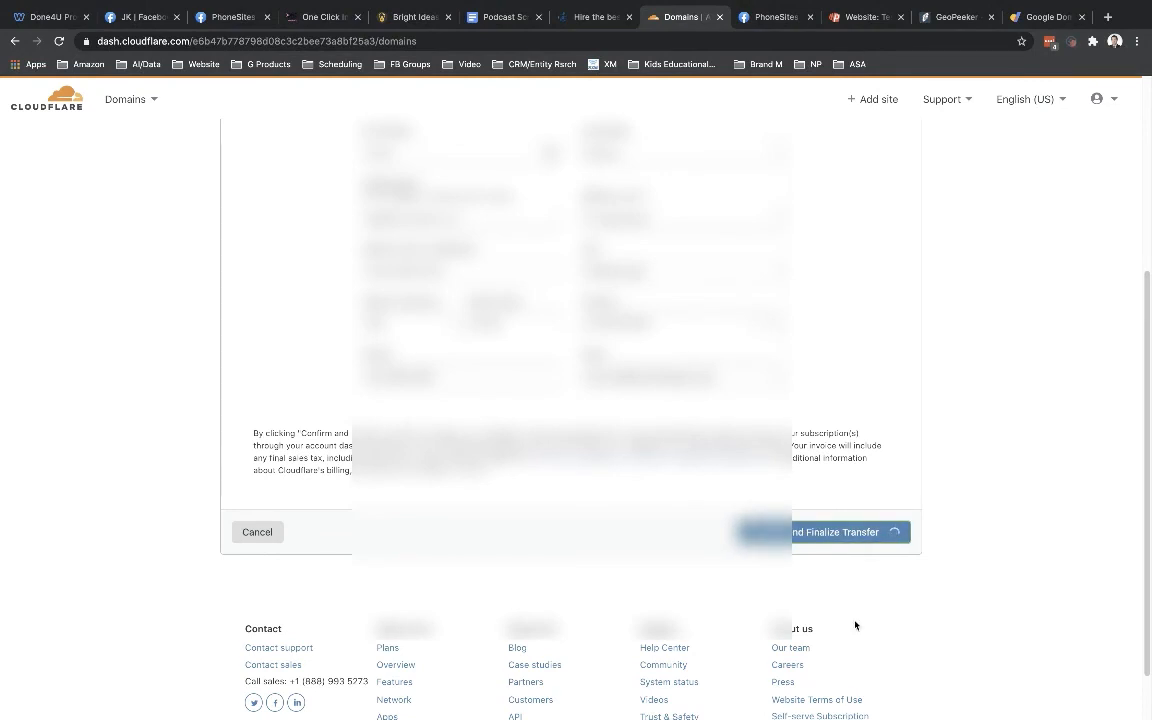
click(848, 532)
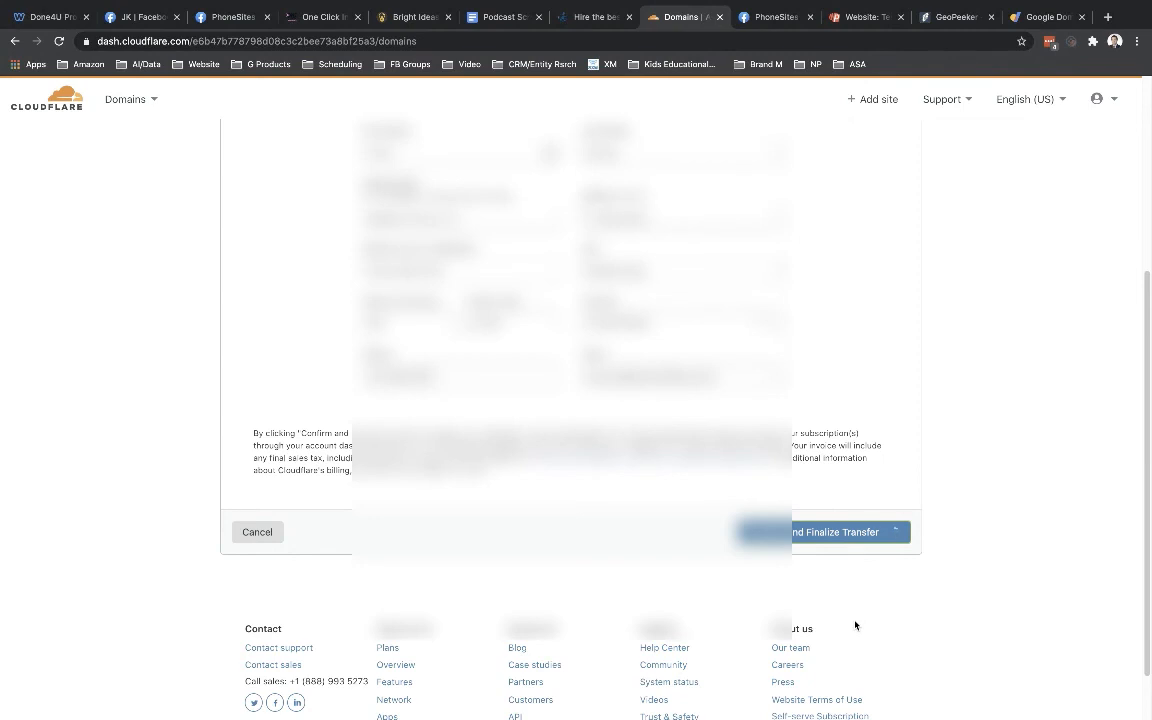
click(836, 532)
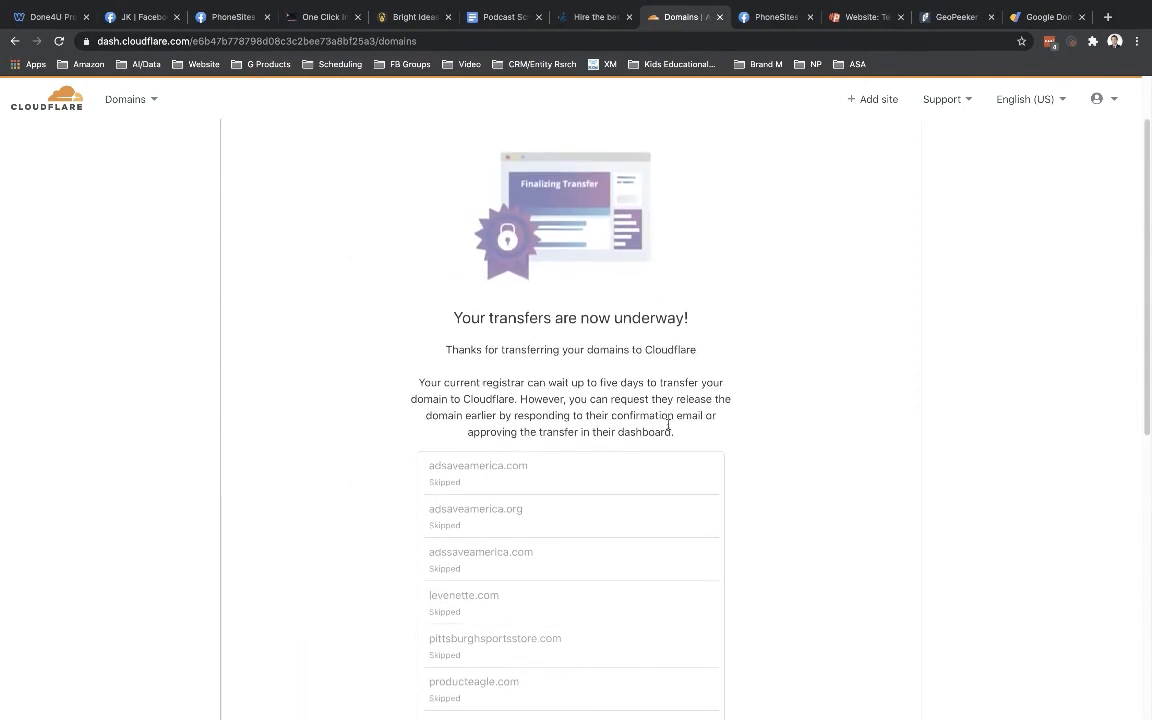
scroll(down, 3)
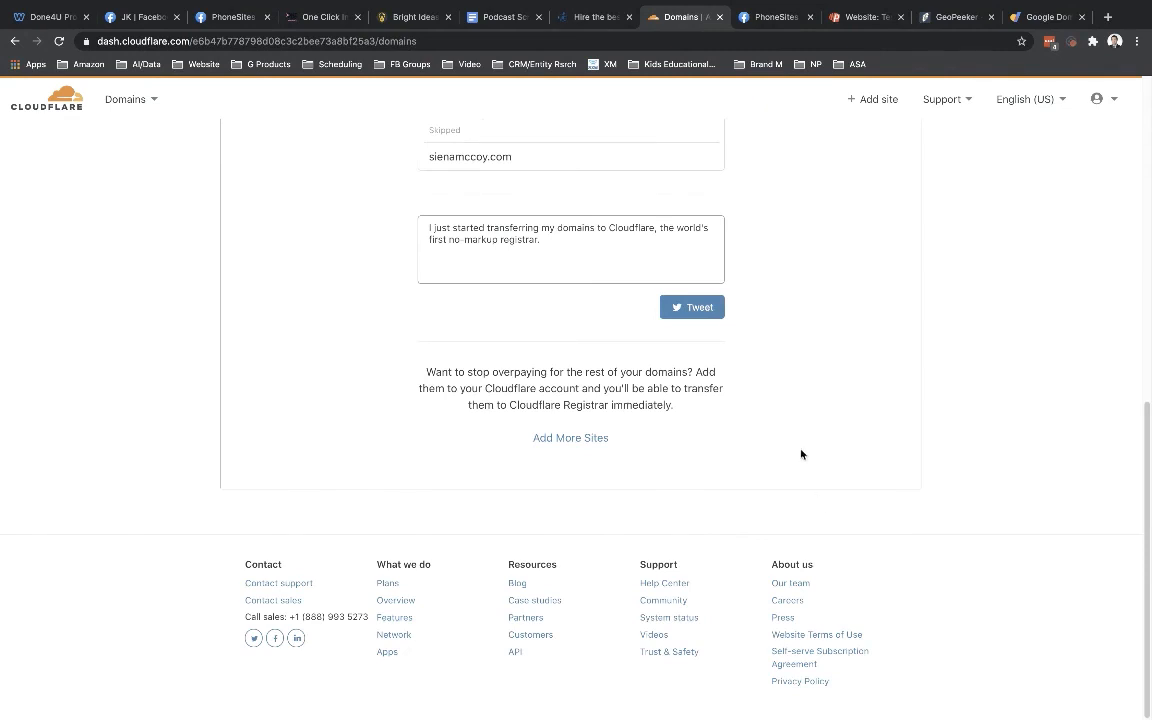
mouse_move(524, 404)
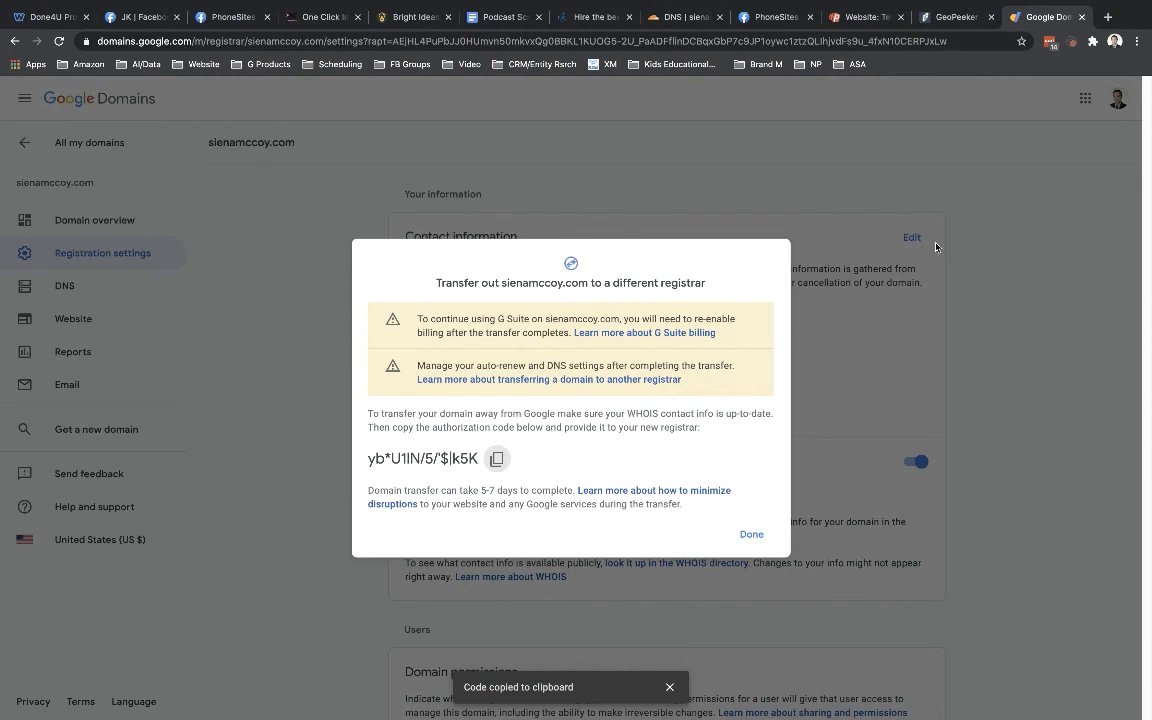
Step: Dismiss the Google Domains transfer-out dialog and return to sienamccoy.com's registration settings
click(752, 534)
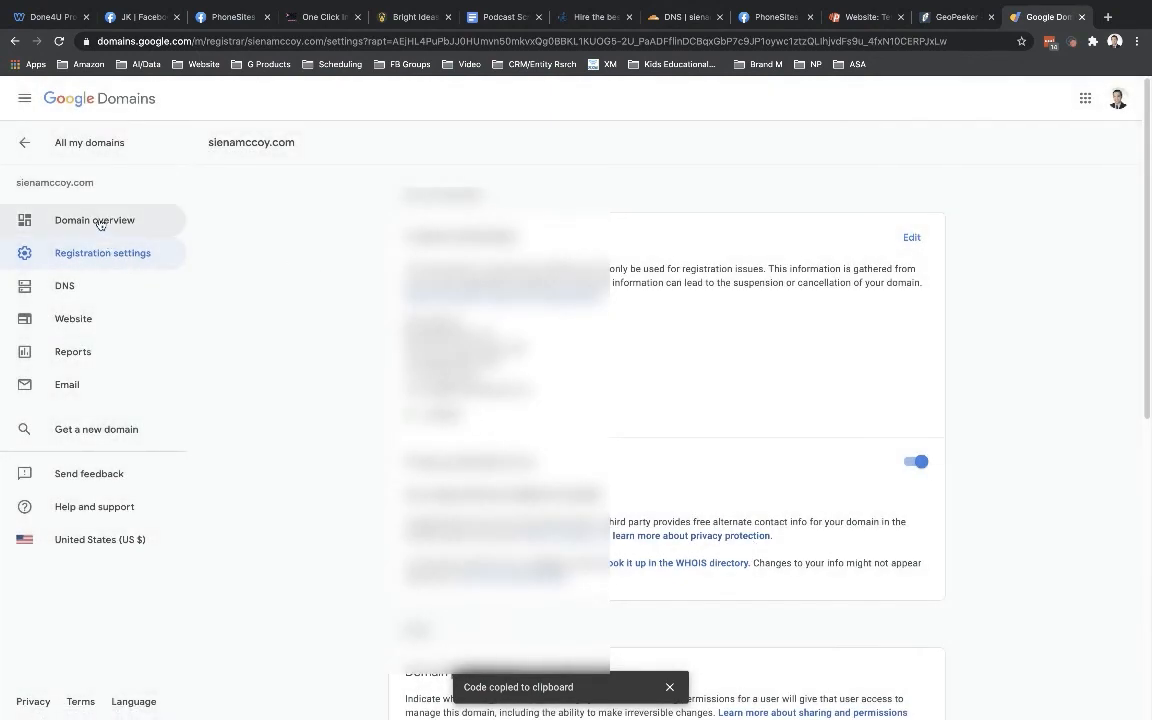
click(94, 220)
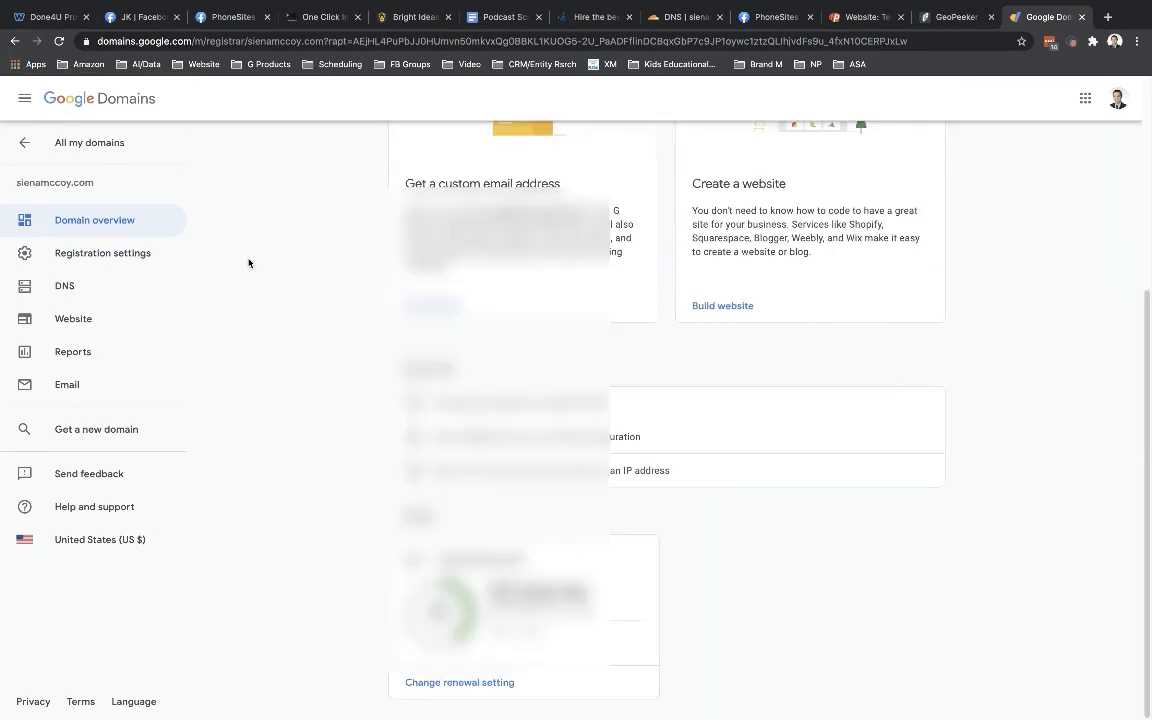
click(102, 252)
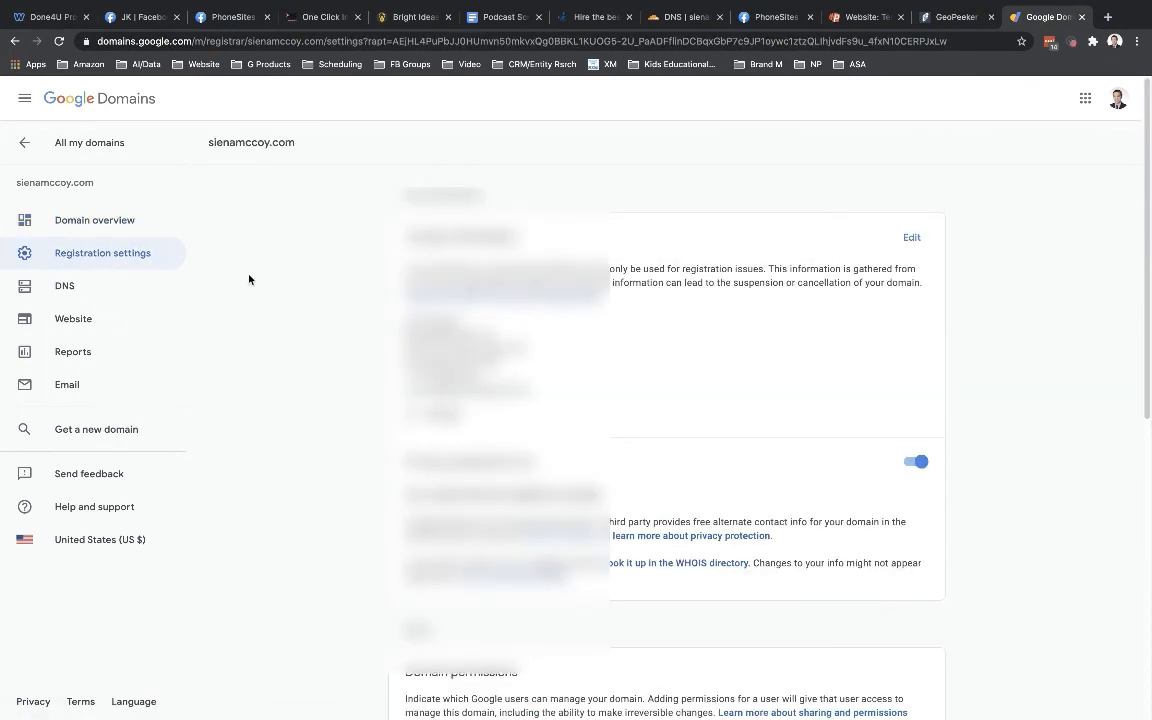
scroll(down, 3)
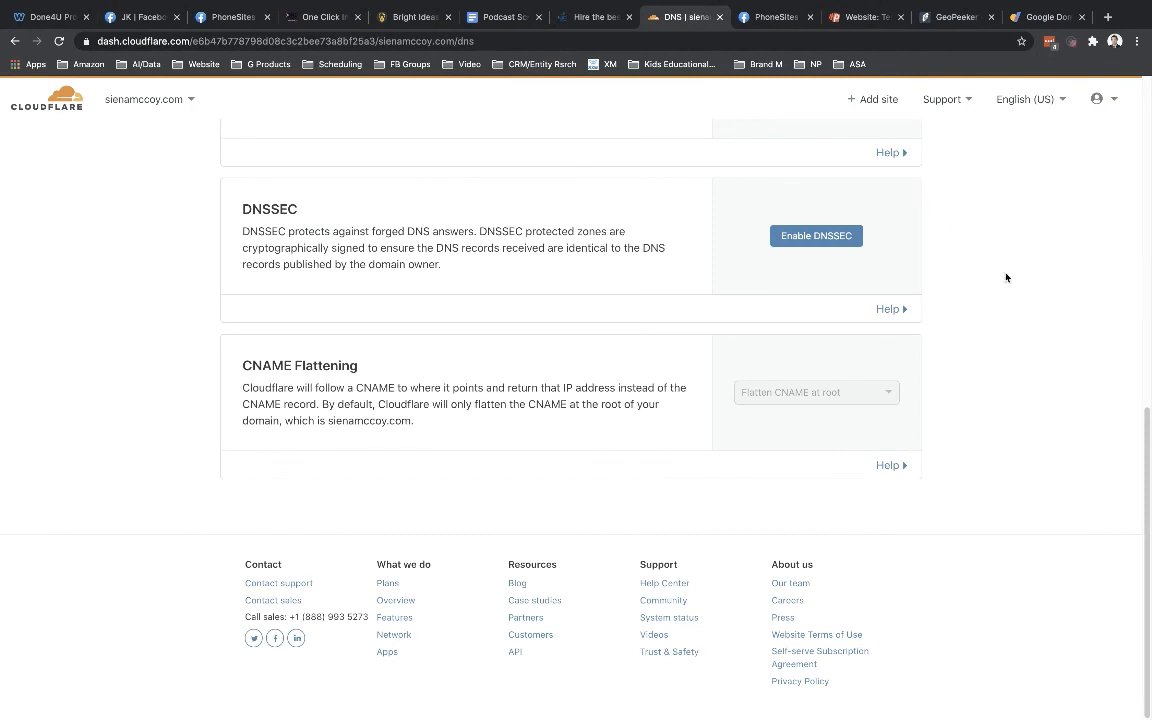
scroll(up, 3)
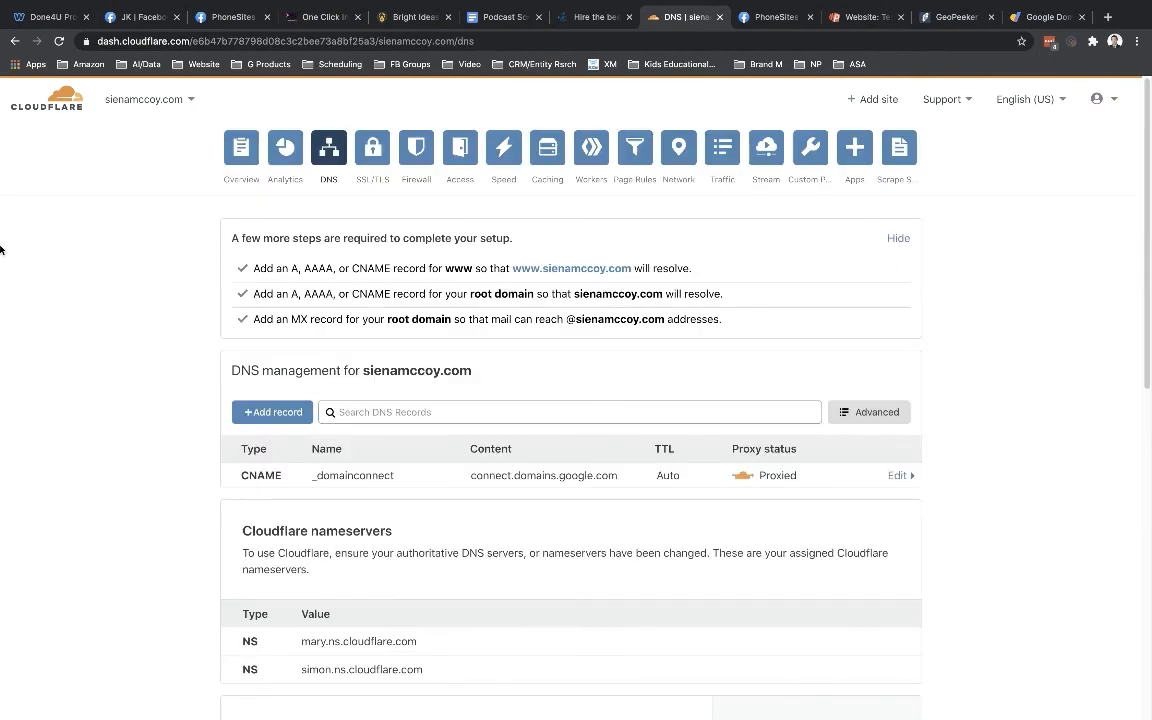